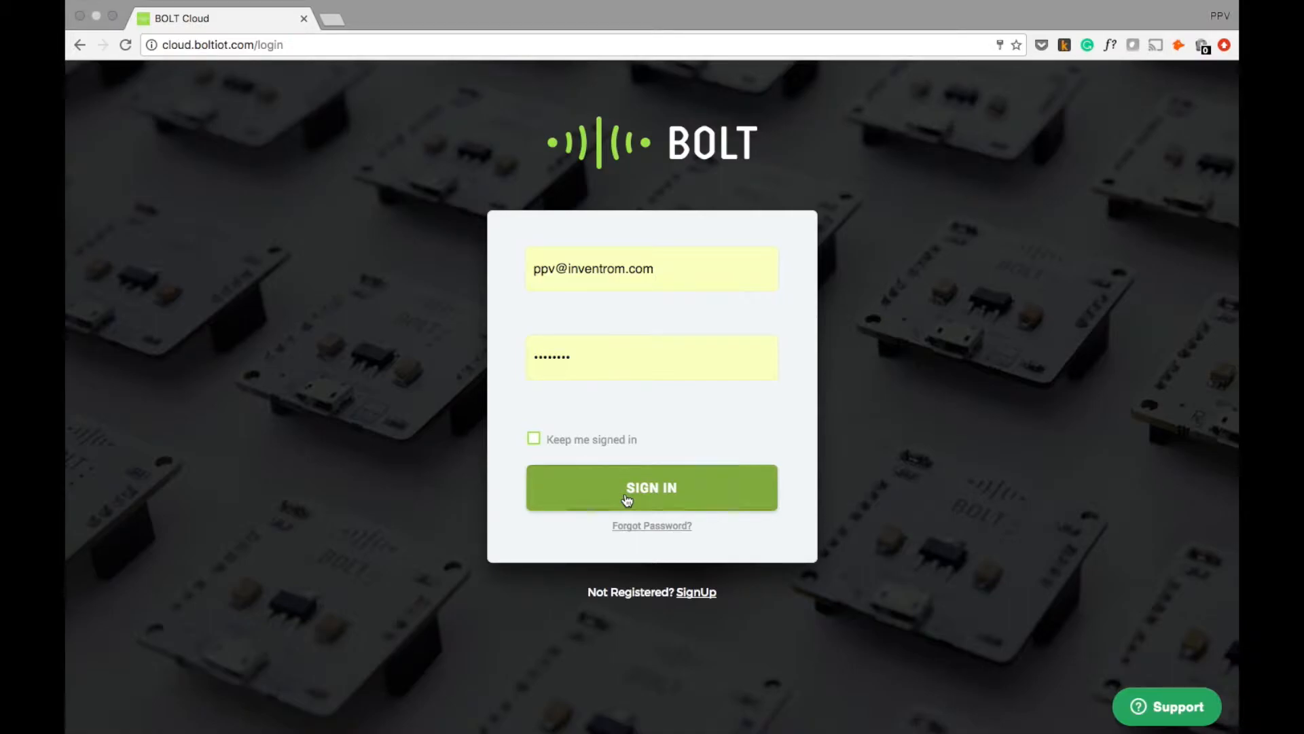
Step: Sign in to the Bolt Cloud account and land on the Devices dashboard
left_click(652, 488)
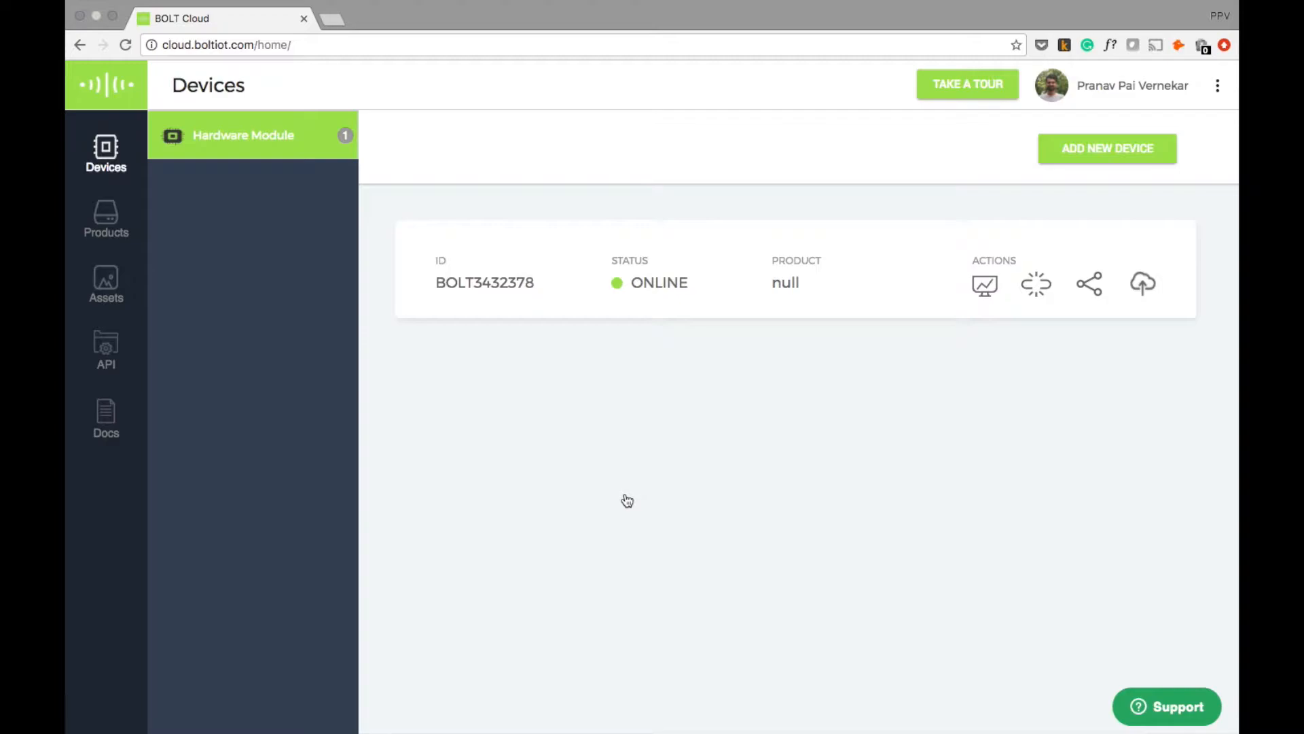
mouse_move(409, 298)
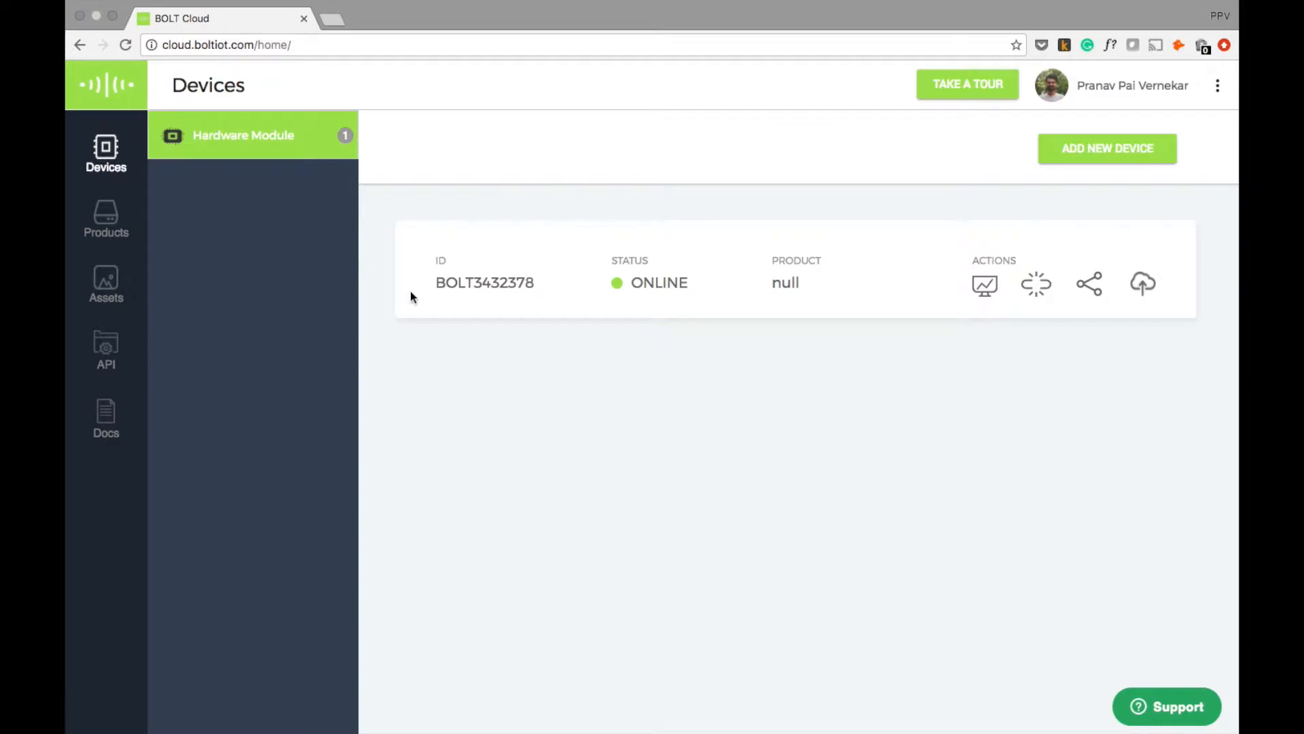
mouse_move(106, 152)
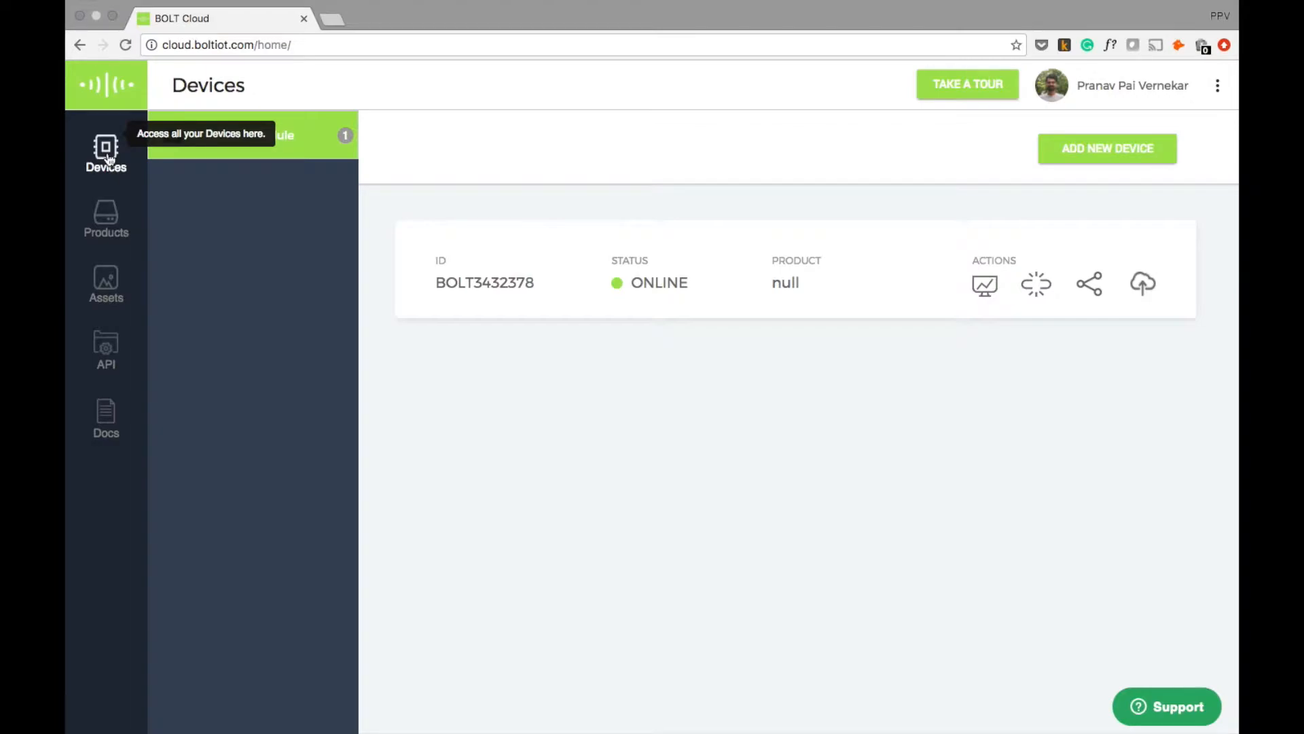
mouse_move(106, 219)
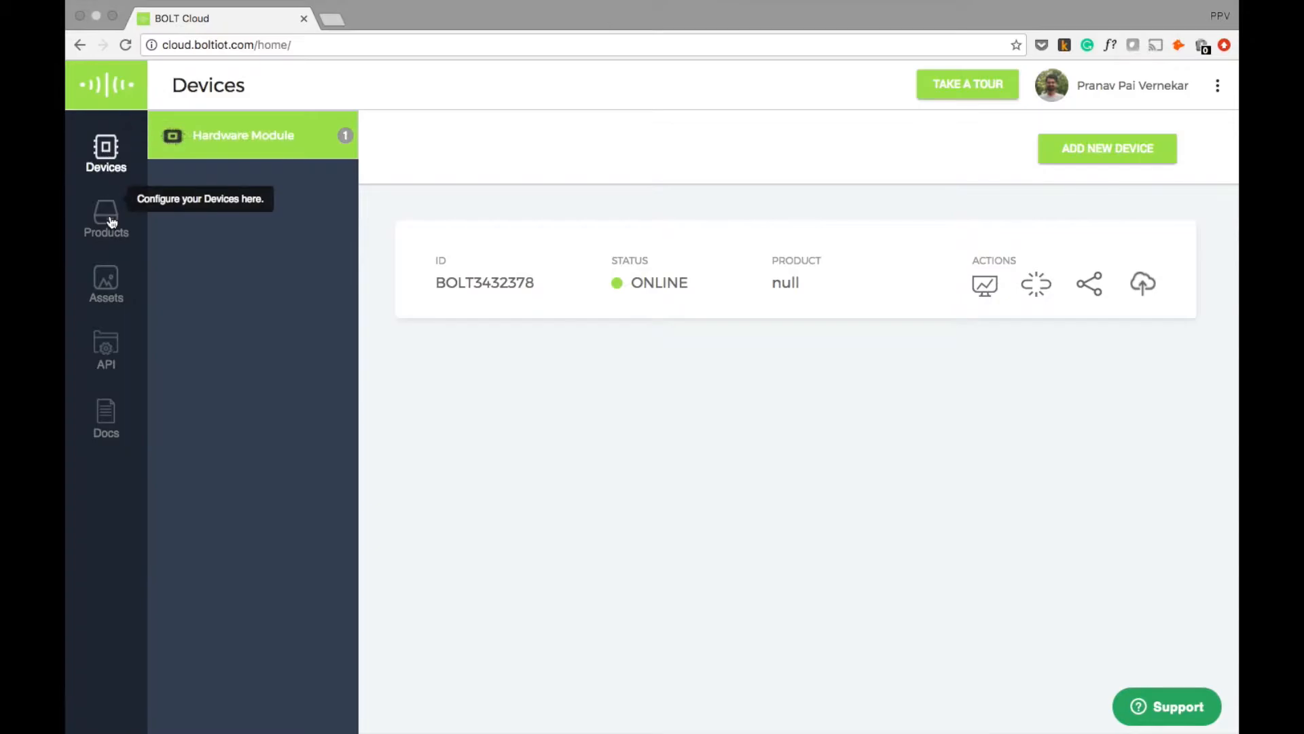
Step: Go to the Products section from the left sidebar
left_click(106, 218)
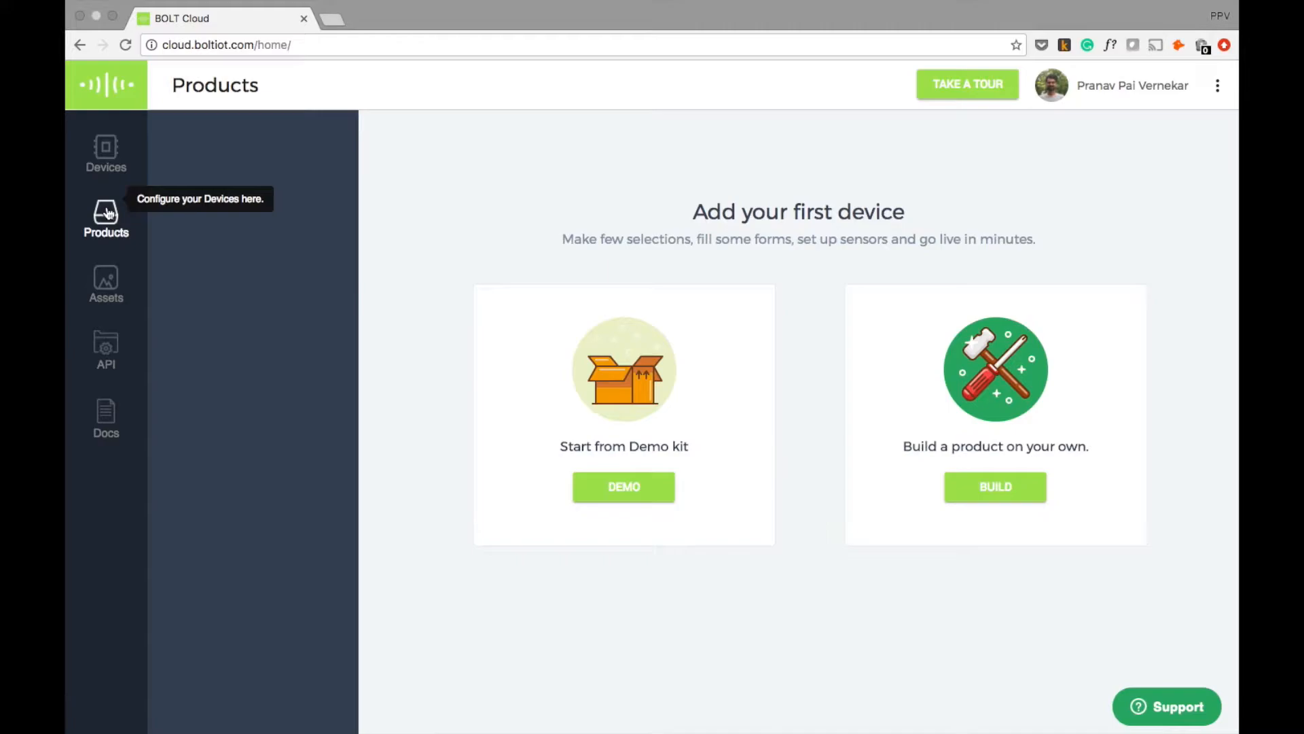
mouse_move(994, 497)
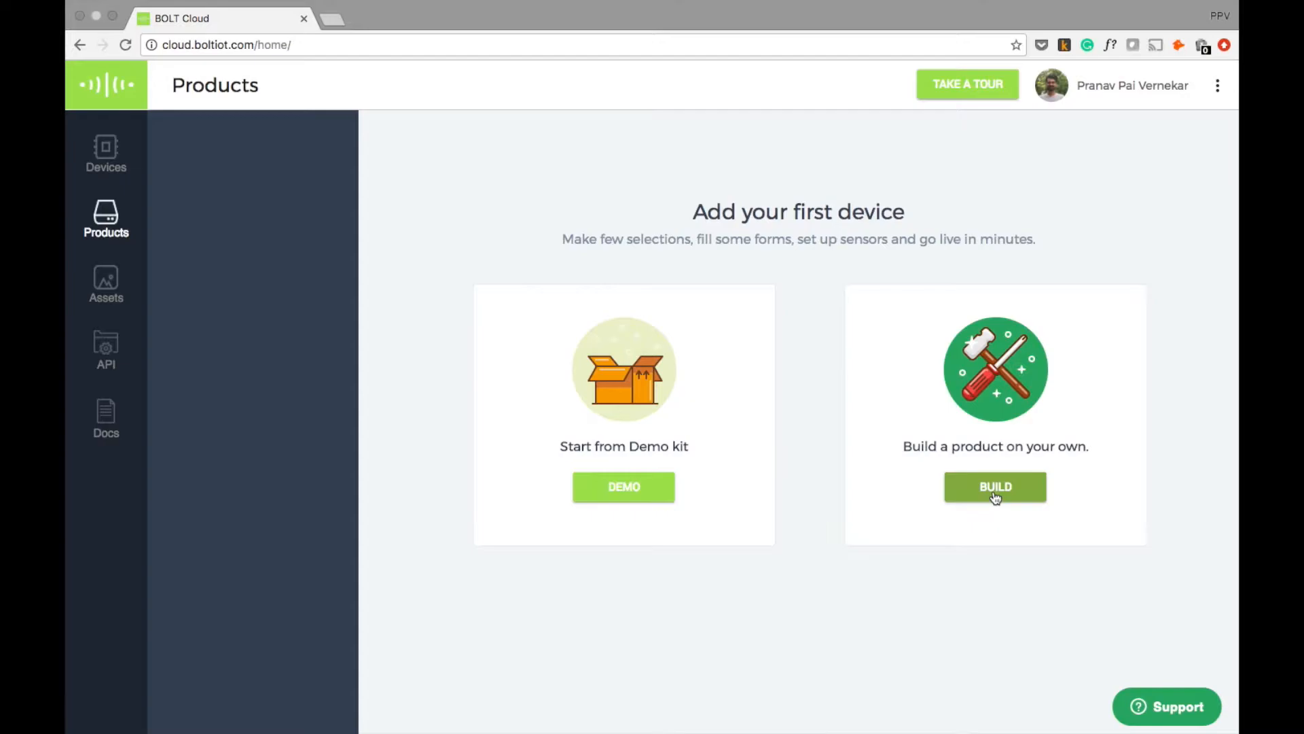
Step: Start a Build-your-own product with icon.png as its icon and the name Temperature_Monitor
left_click(995, 486)
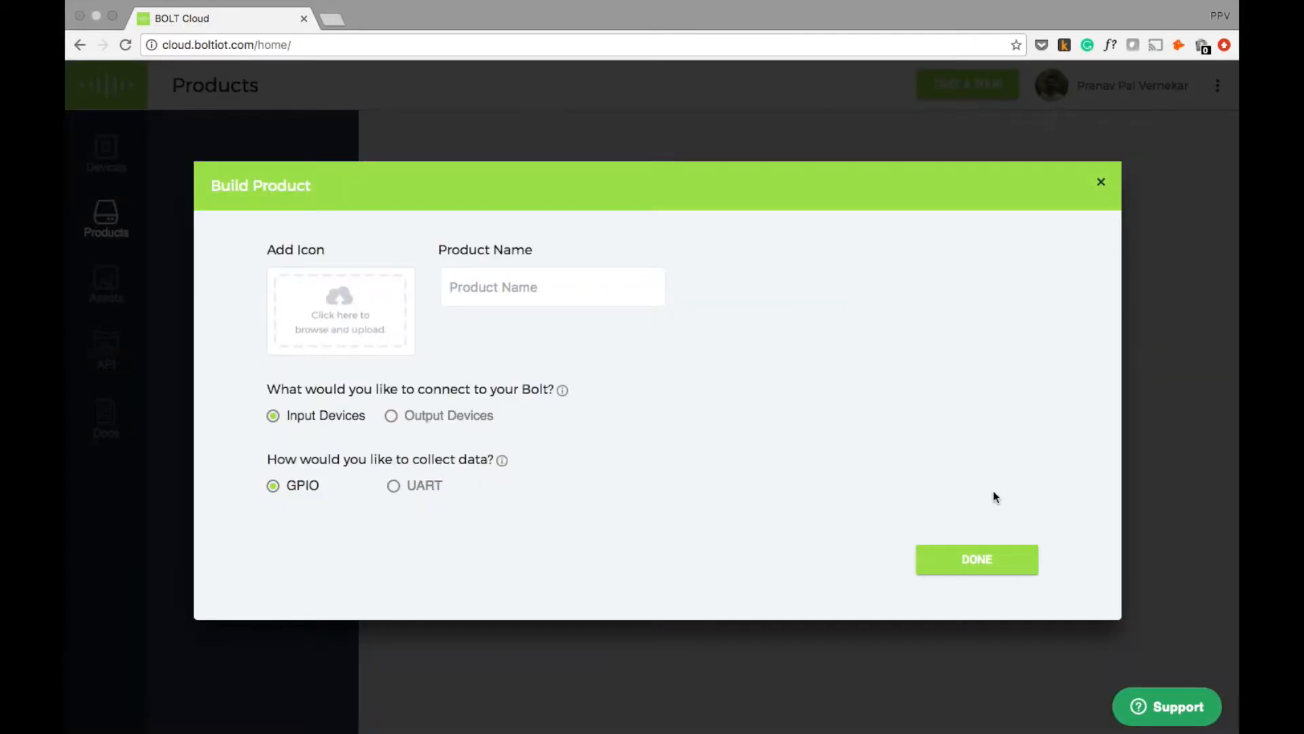
mouse_move(401, 360)
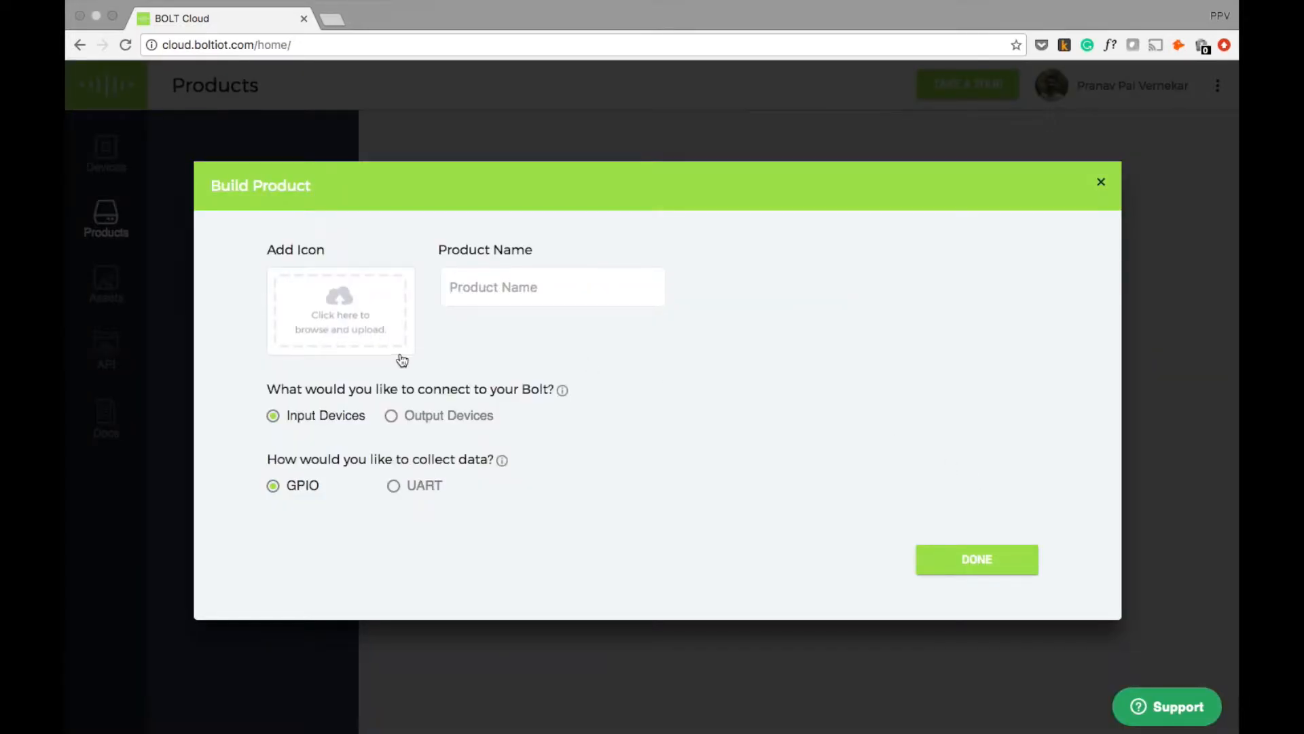
mouse_move(366, 333)
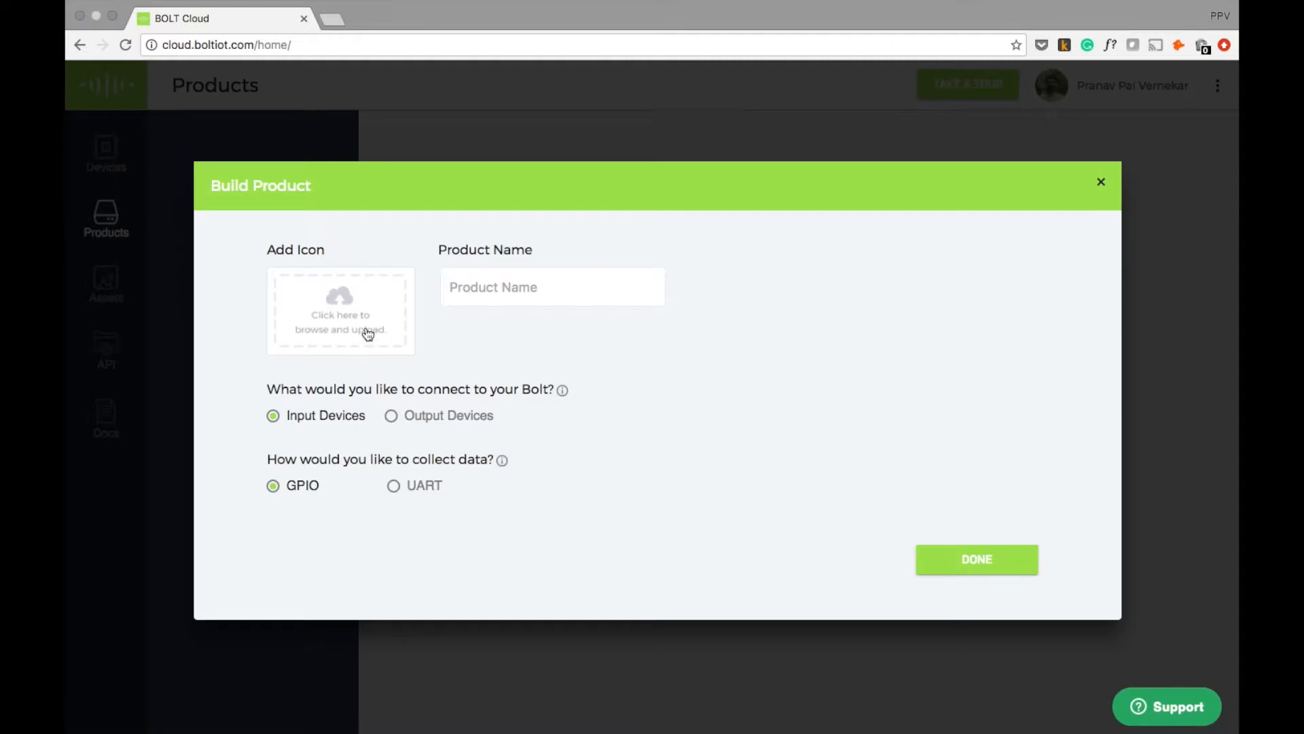
left_click(339, 312)
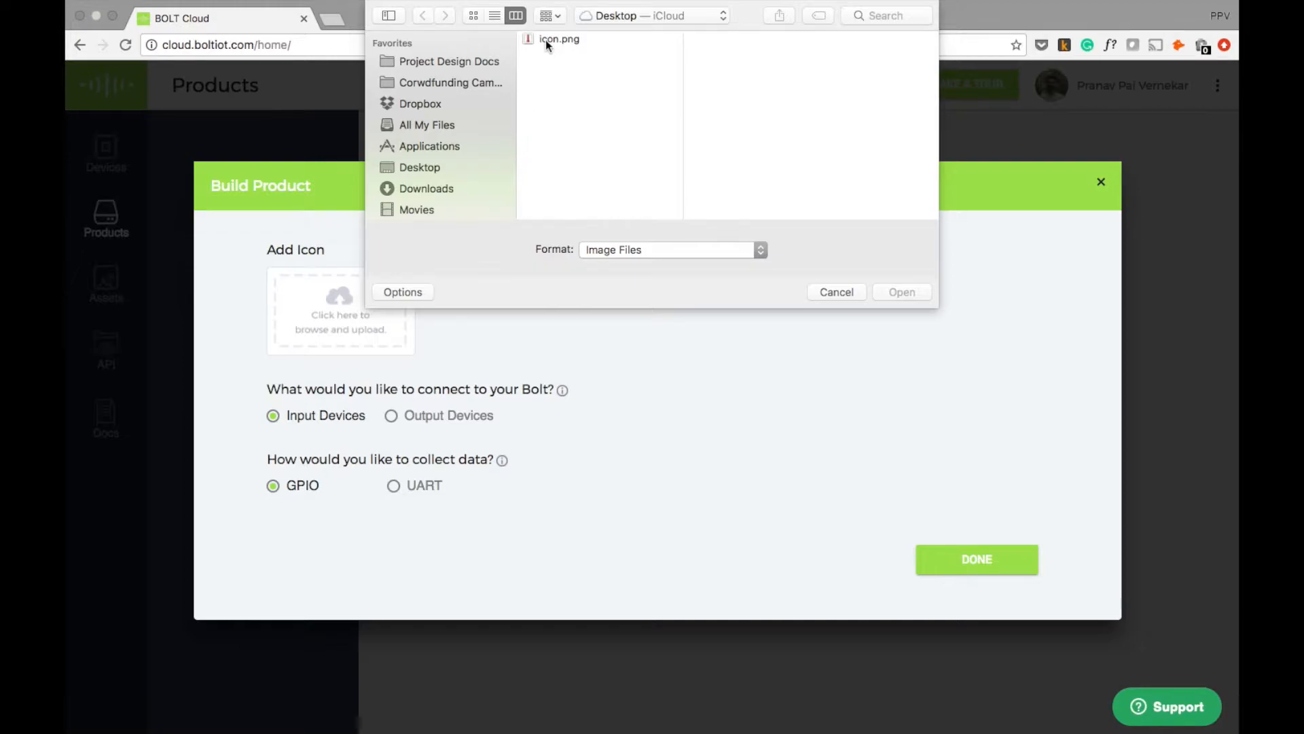
left_click(902, 292)
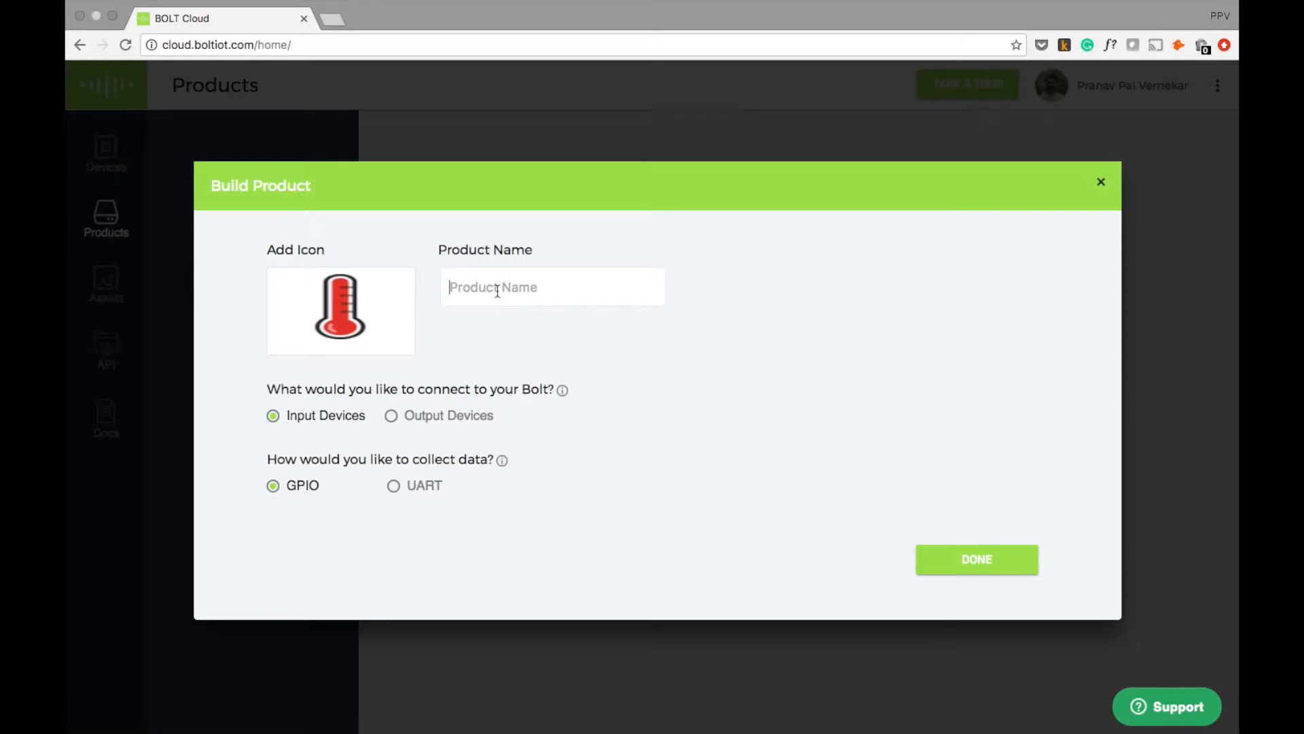
type("Temprature")
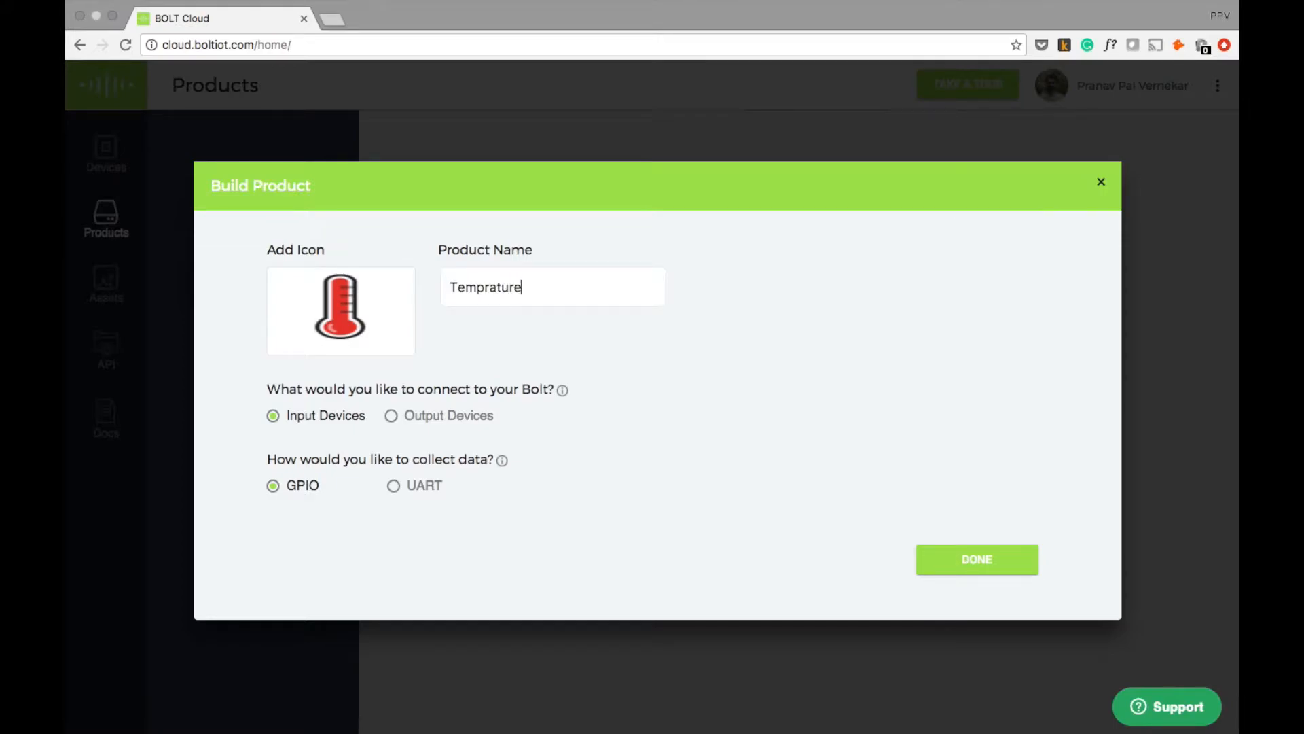
type("_monitor")
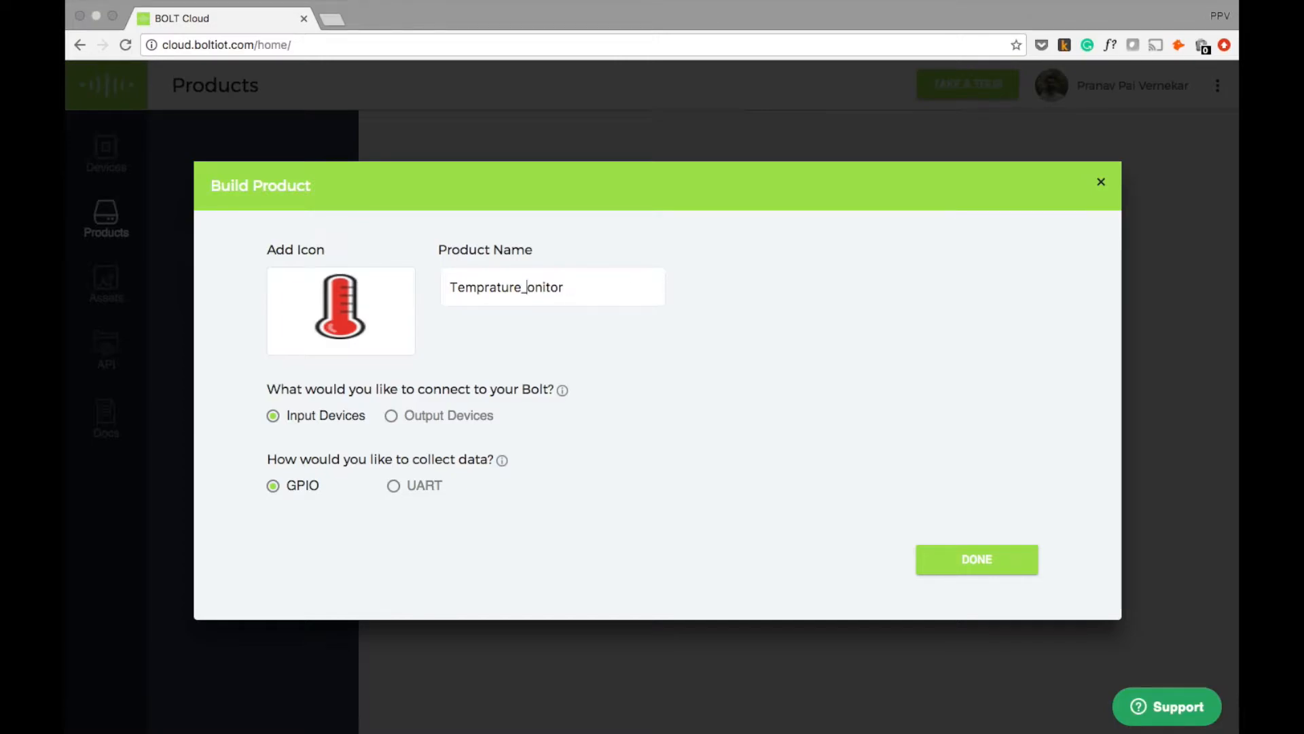
type("Temperature_Monitor")
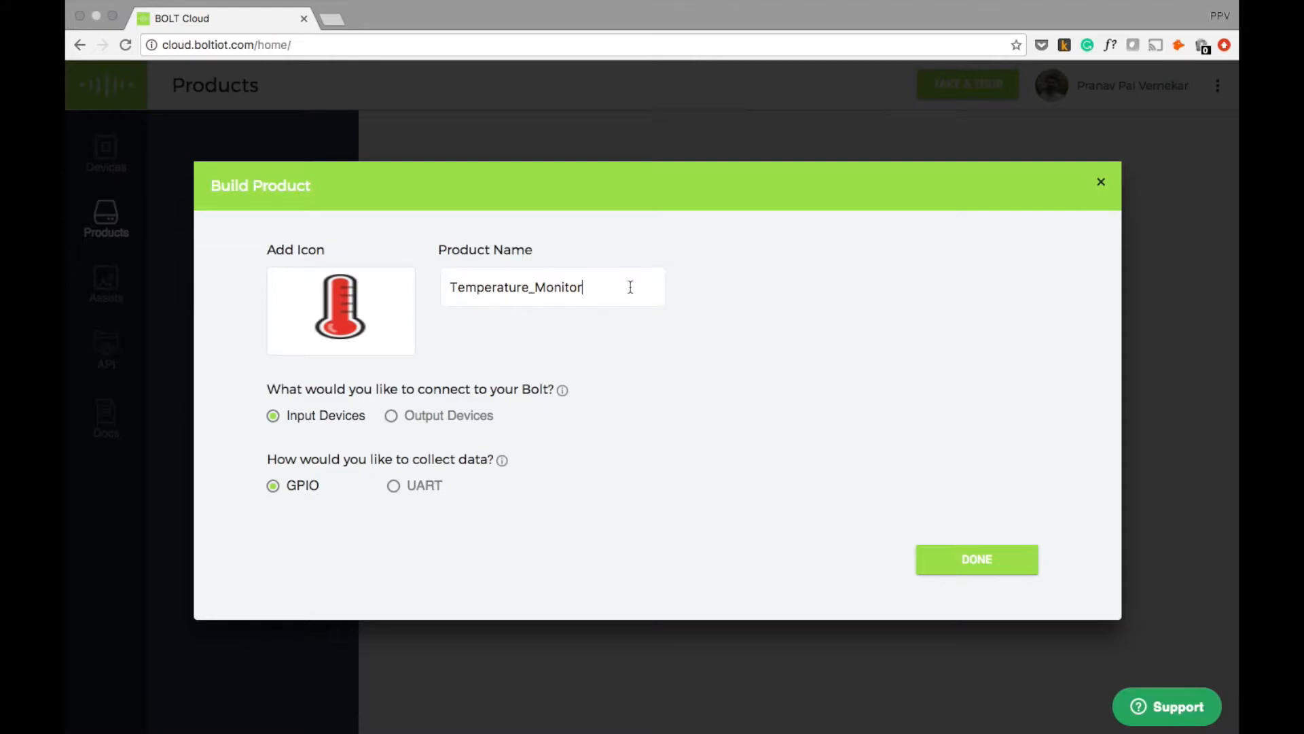
mouse_move(619, 405)
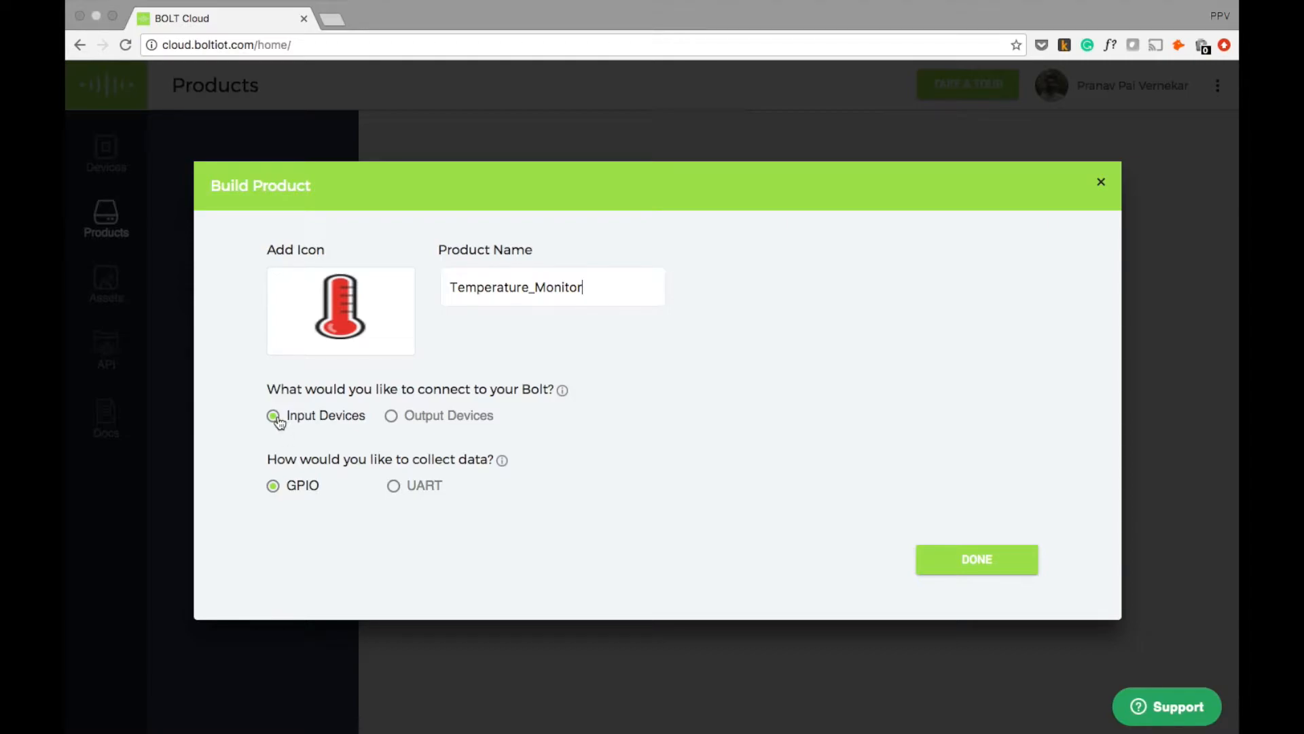
Step: Create the product as an Input Device collecting data over GPIO
left_click(272, 415)
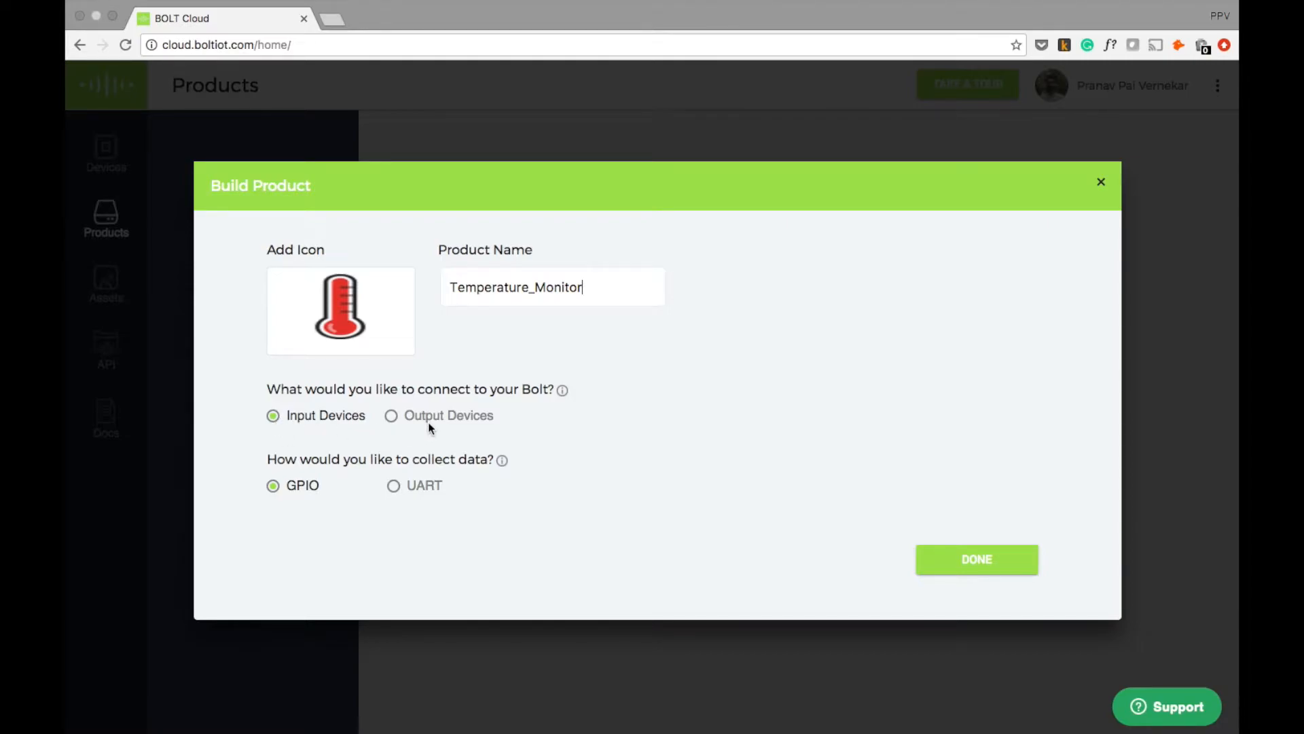
mouse_move(418, 426)
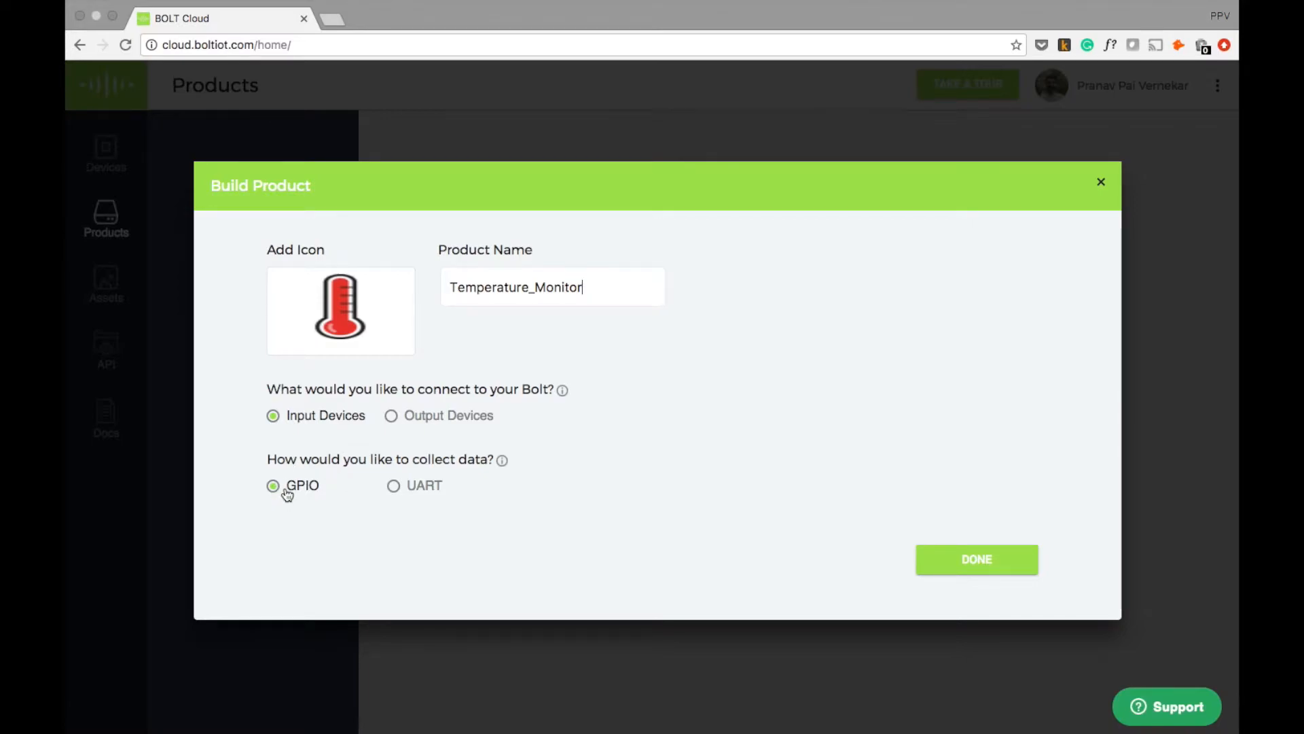
mouse_move(373, 497)
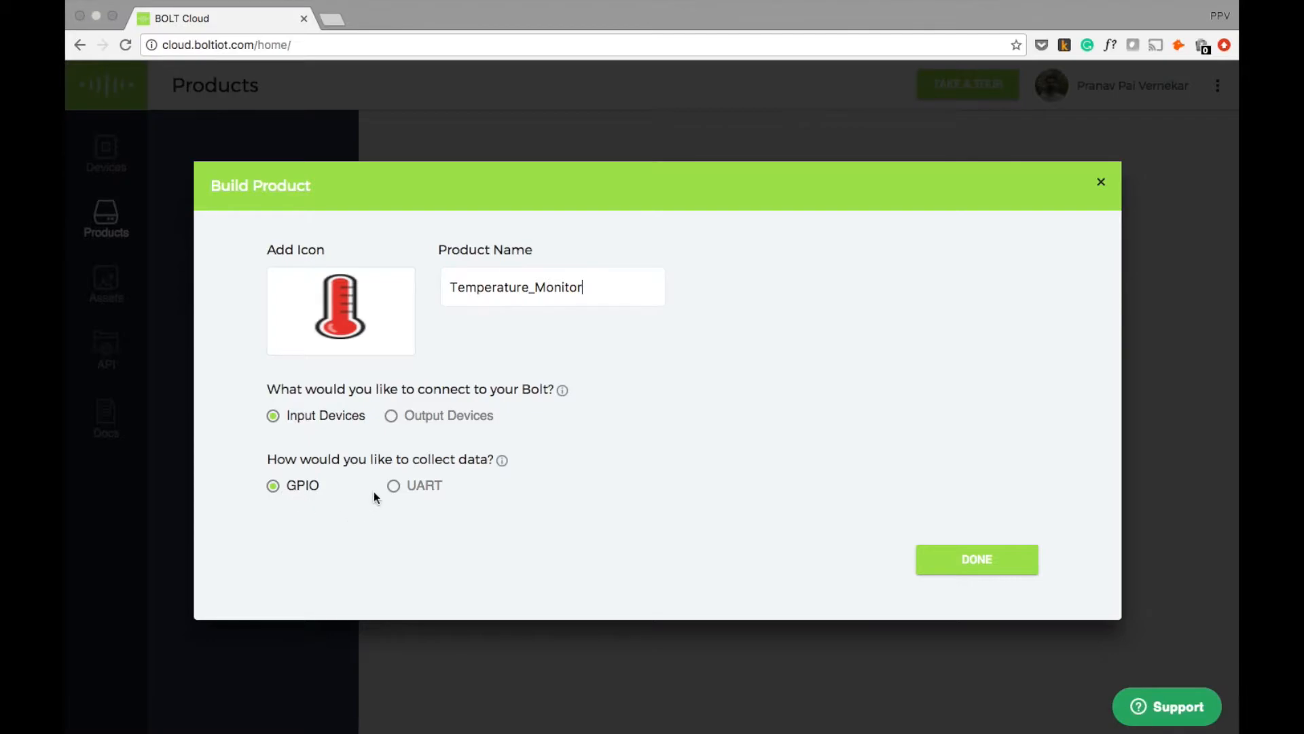
mouse_move(427, 494)
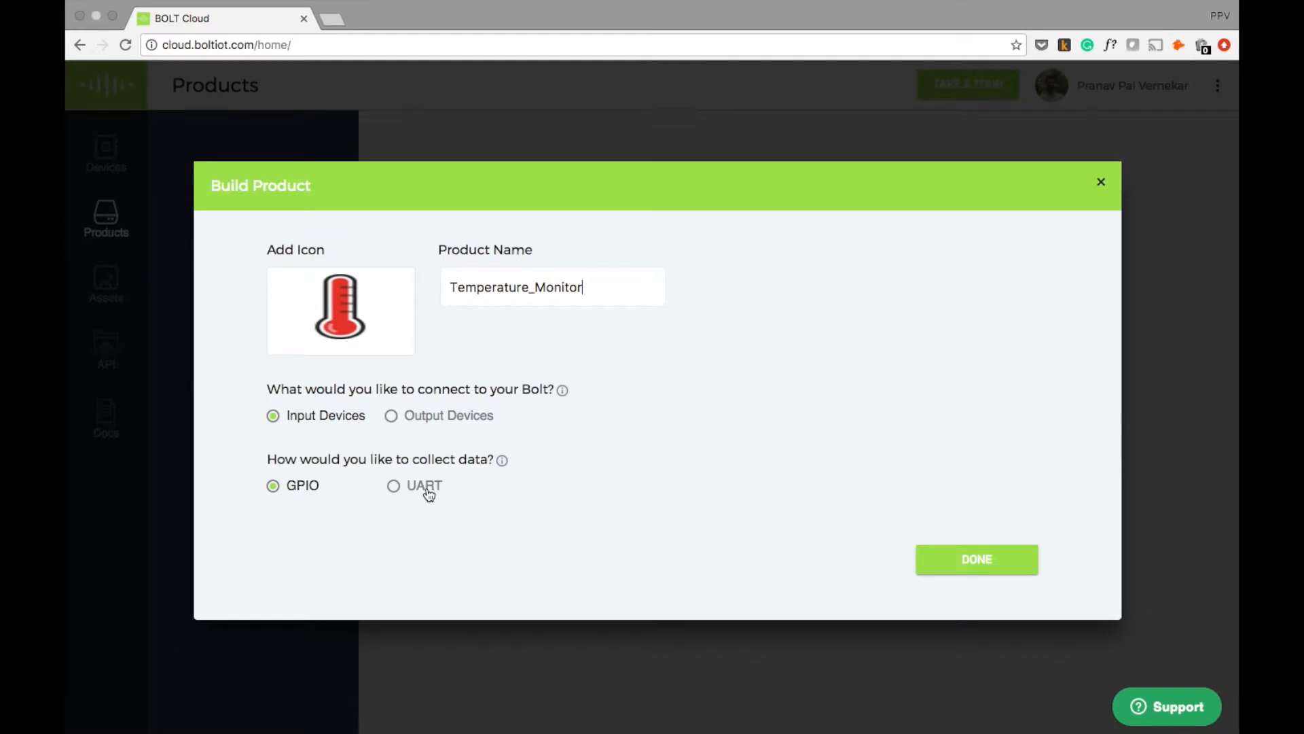
mouse_move(977, 559)
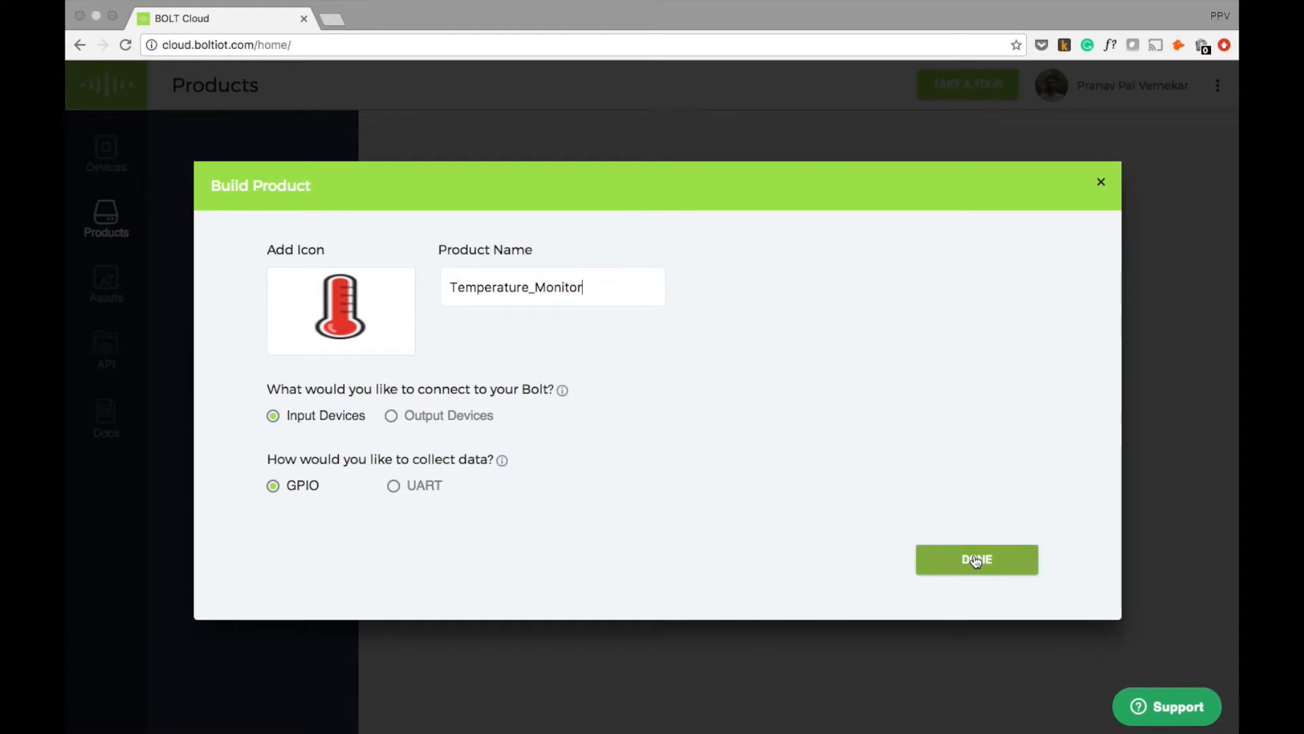
left_click(976, 559)
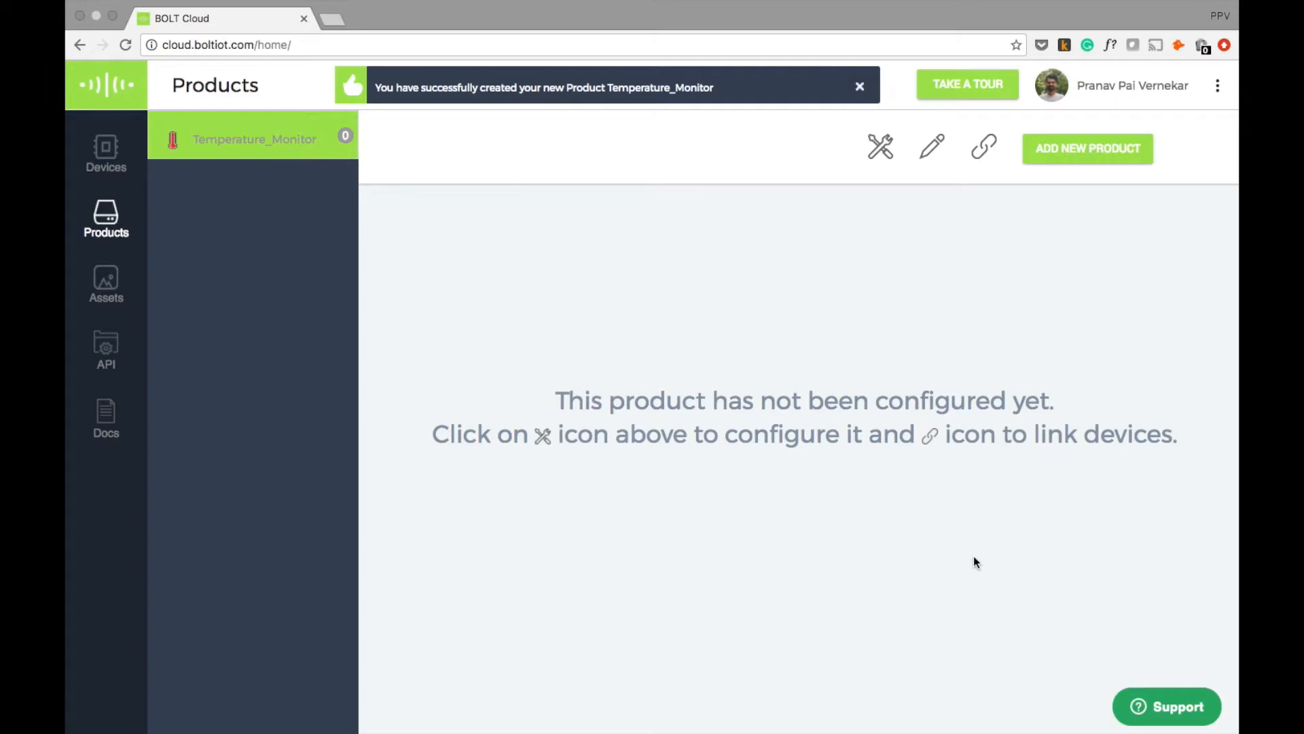
Step: Dismiss the creation notice and open Temperature_Monitor's configuration setup
left_click(860, 86)
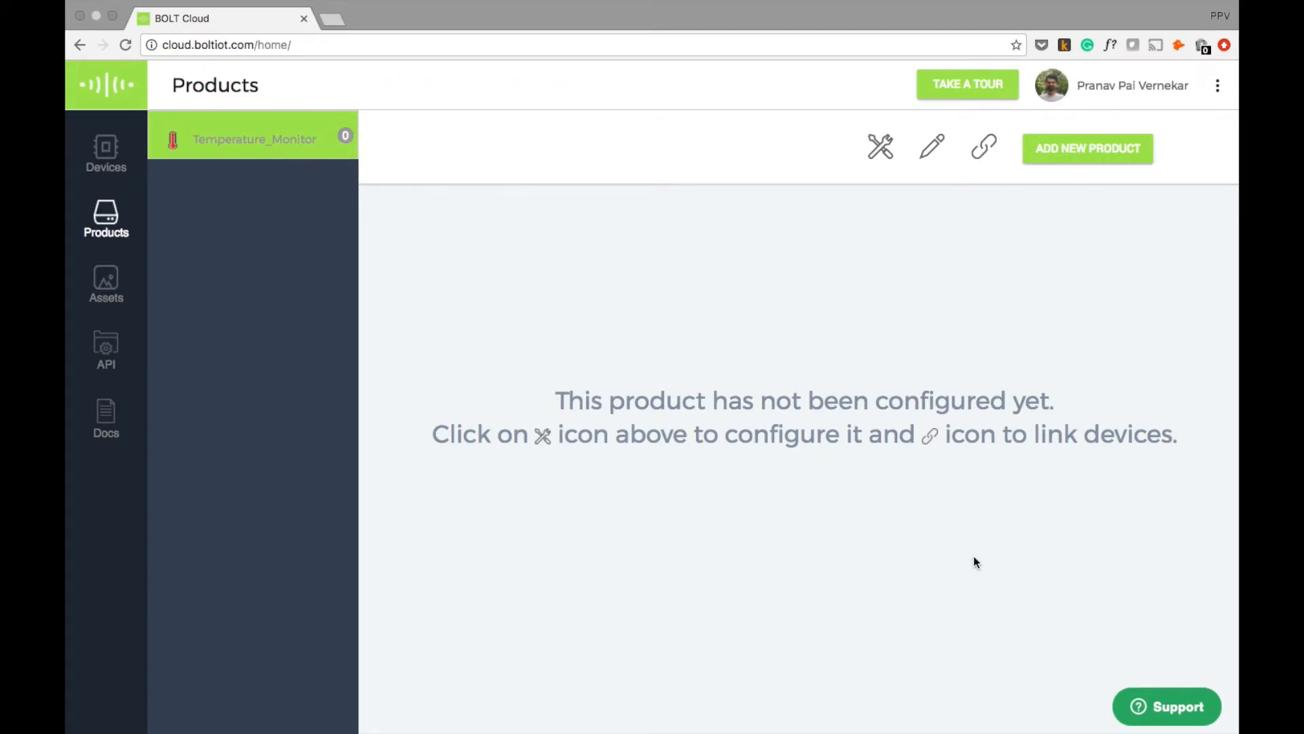
mouse_move(881, 148)
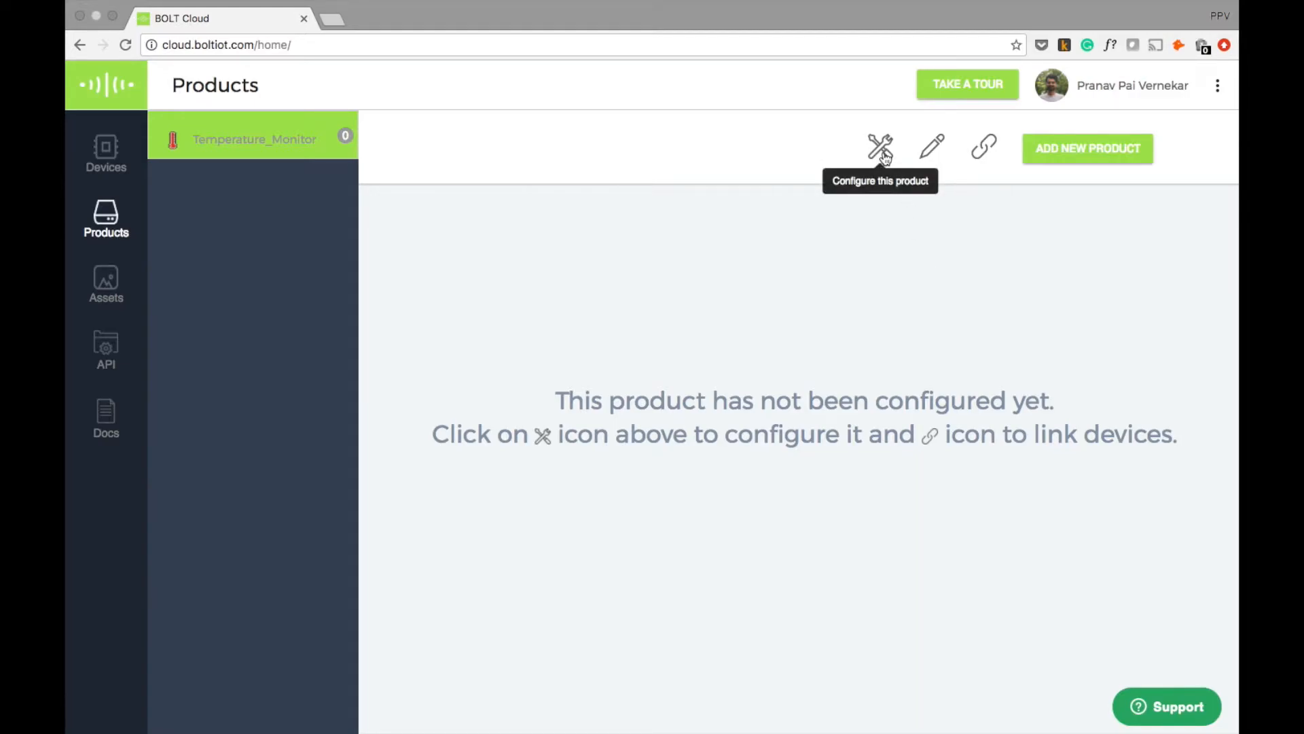
left_click(879, 148)
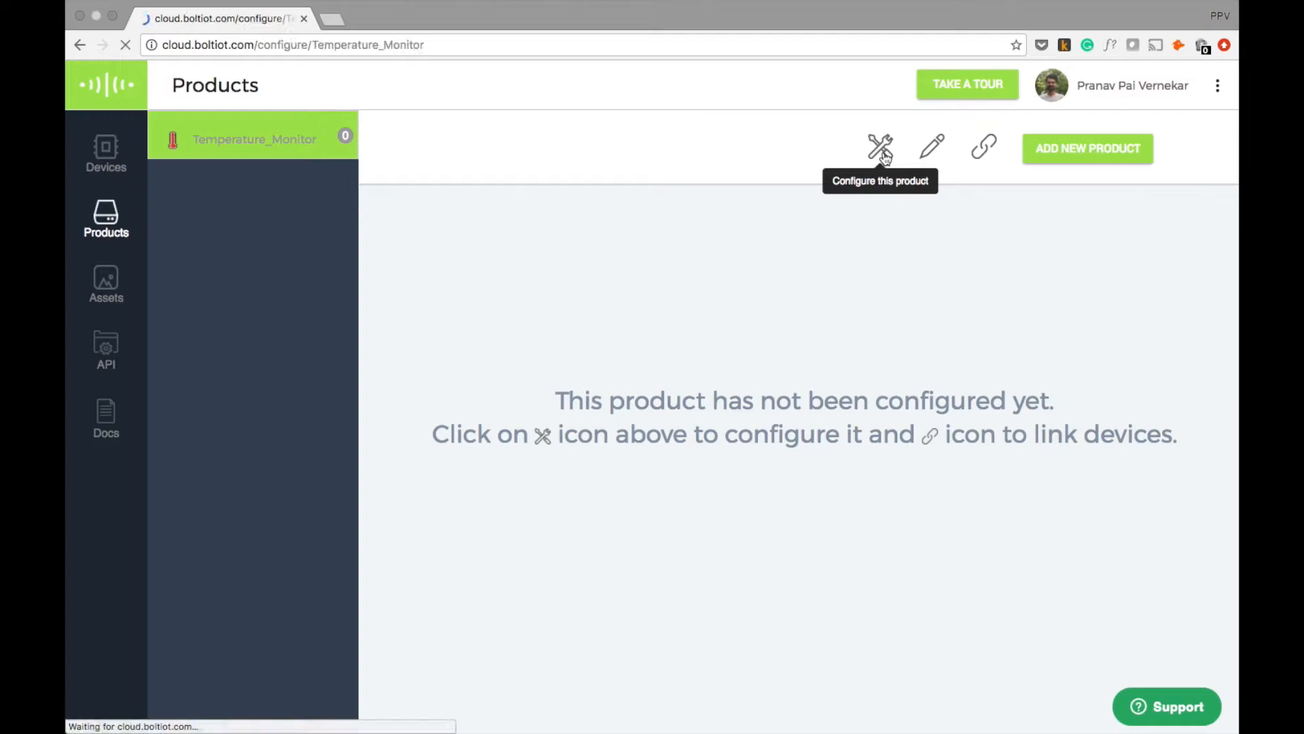
Step: On the Hardware tab, mark pin A0 as analog with variable name 'temp'
left_click(880, 146)
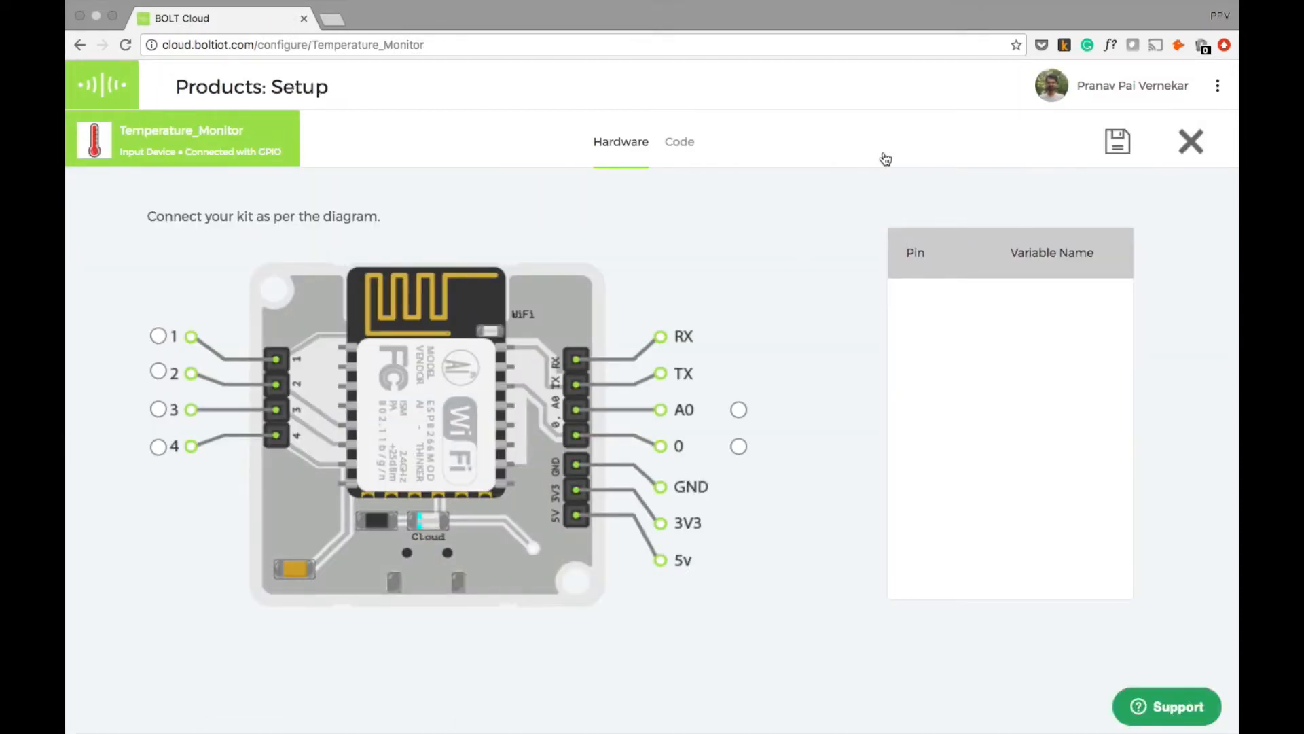
mouse_move(782, 333)
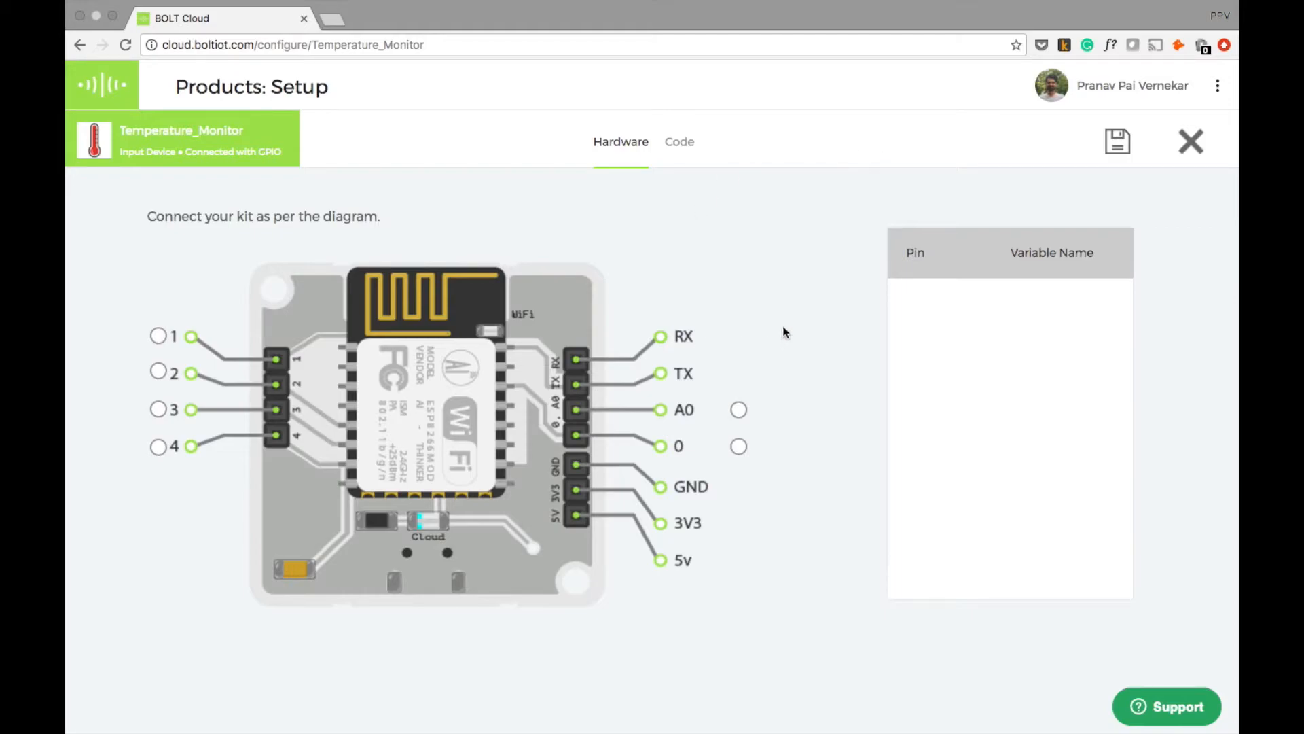
mouse_move(793, 322)
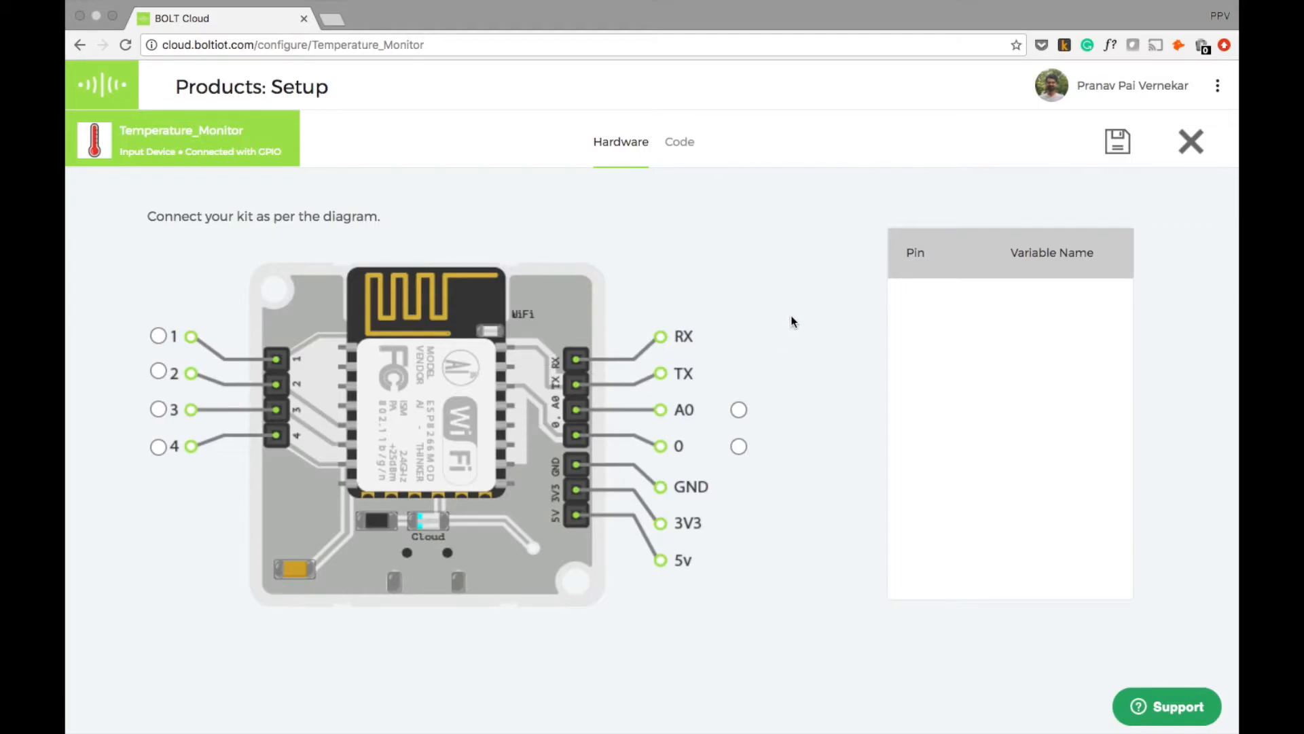
mouse_move(739, 409)
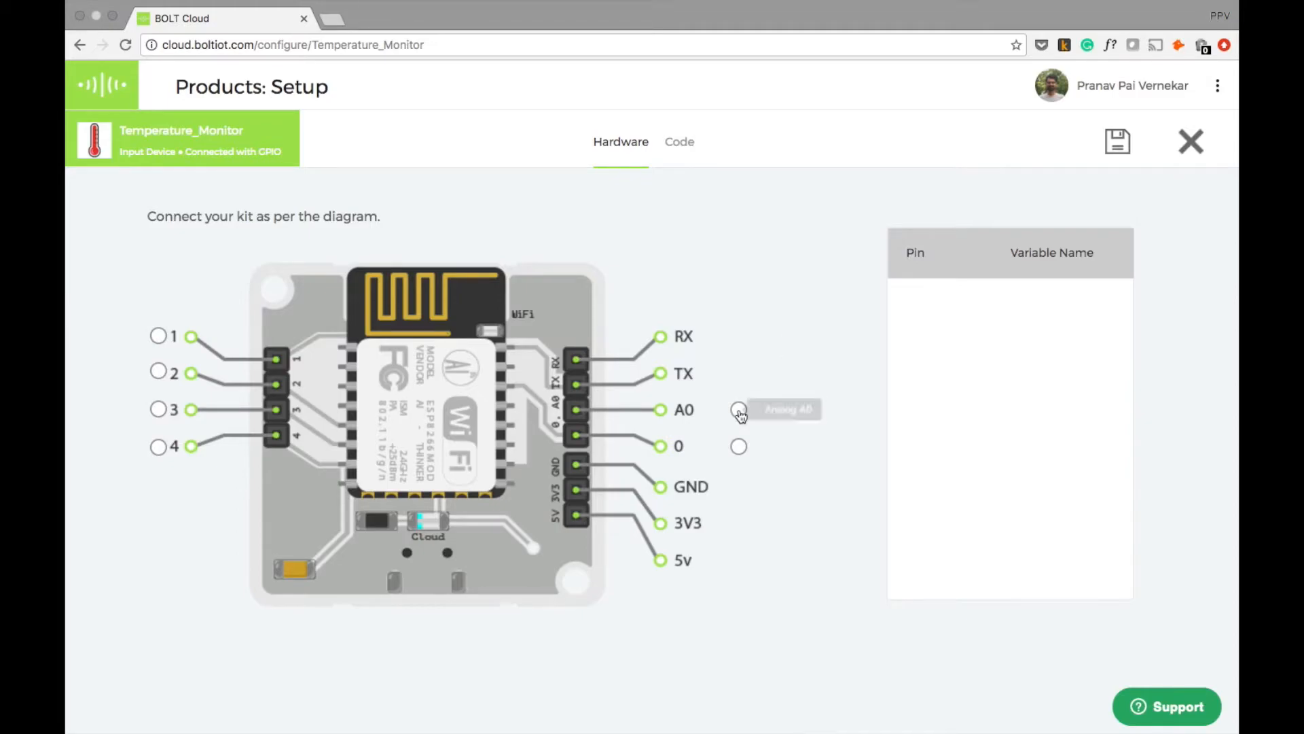
left_click(738, 409)
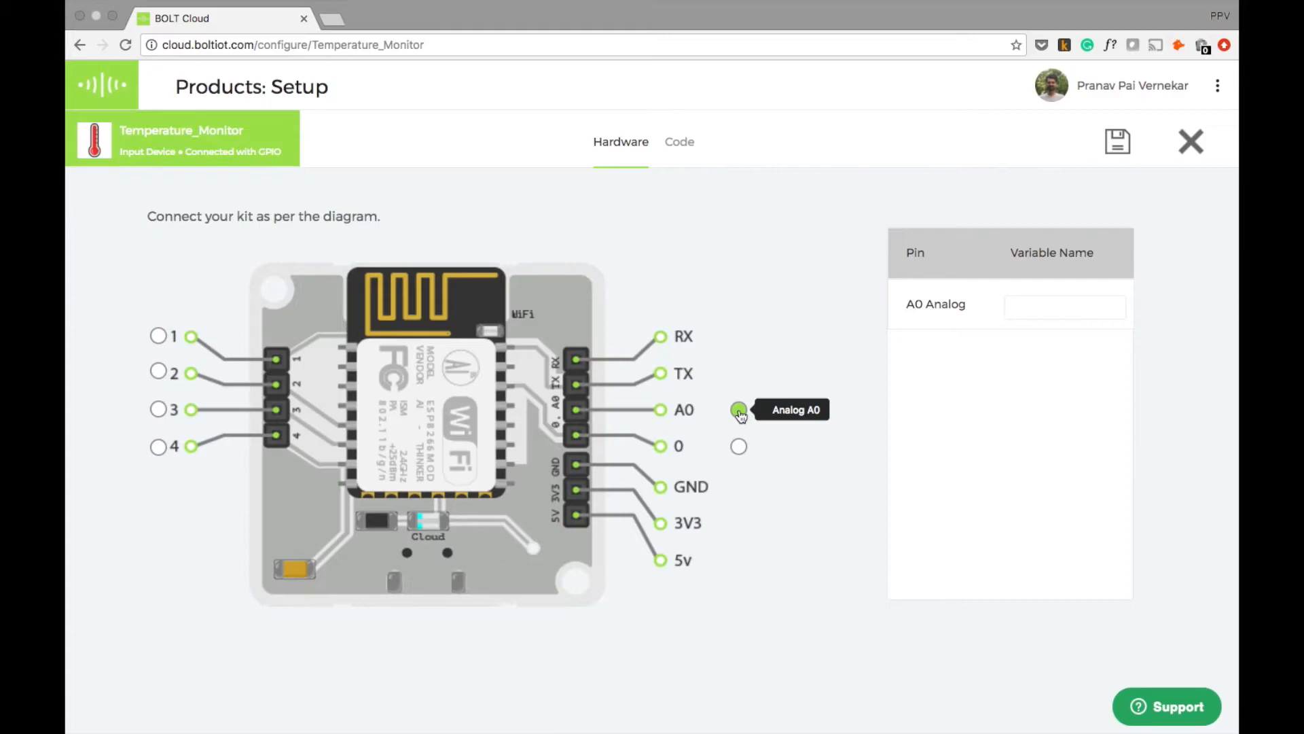
type("temp")
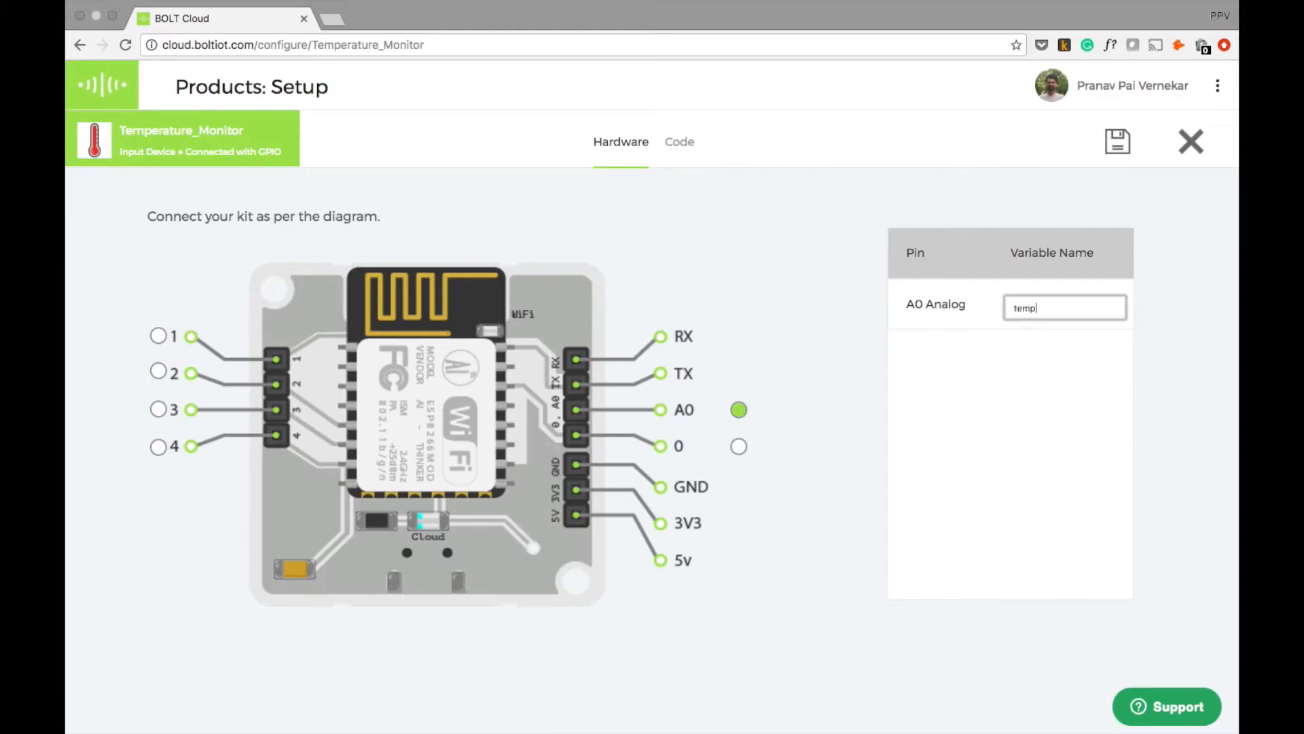
mouse_move(1212, 297)
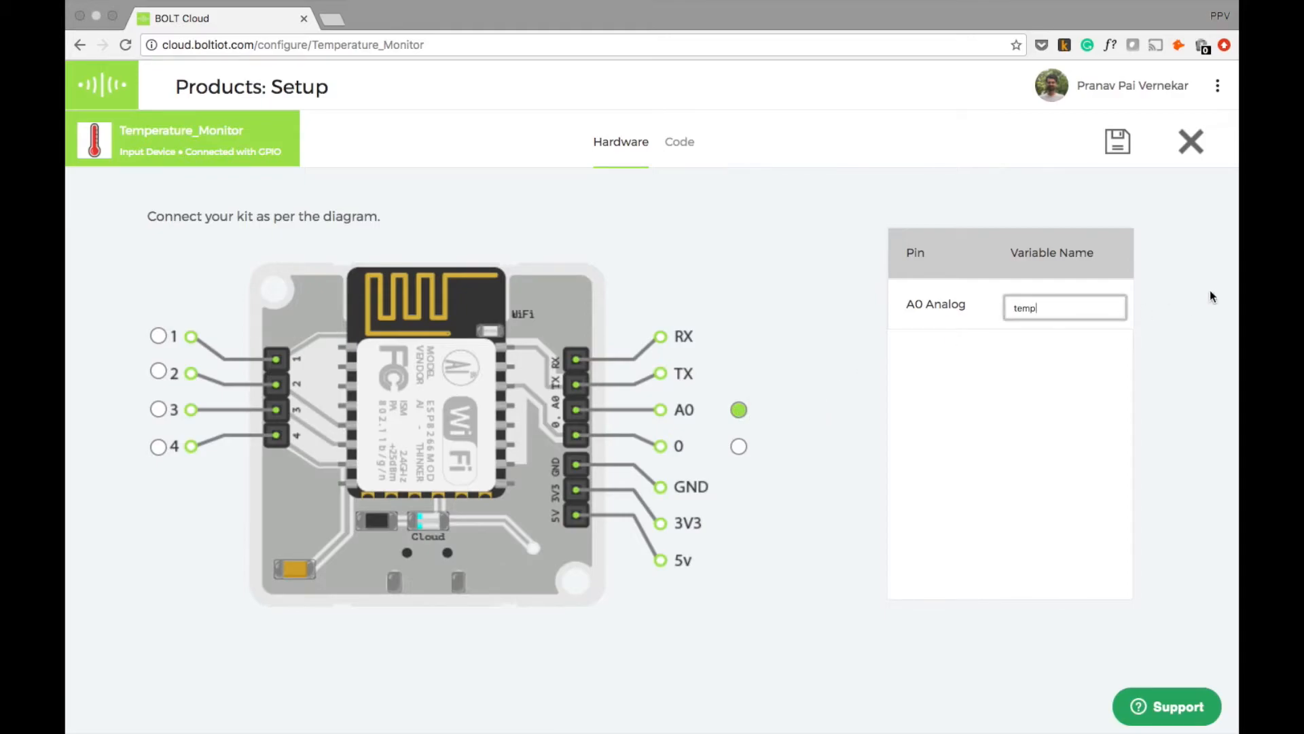
mouse_move(1070, 303)
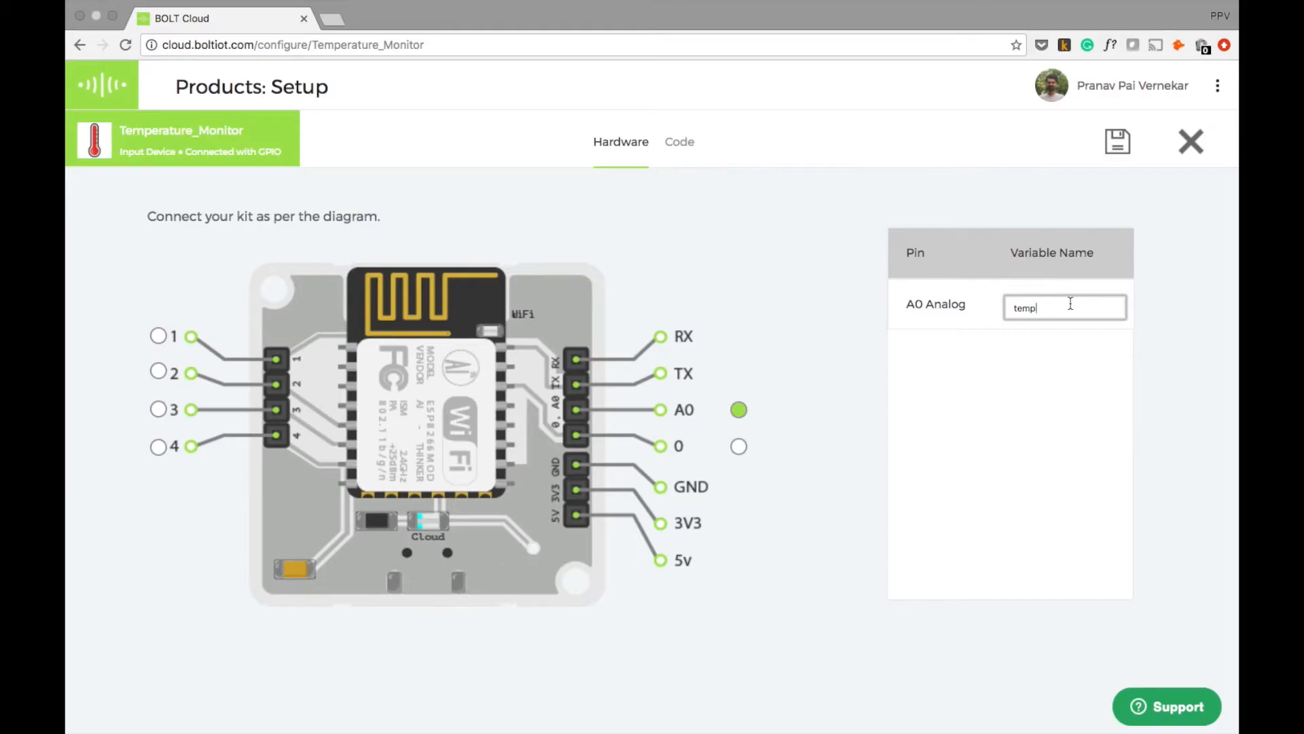
mouse_move(988, 207)
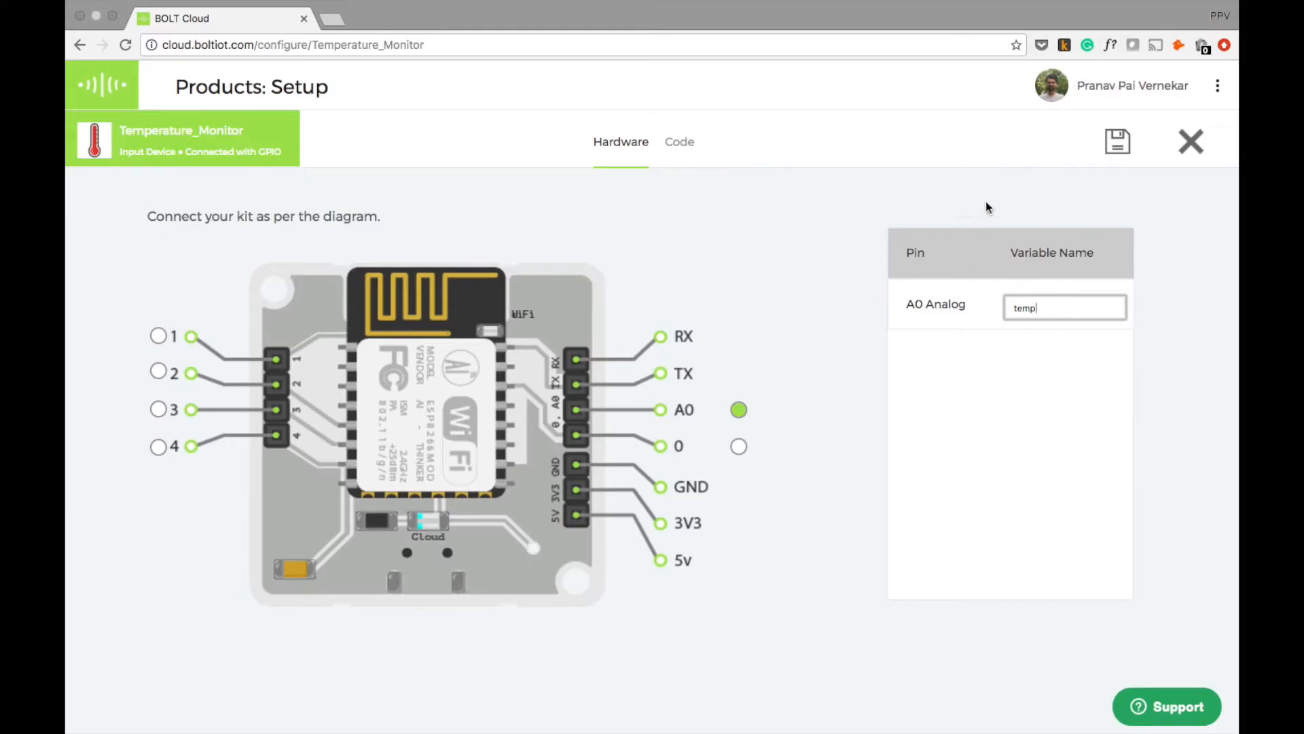
mouse_move(1118, 142)
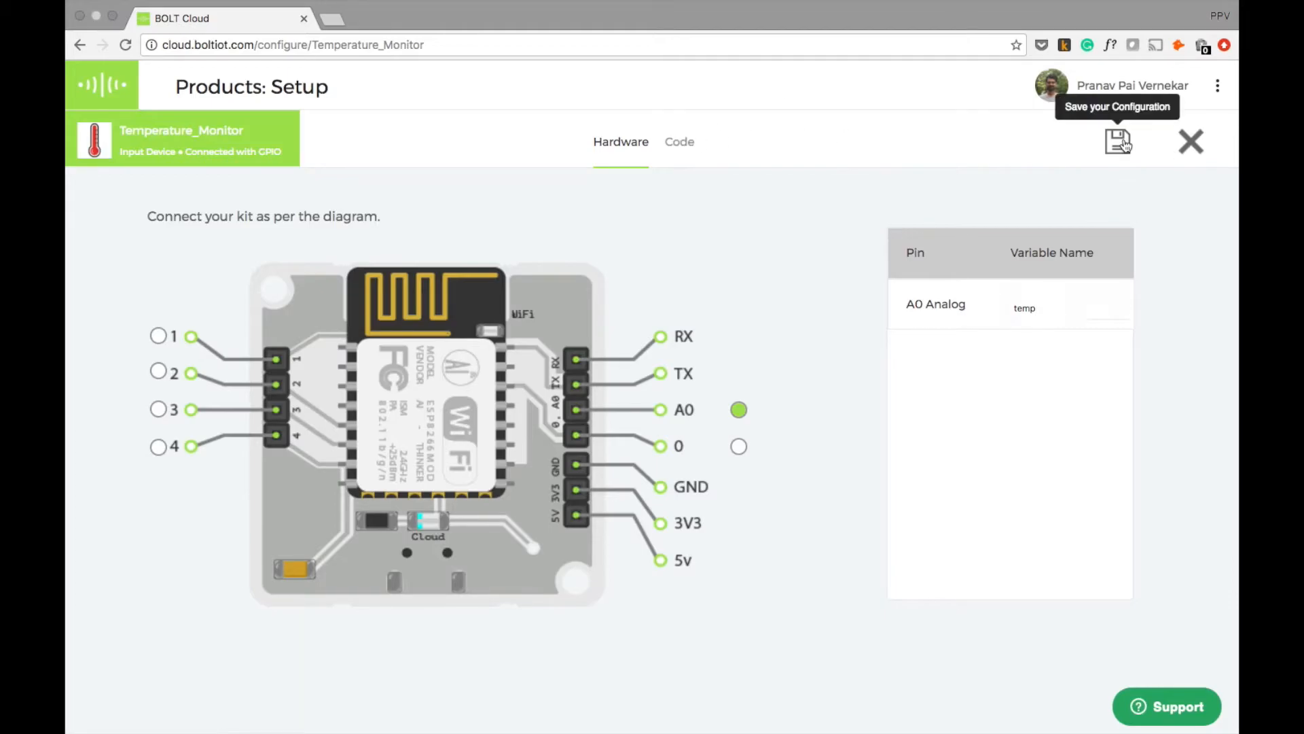
Step: Save the hardware configuration mapping A0 to 'temp' and clear the saved notice
left_click(1119, 141)
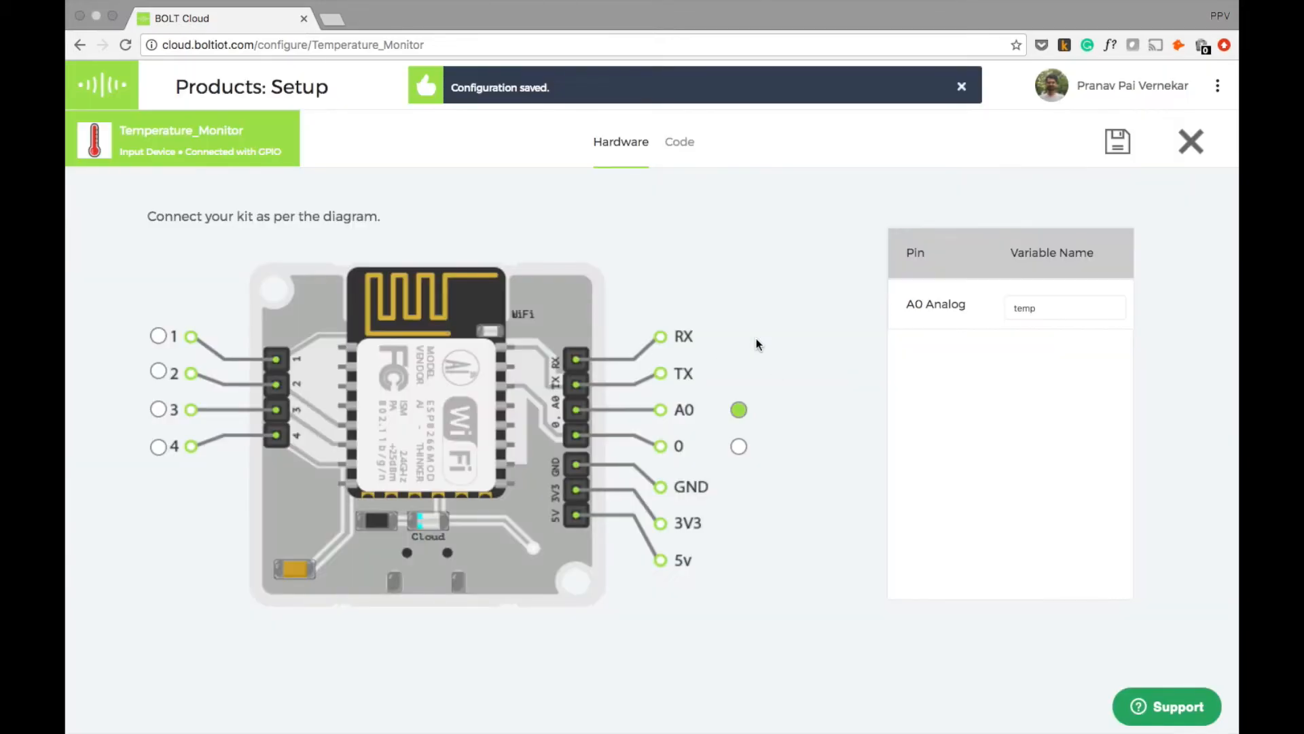
mouse_move(680, 141)
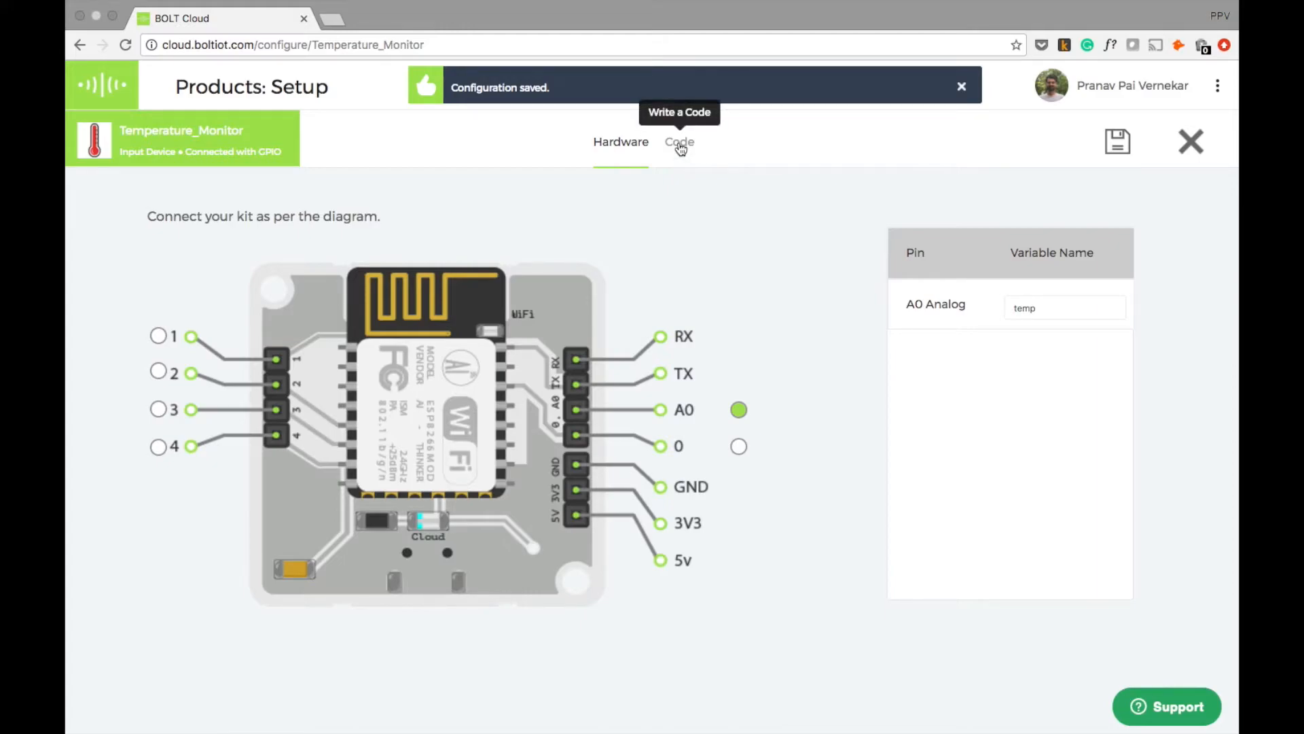
left_click(962, 86)
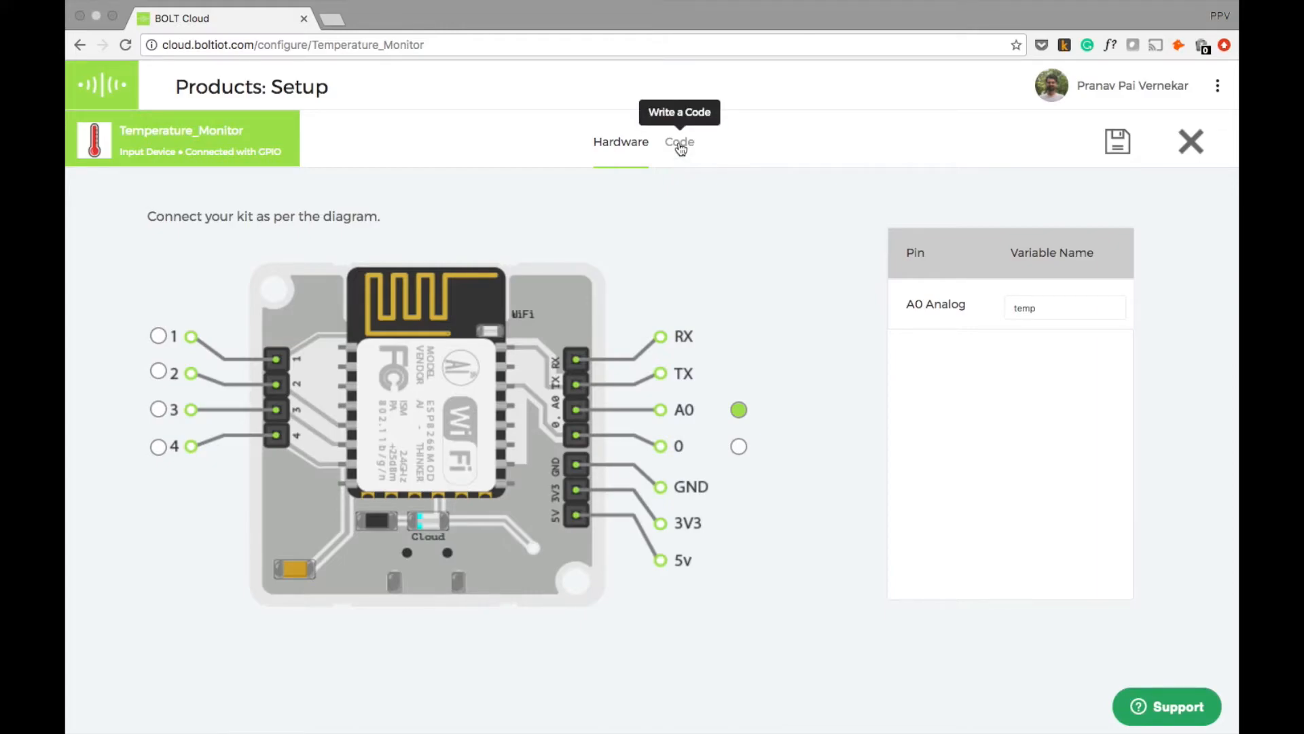
Step: Switch to the Code tab, showing an empty code editor
left_click(679, 142)
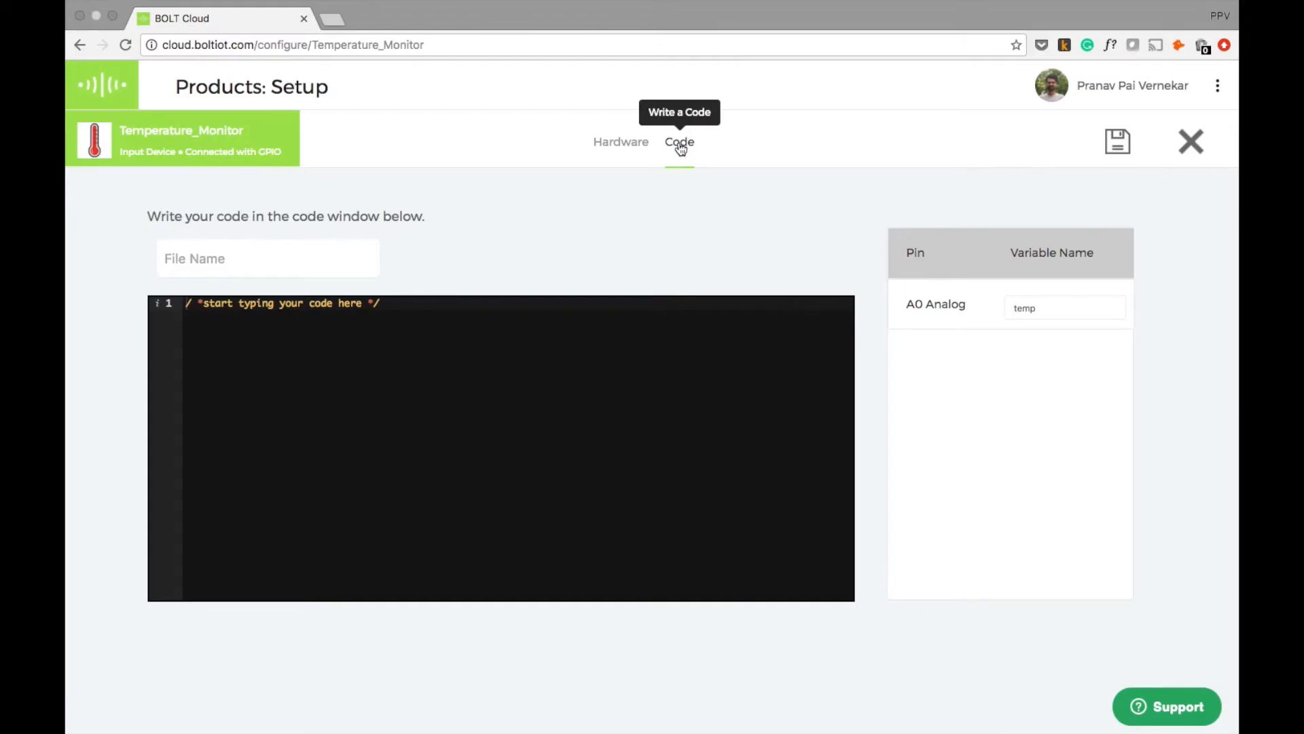
mouse_move(549, 125)
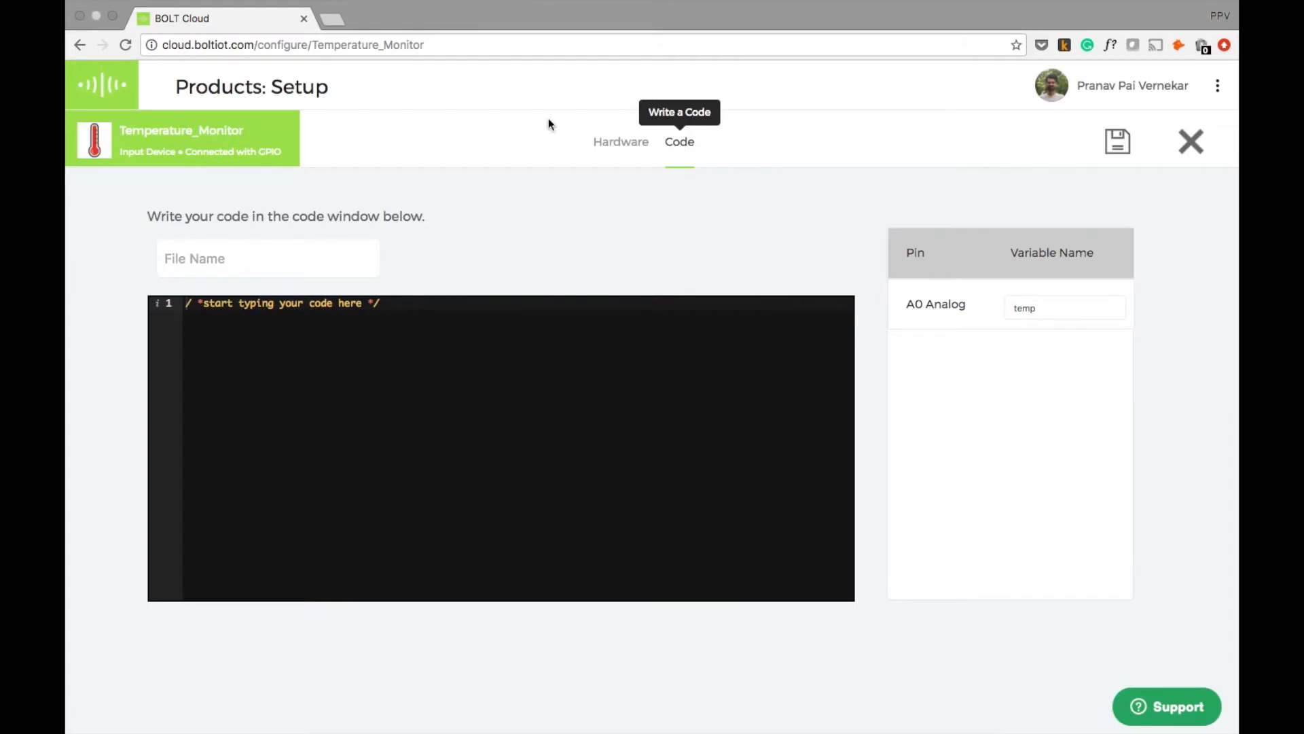
mouse_move(333, 27)
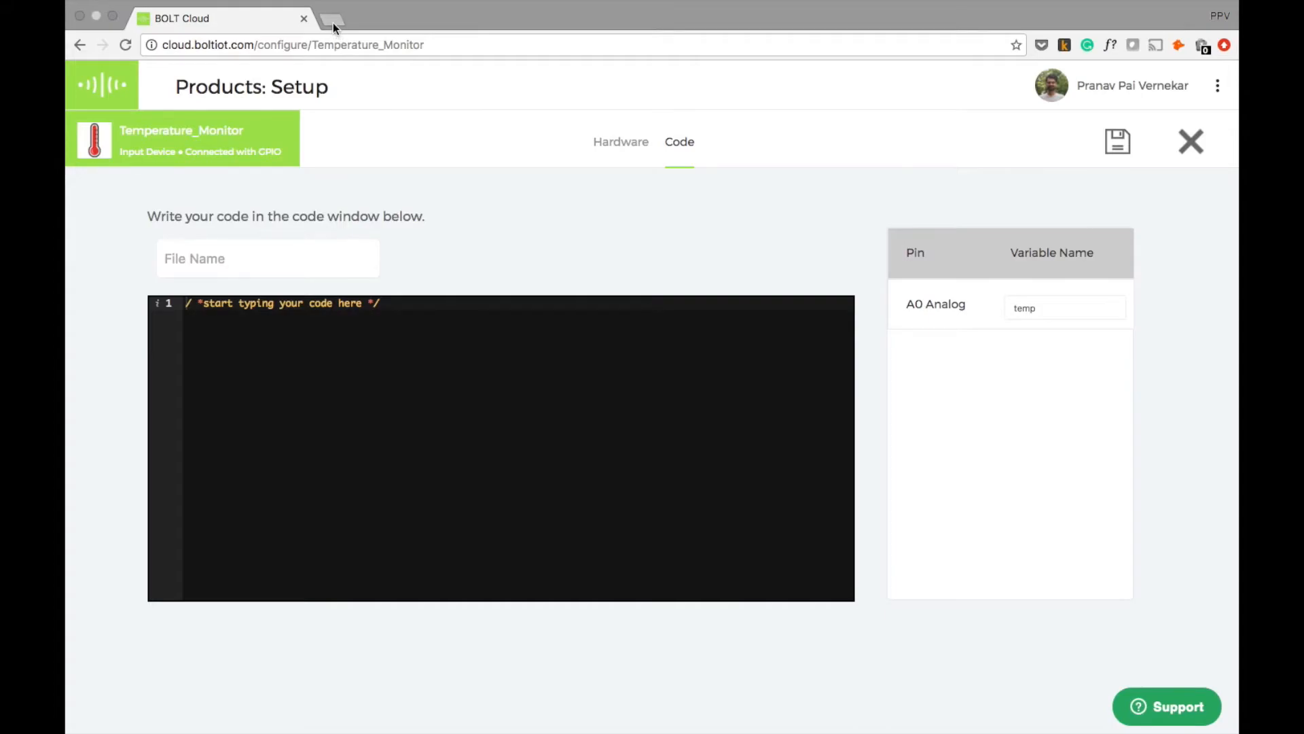
Step: In a new tab, browse the Bolt Docs to Data Visualization > Line Graph and copy its sample code
left_click(331, 18)
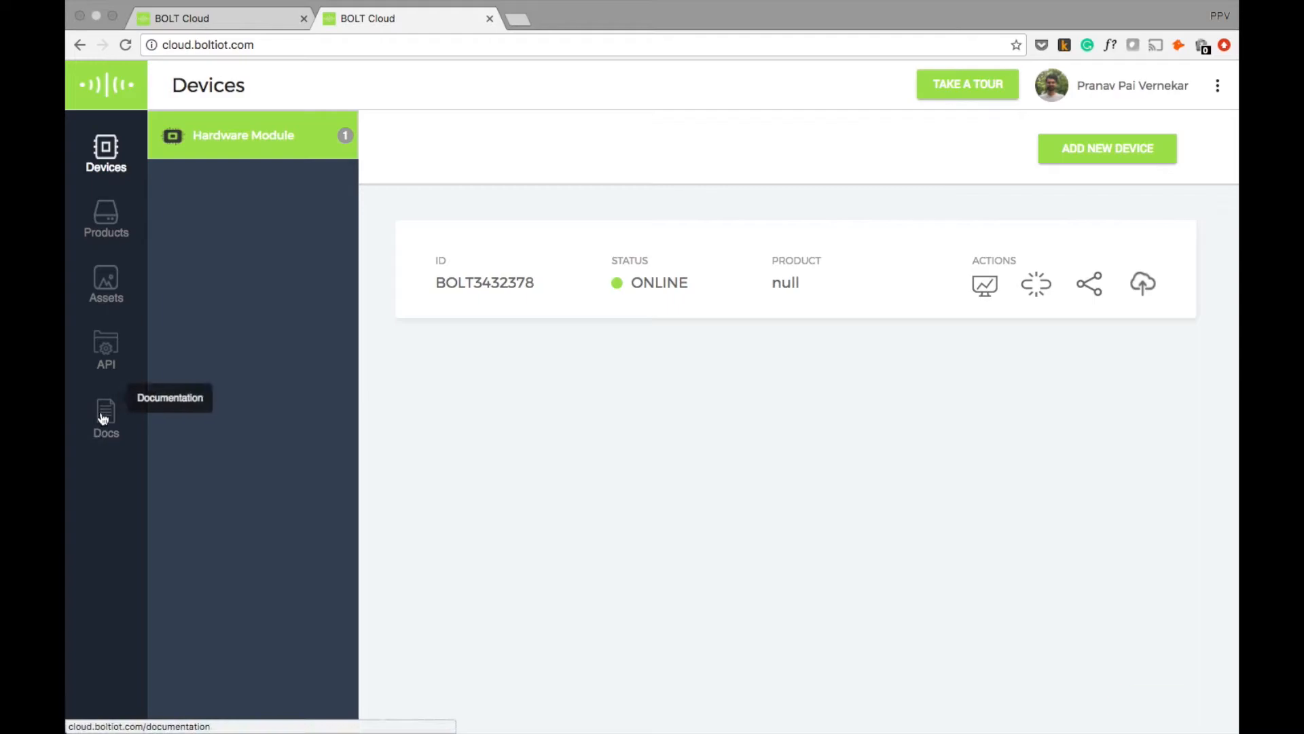
left_click(106, 416)
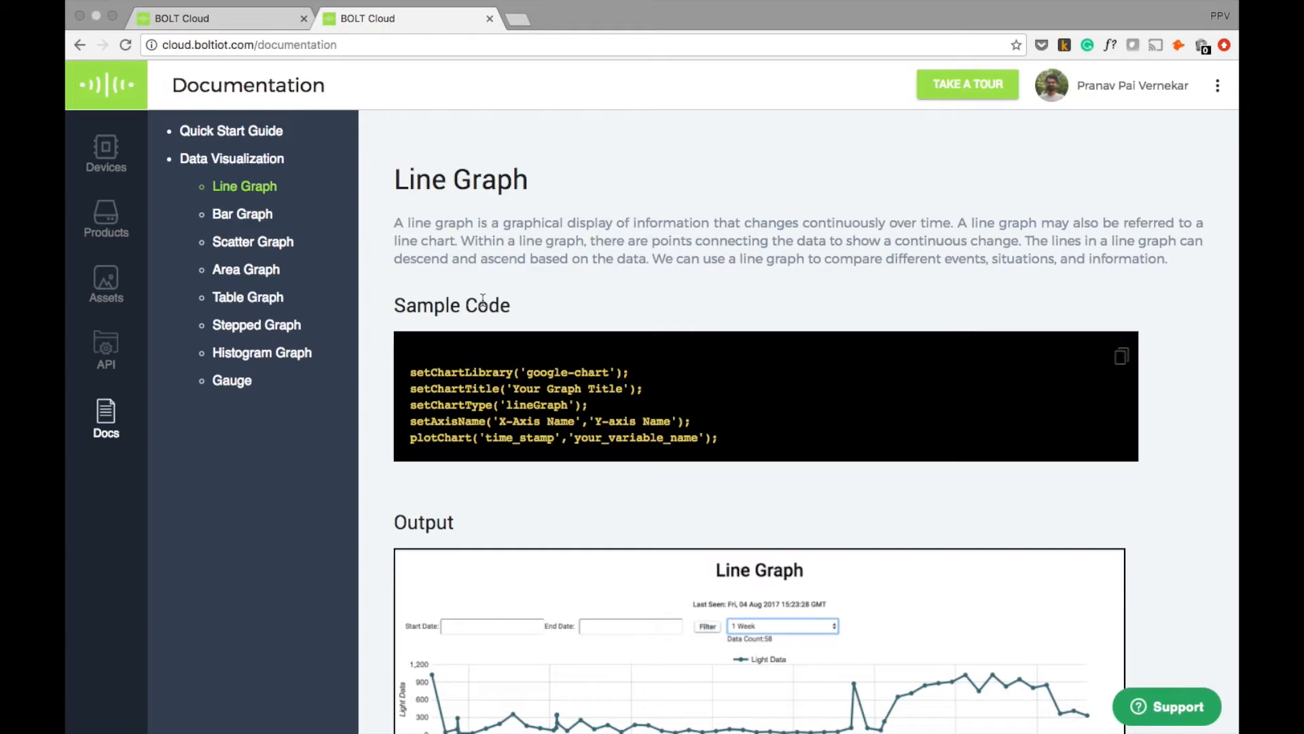
mouse_move(723, 408)
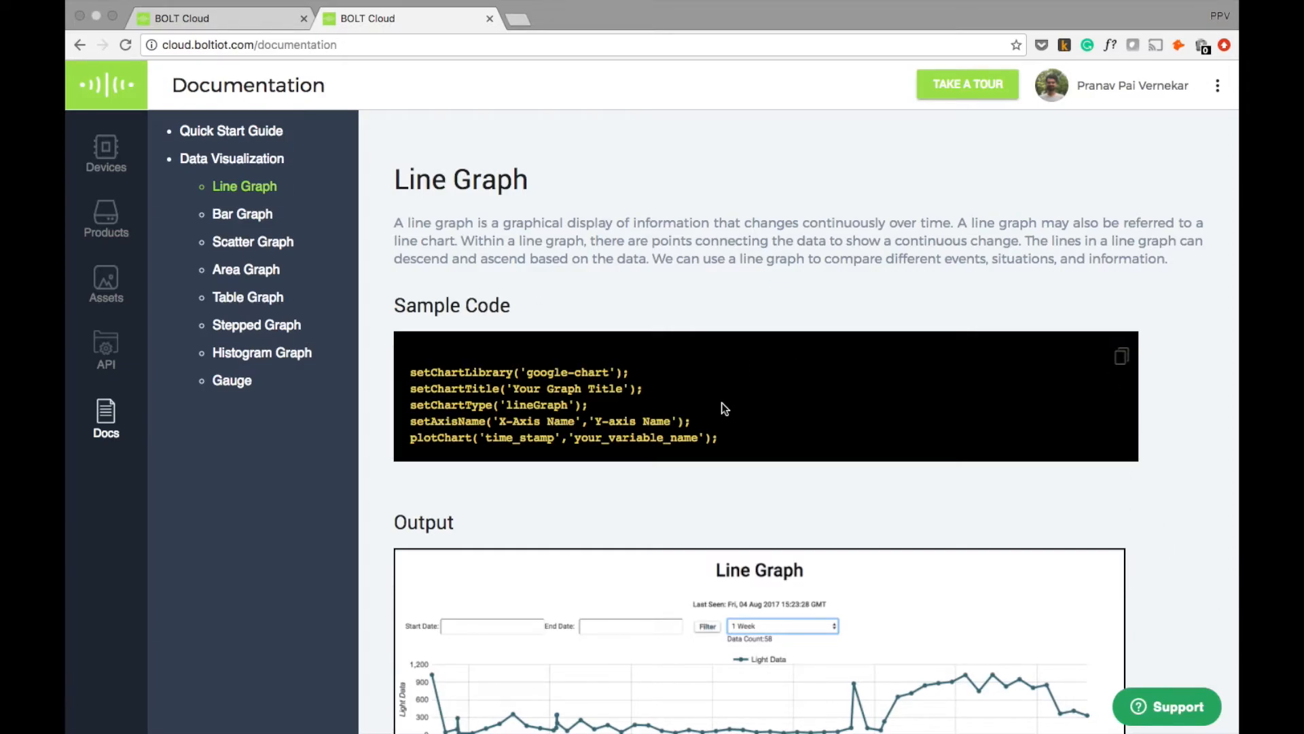
scroll("down", 3)
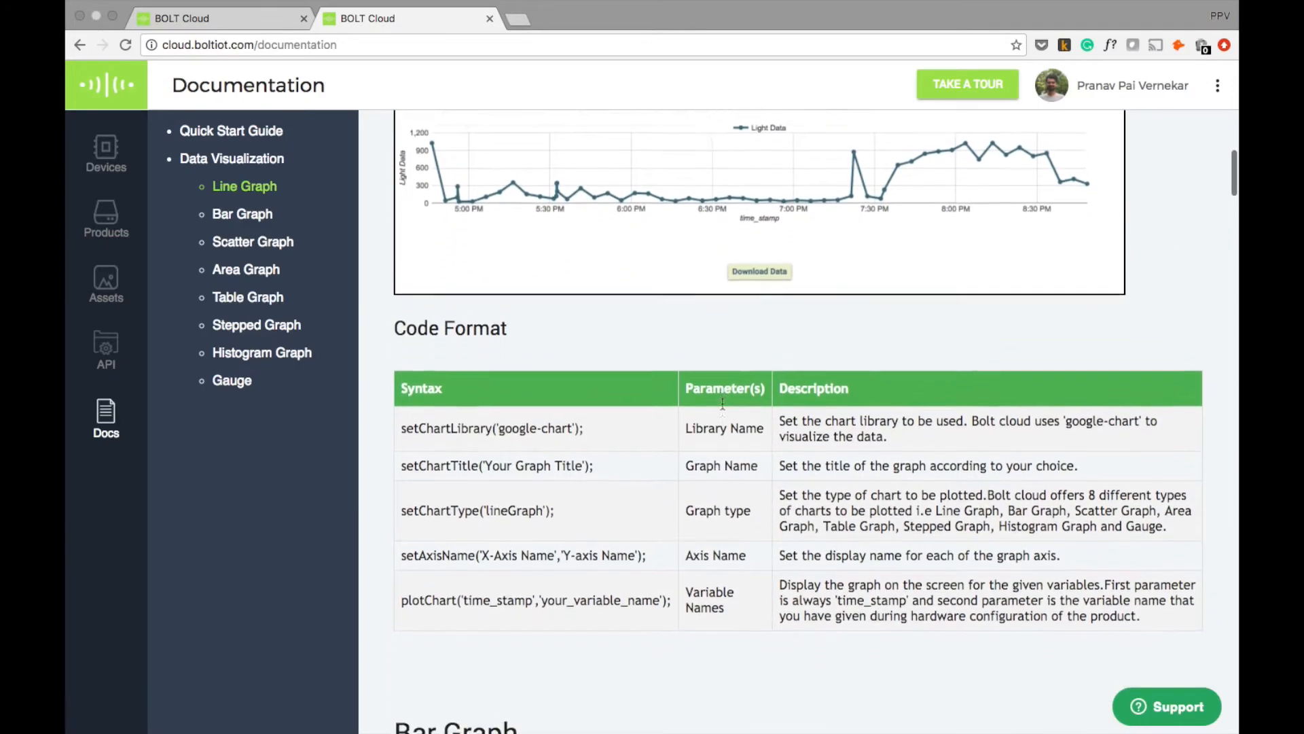
scroll("down", 3)
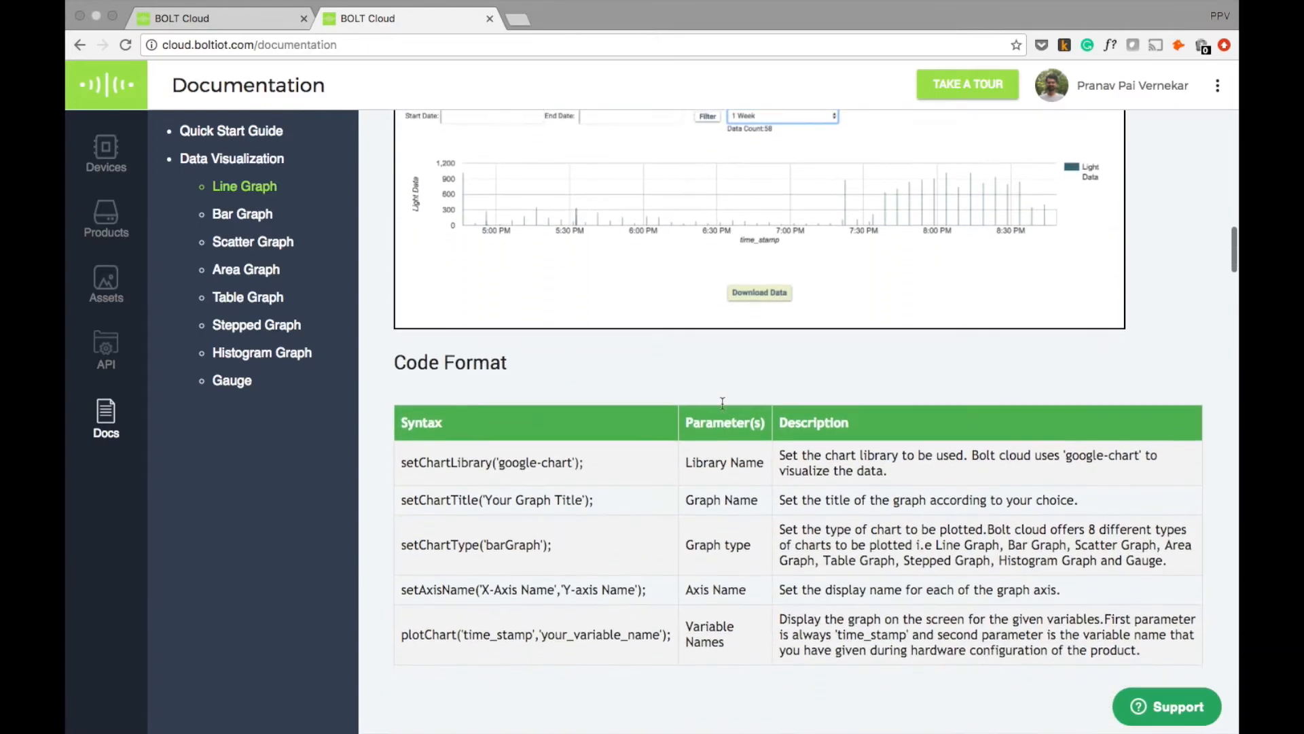
left_click(252, 242)
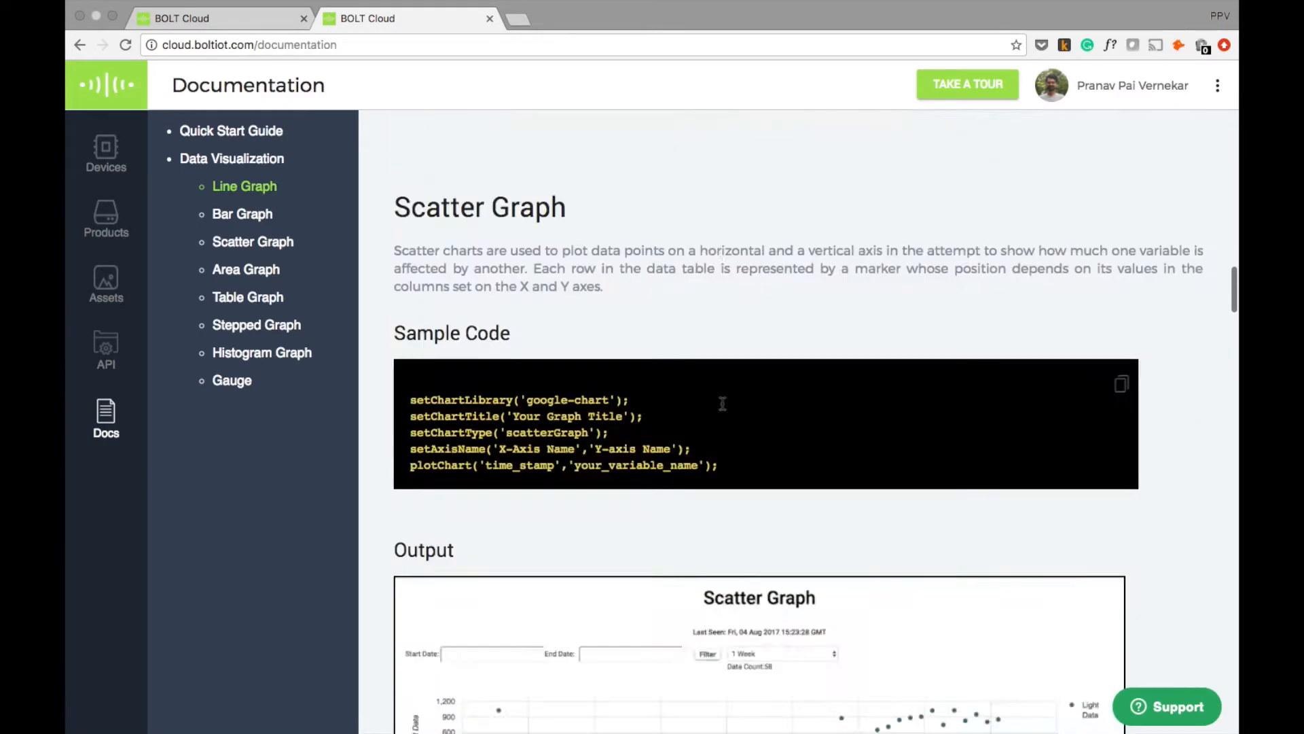
left_click(244, 186)
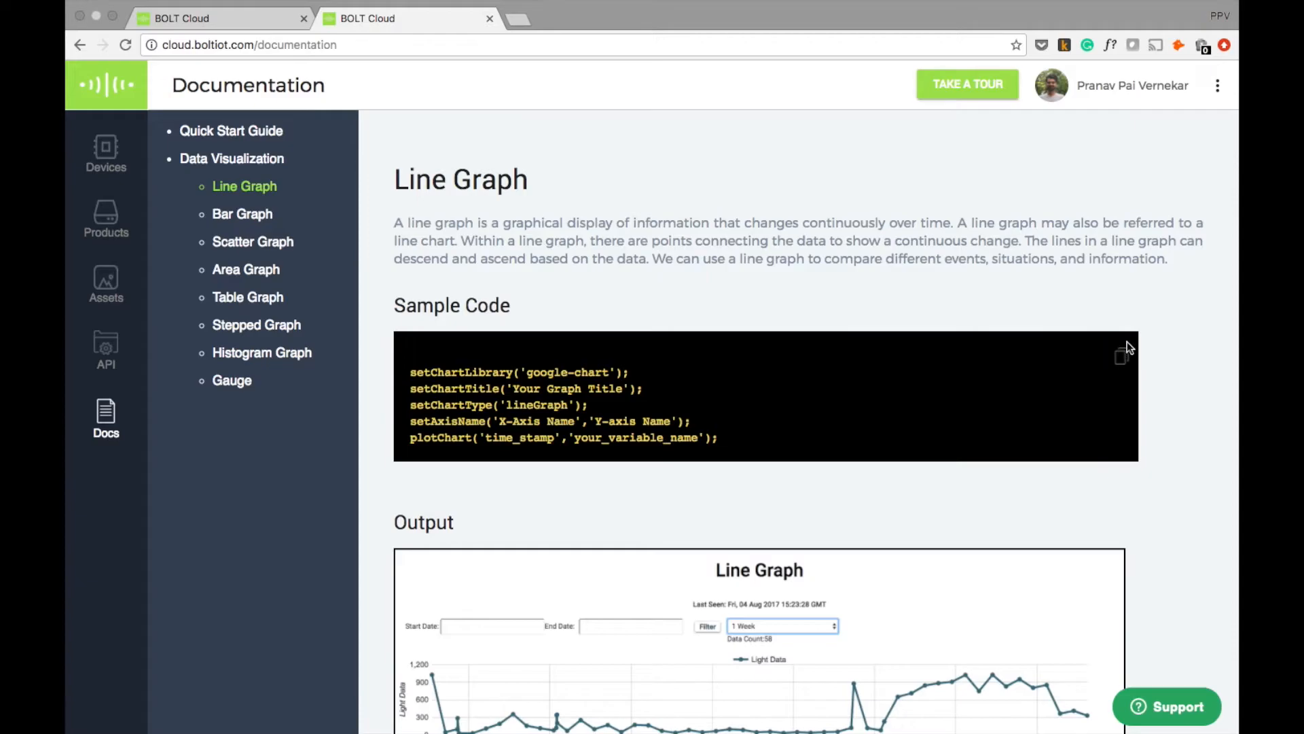
left_click(1122, 356)
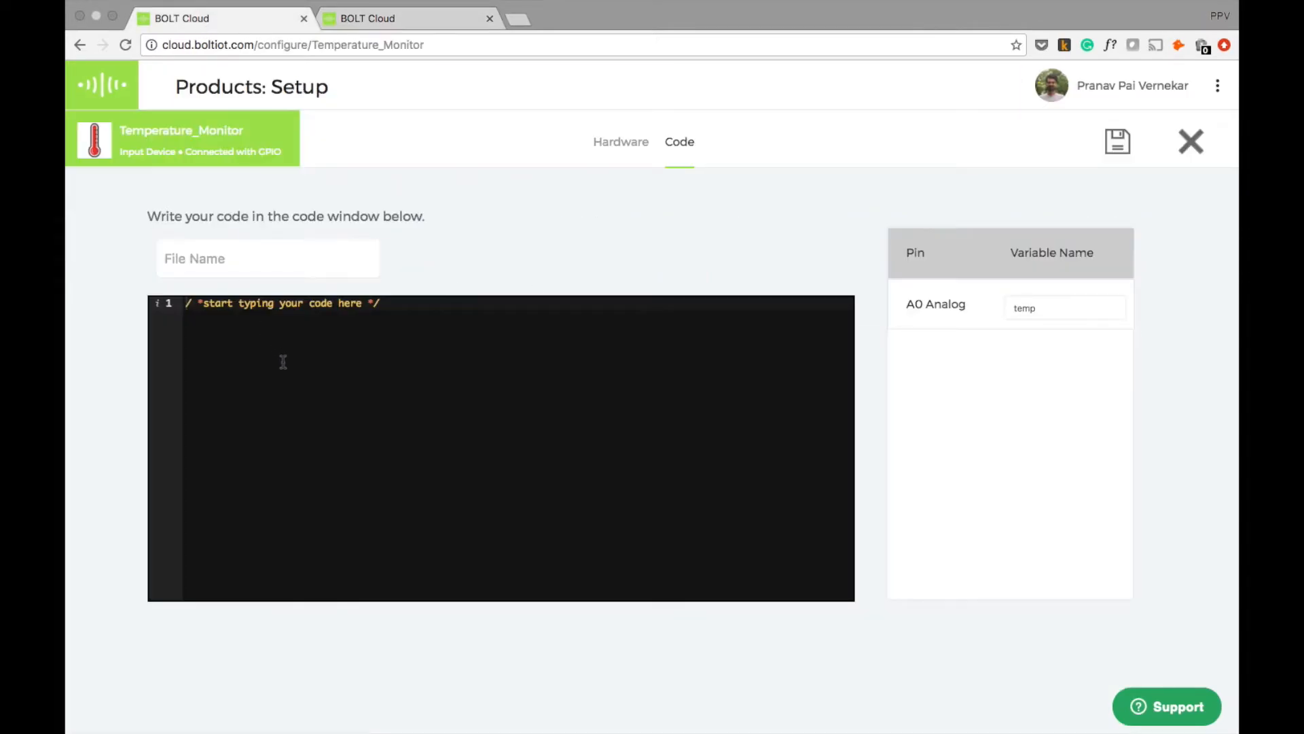
Step: Paste the line-graph chart code into the editor and set the chart title to 'Temperature Monitor'
left_click(374, 303)
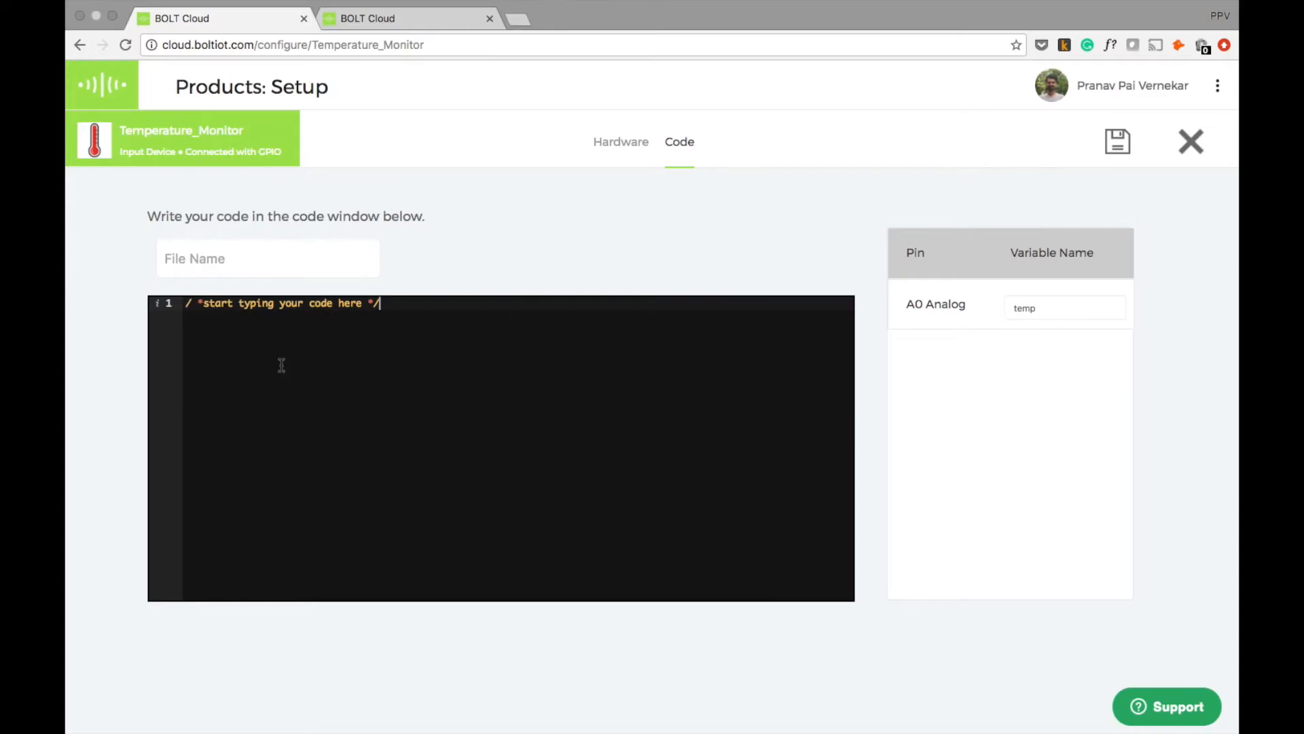
type("lineGraph');setAxisName('X-Axis Name','Y-axis Name');plotChart('time_stamp','your_variable_name');")
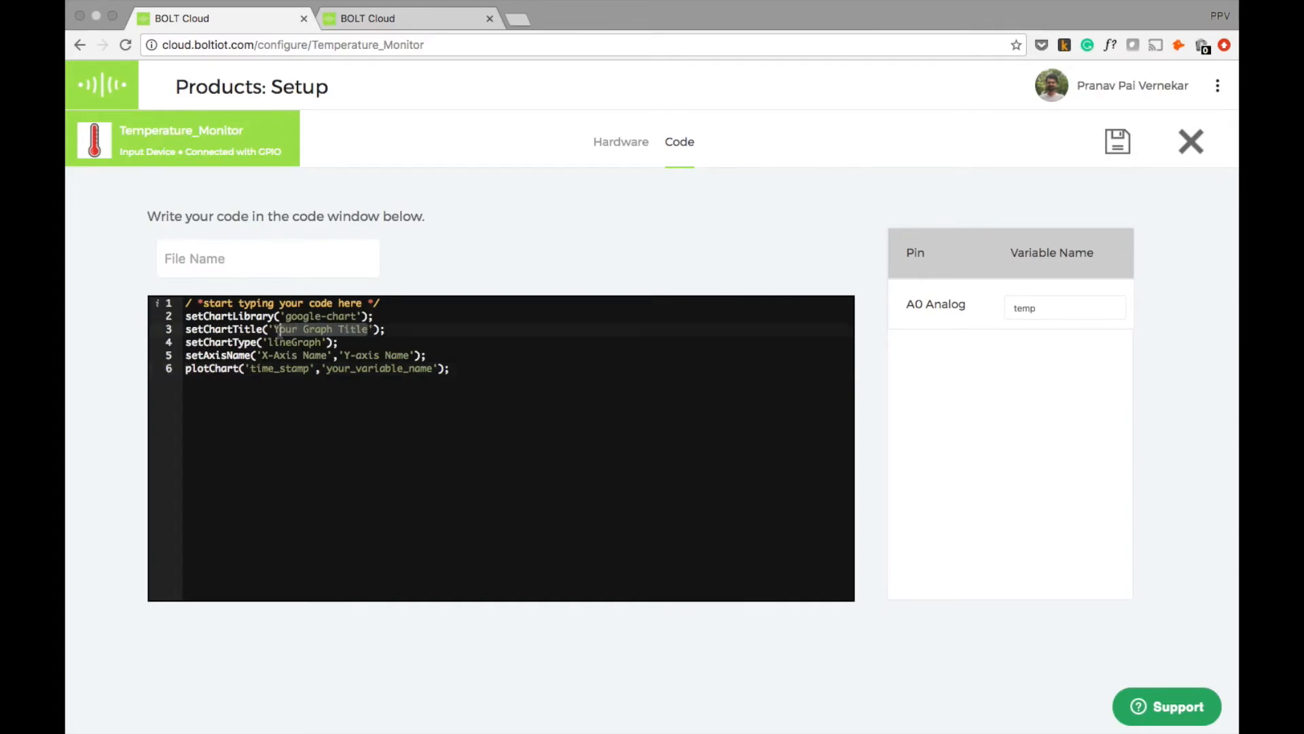
type("Temperat")
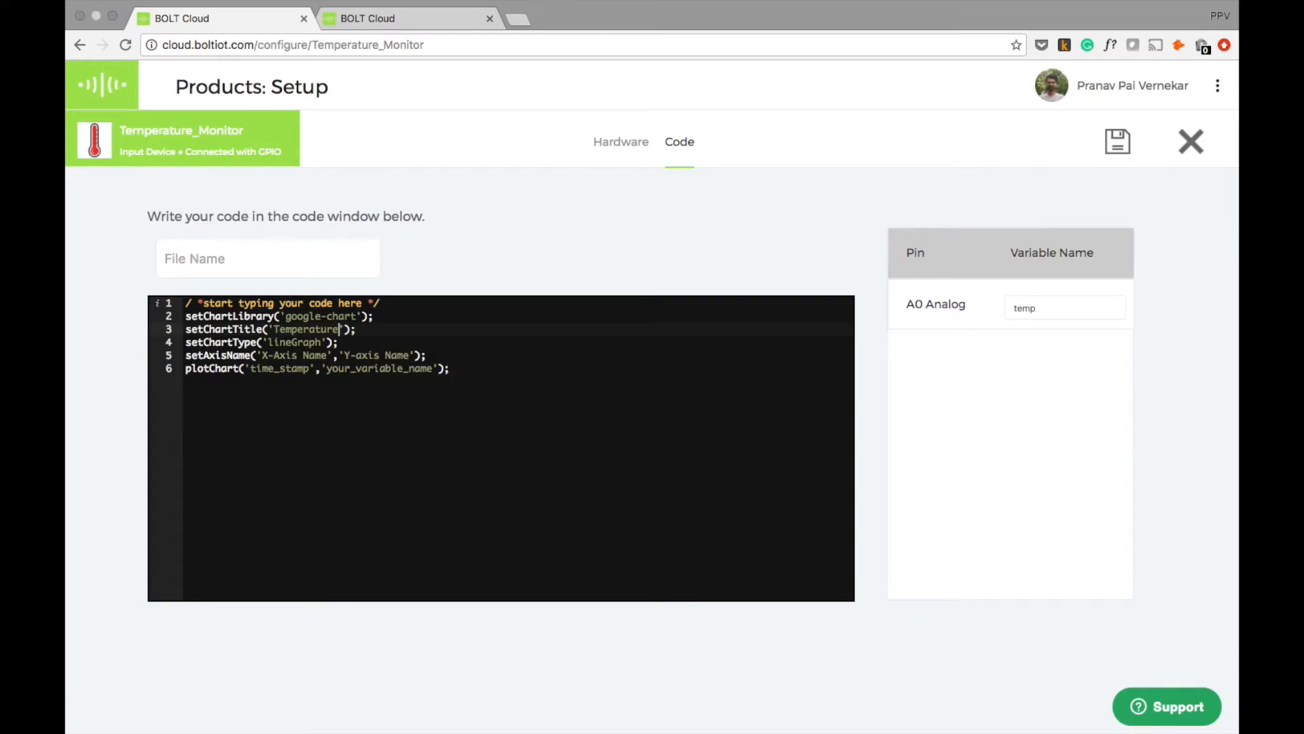
type("Monitor")
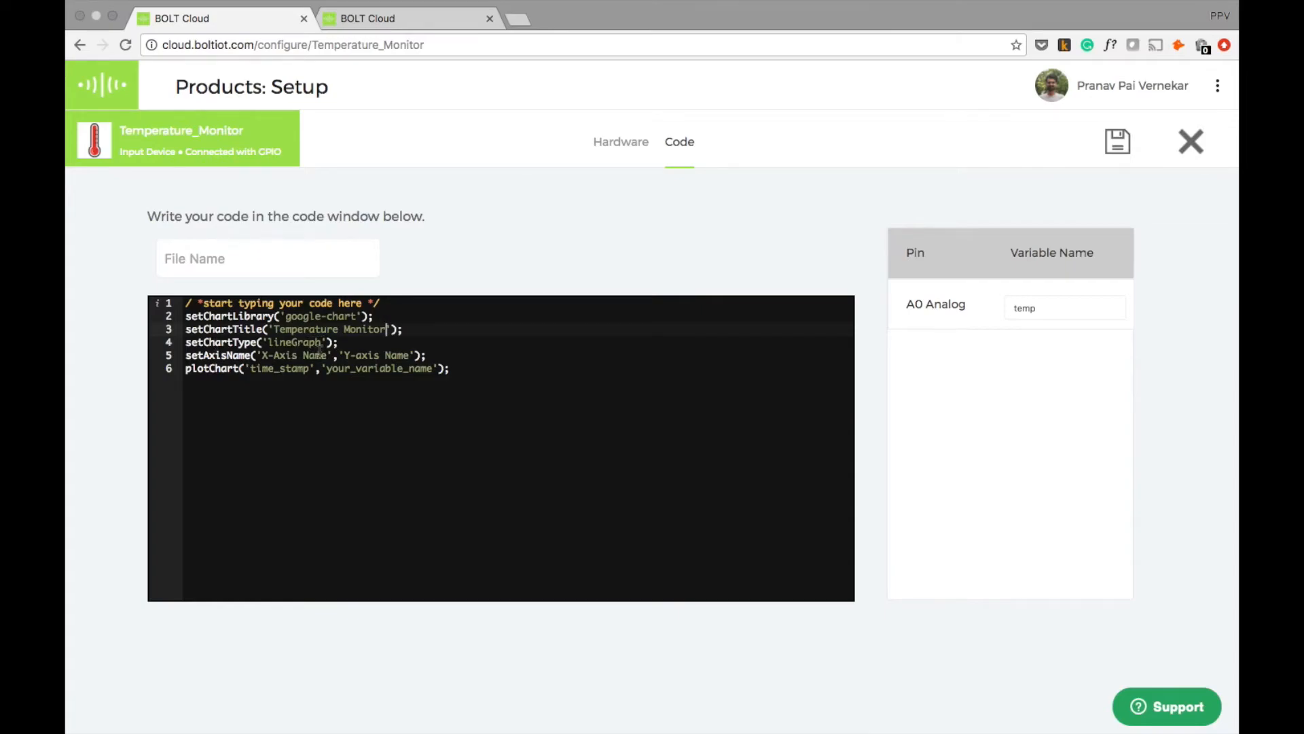
Step: Name the axes Time and Temperature and plot temp against time_stamp
double_click(295, 355)
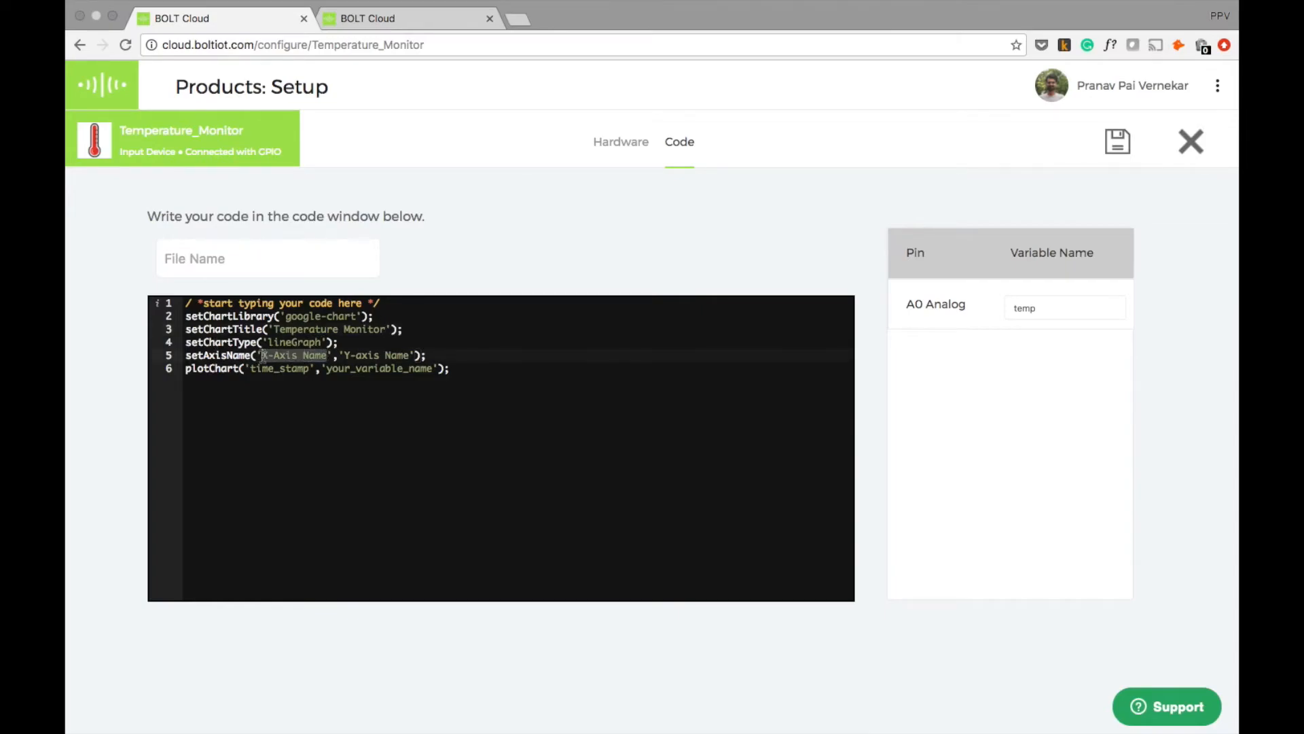
type("Time")
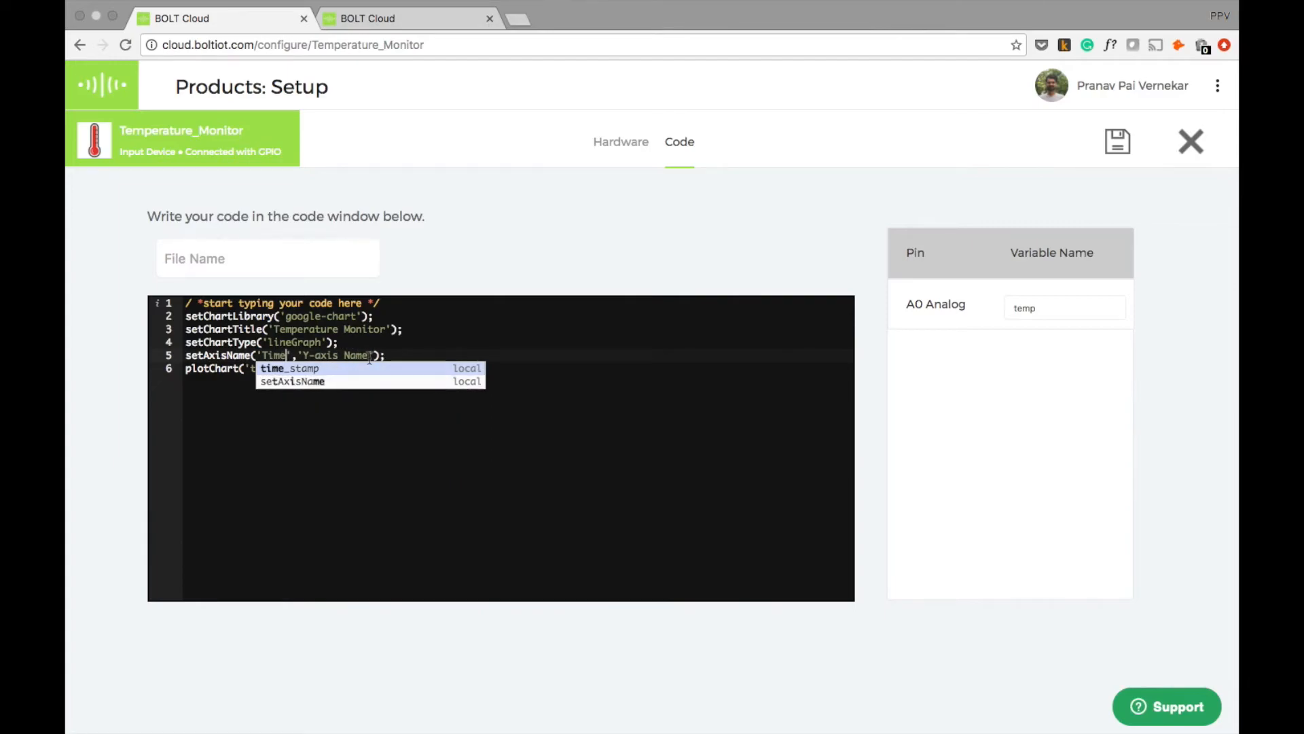
type("Tem")
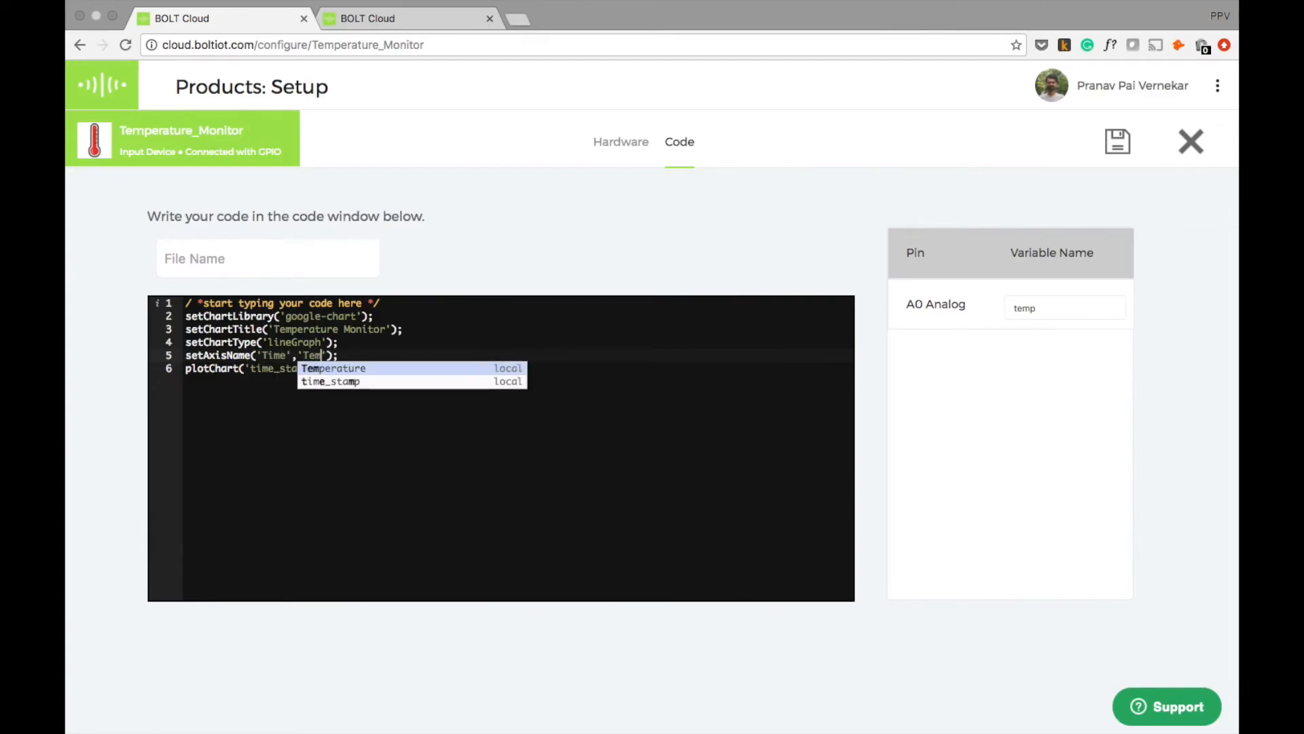
left_click(333, 368)
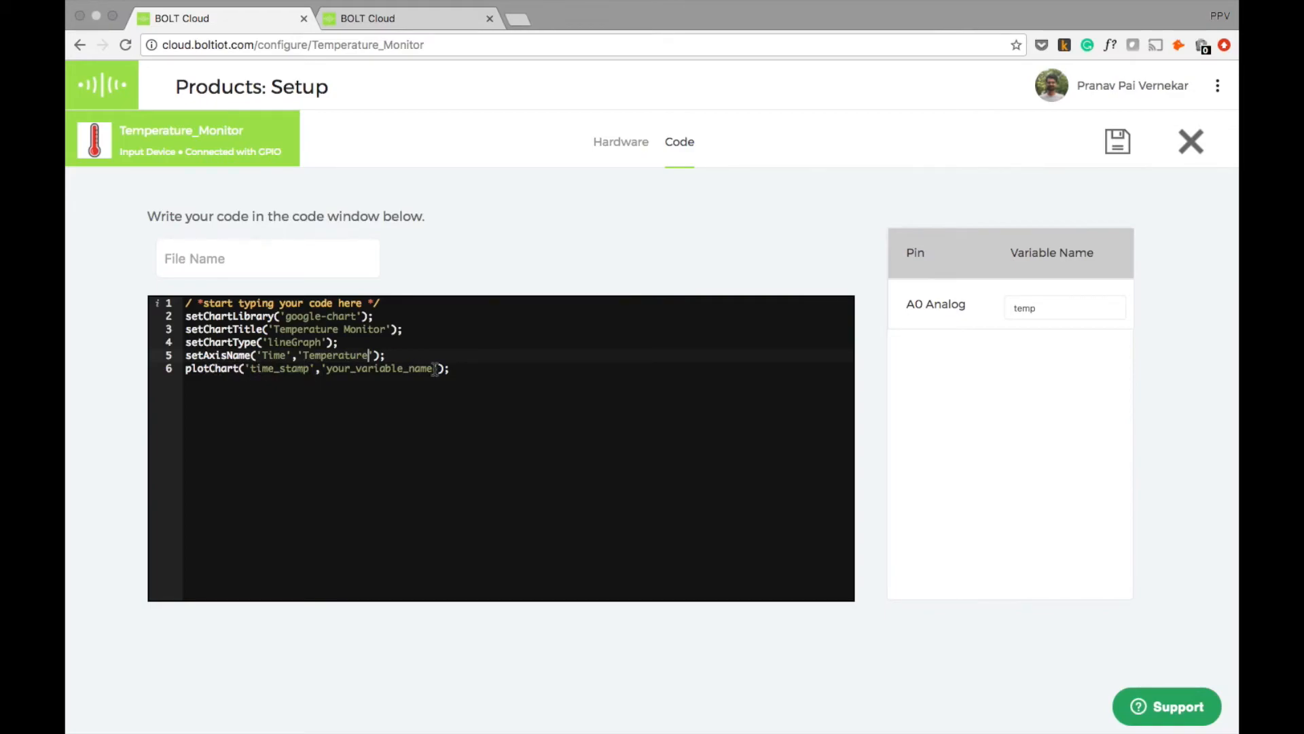
double_click(379, 368)
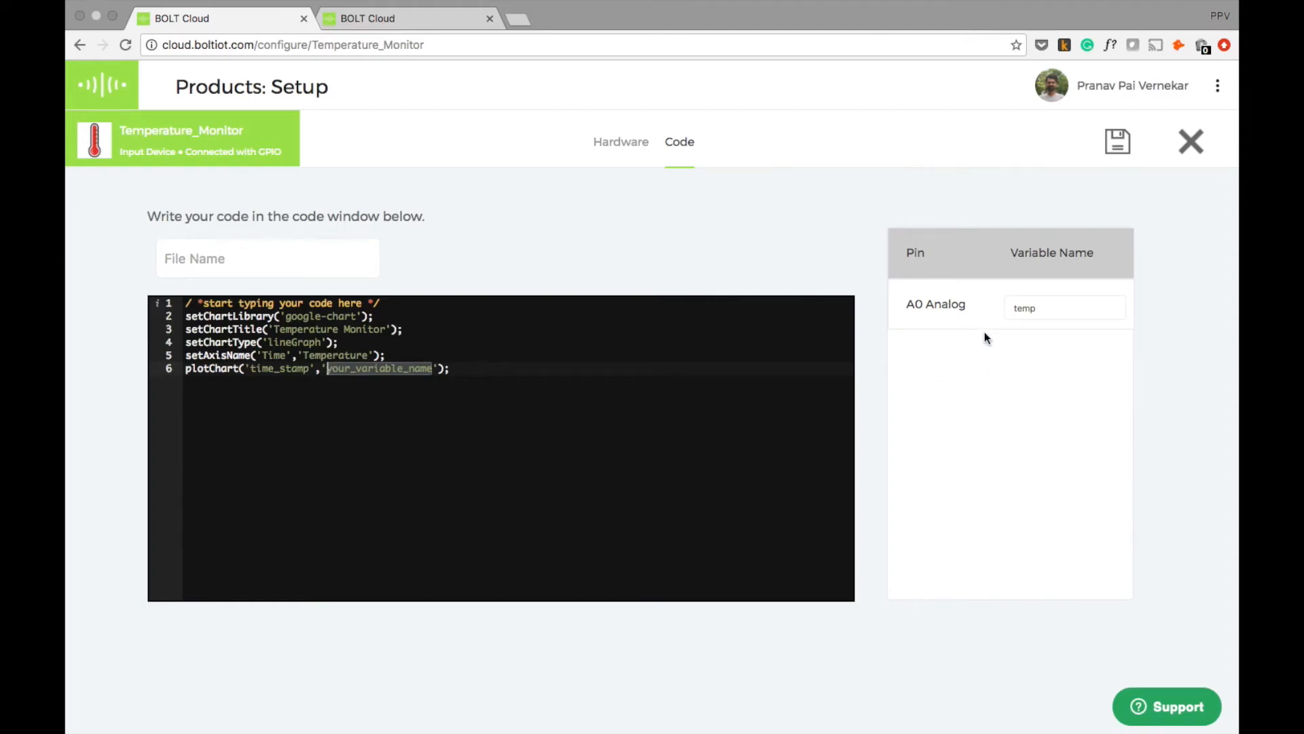
type("temp")
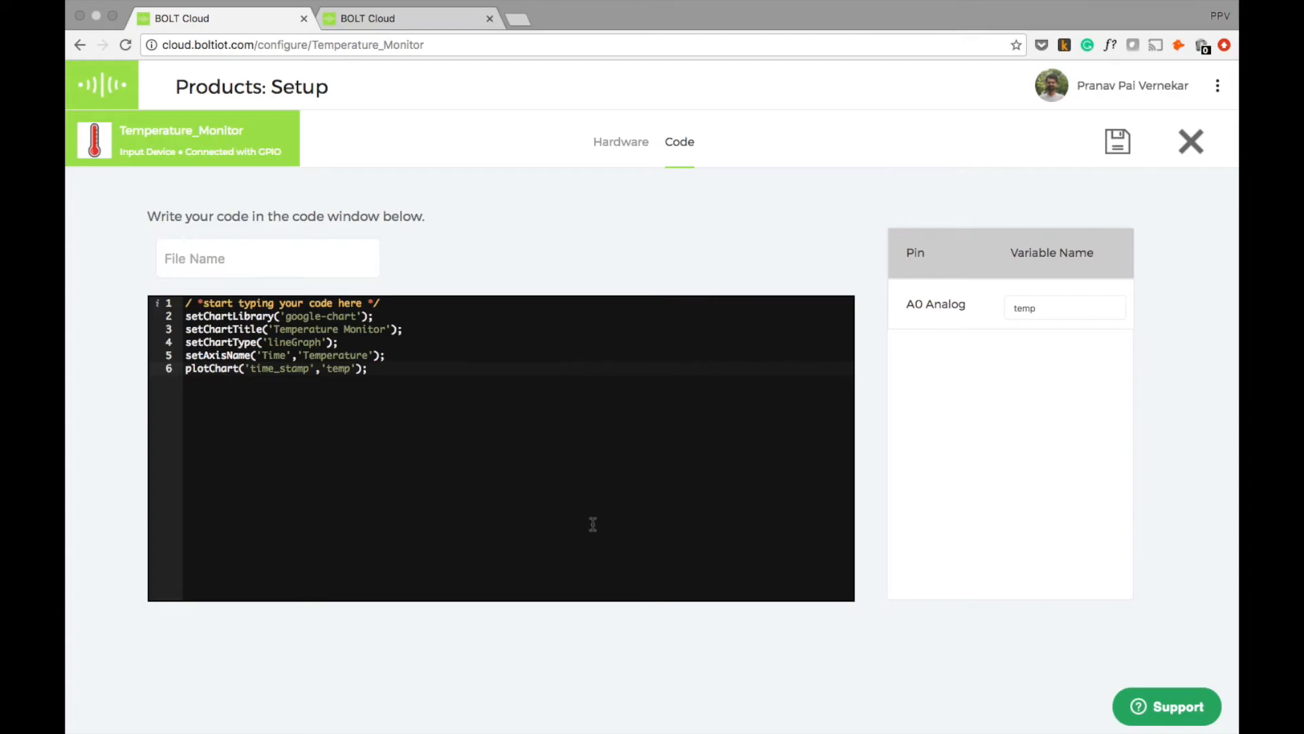
mouse_move(1003, 553)
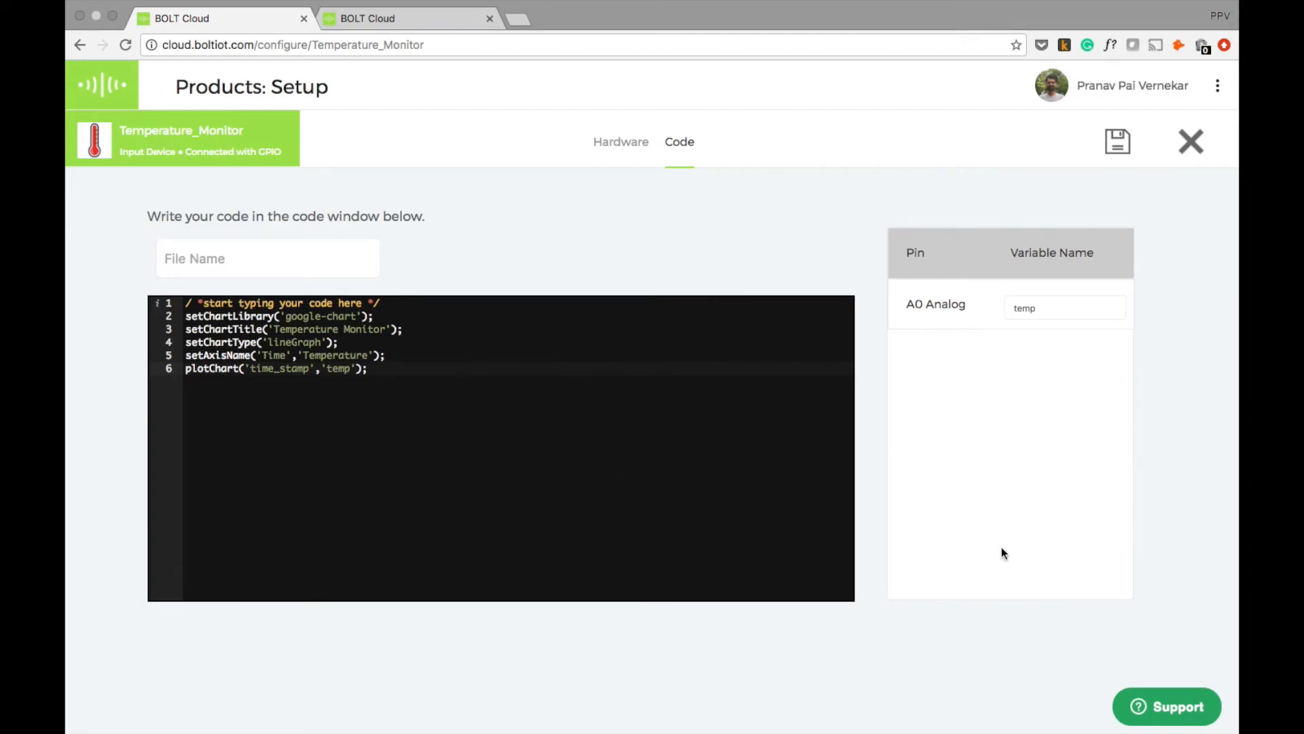
mouse_move(1001, 449)
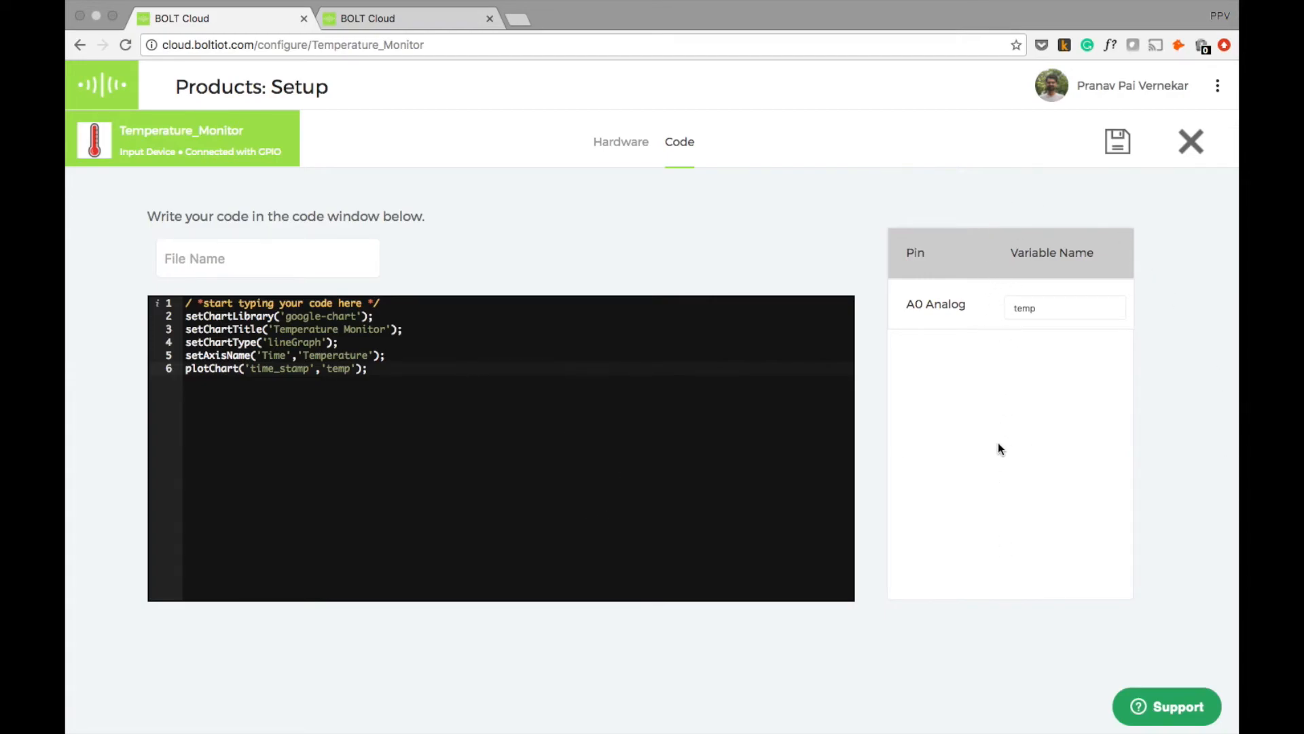
mouse_move(500, 266)
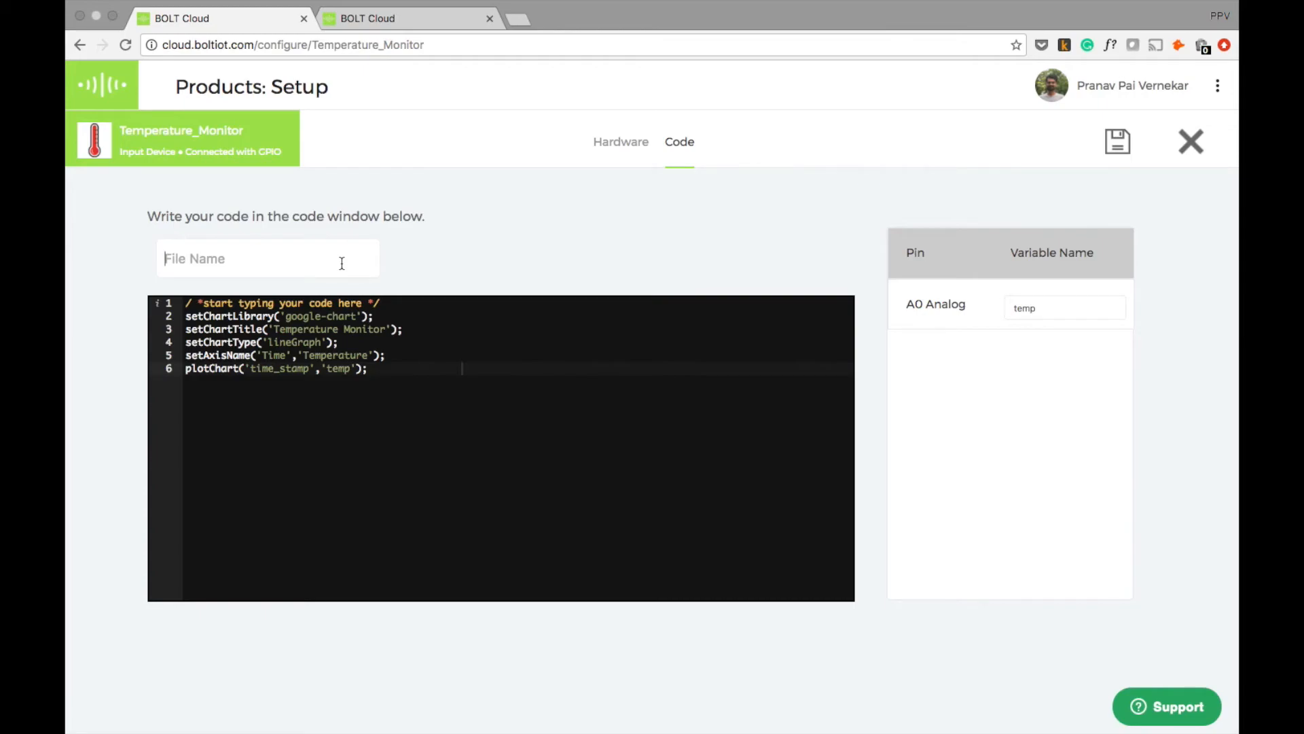
Step: Enter the chart code's file name as temperature.js, correcting the misspelling
type("temprature")
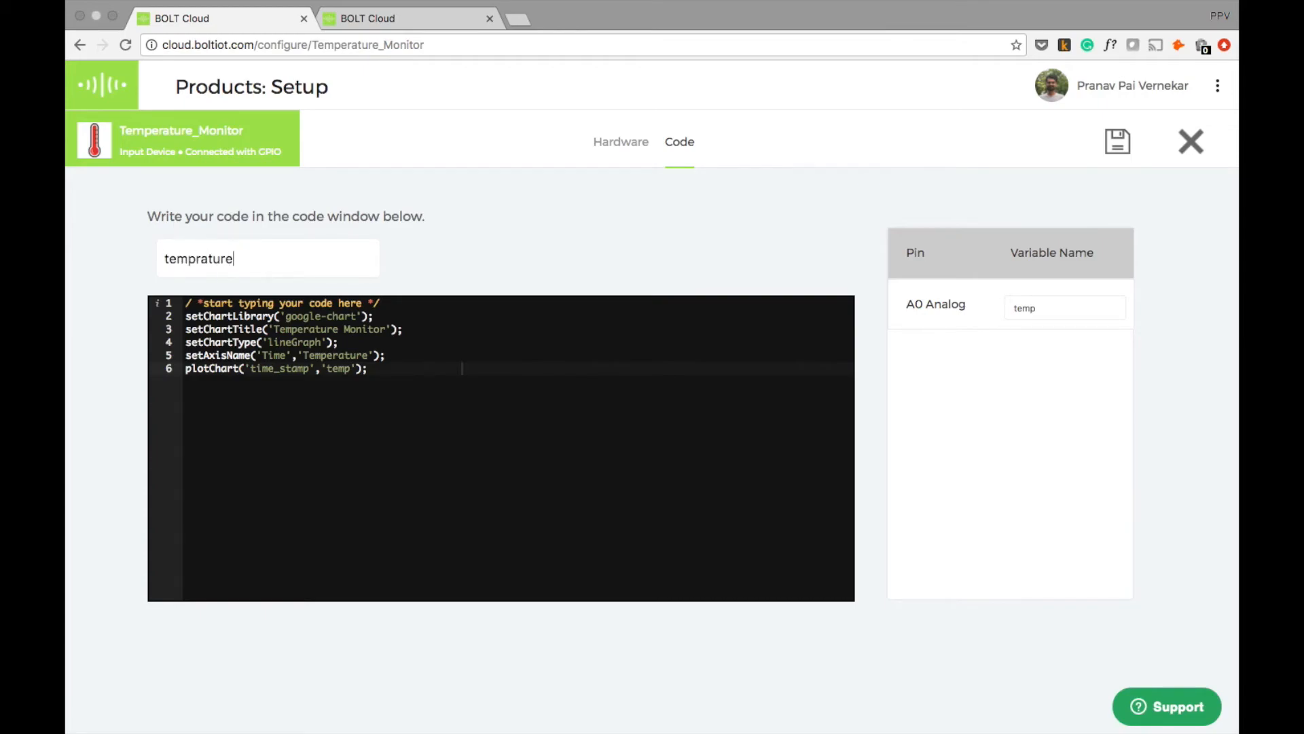
type(".js")
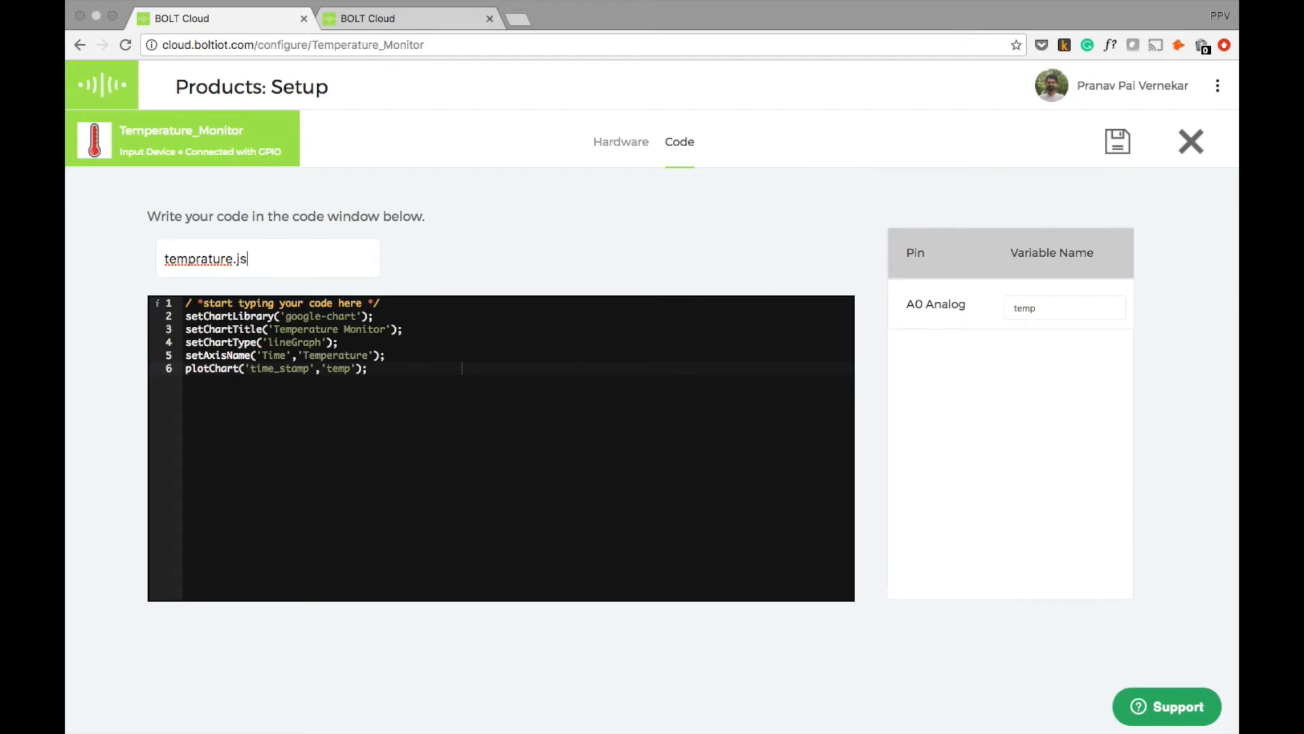
double_click(199, 259)
type("e")
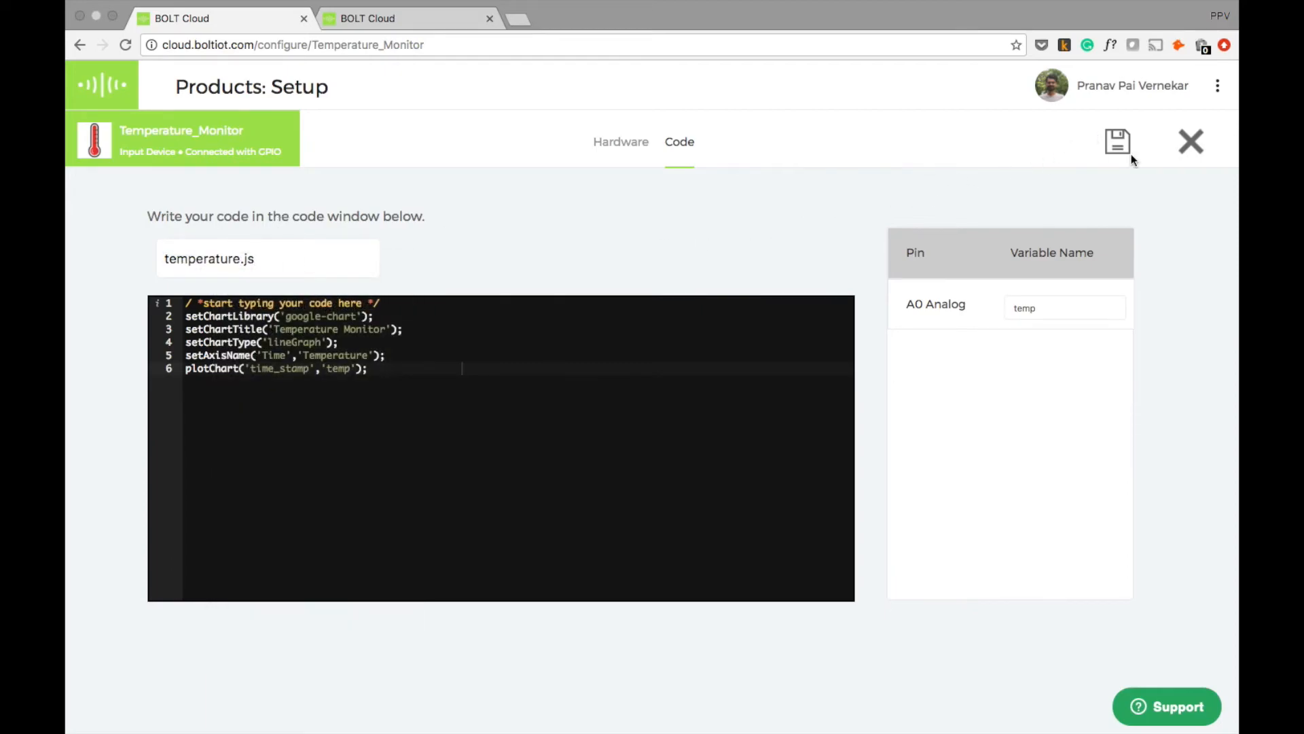
mouse_move(1118, 141)
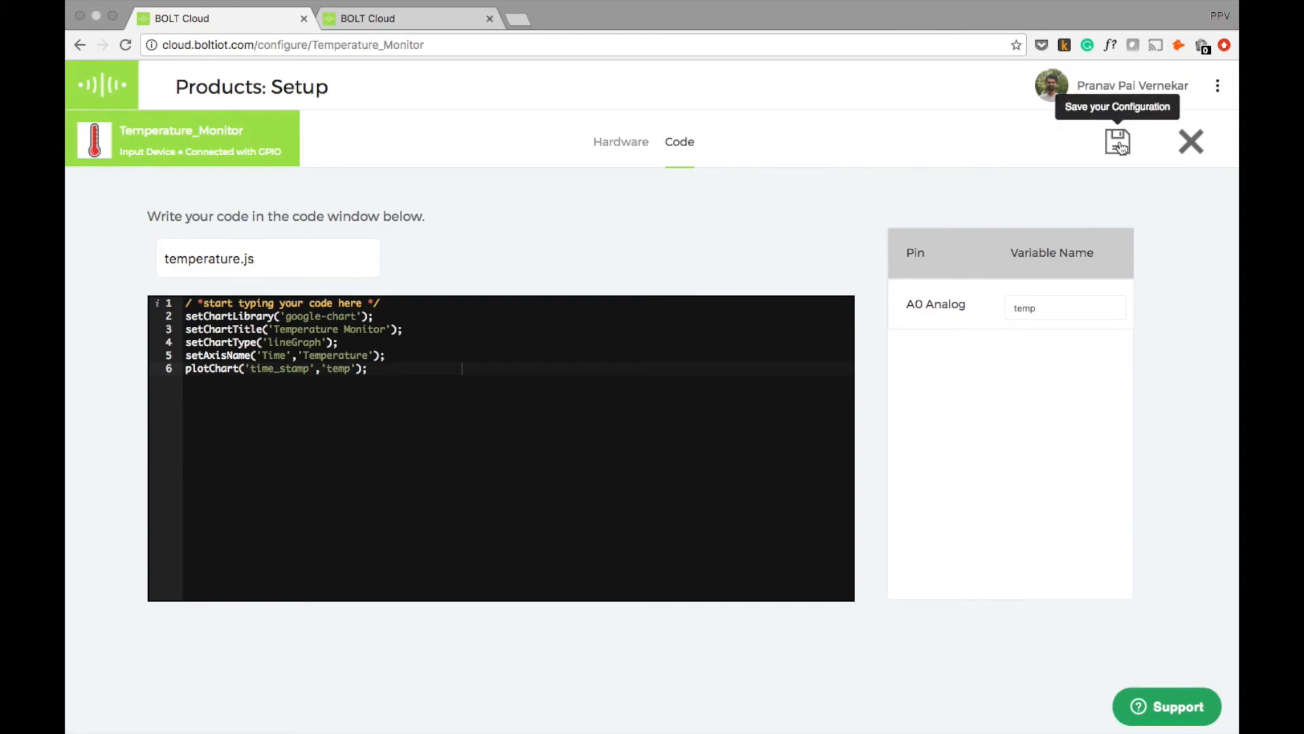
Step: Save the Temperature_Monitor product configuration and exit product setup
left_click(1119, 141)
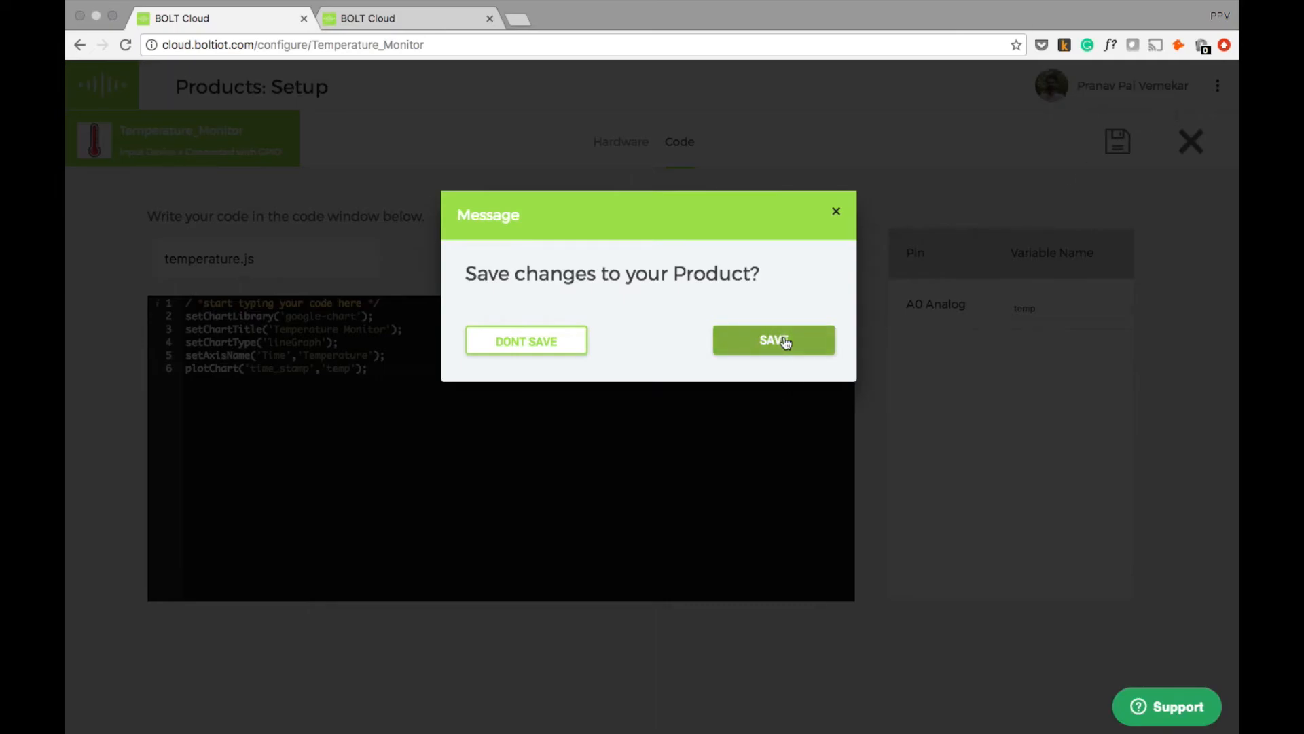
left_click(773, 341)
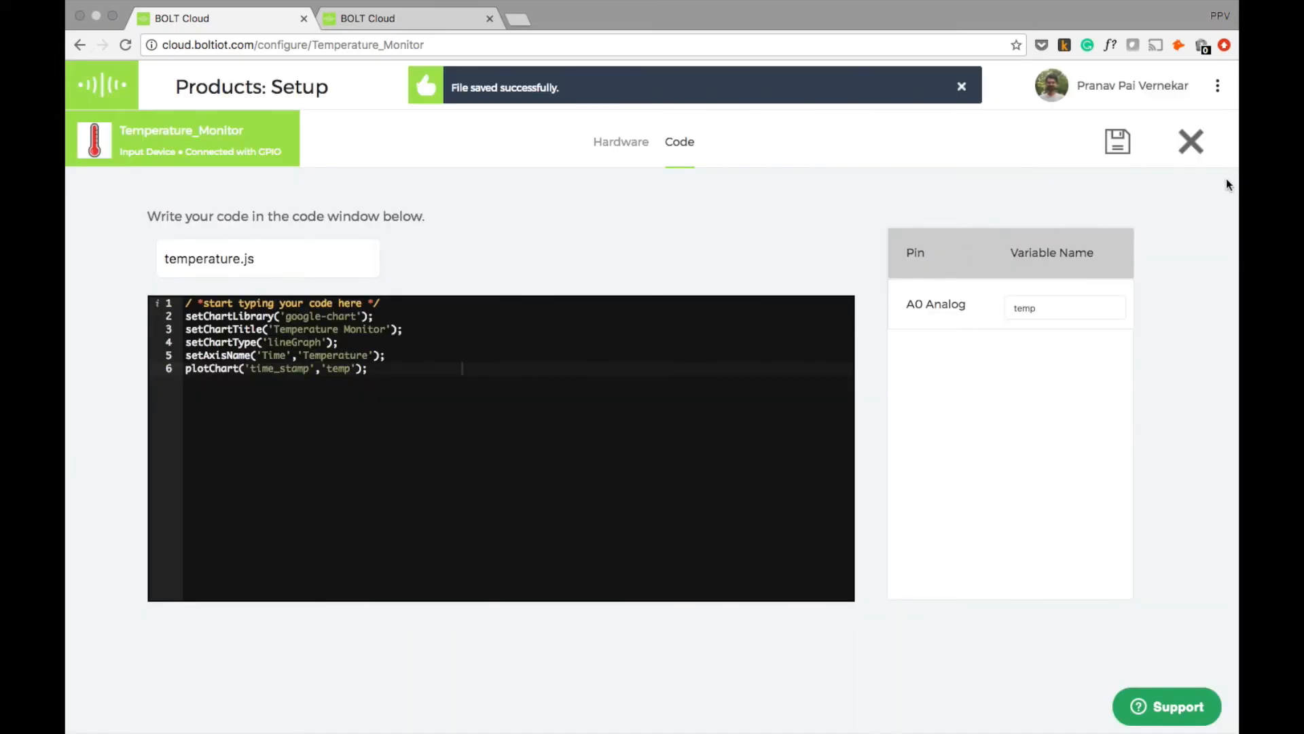
mouse_move(1191, 141)
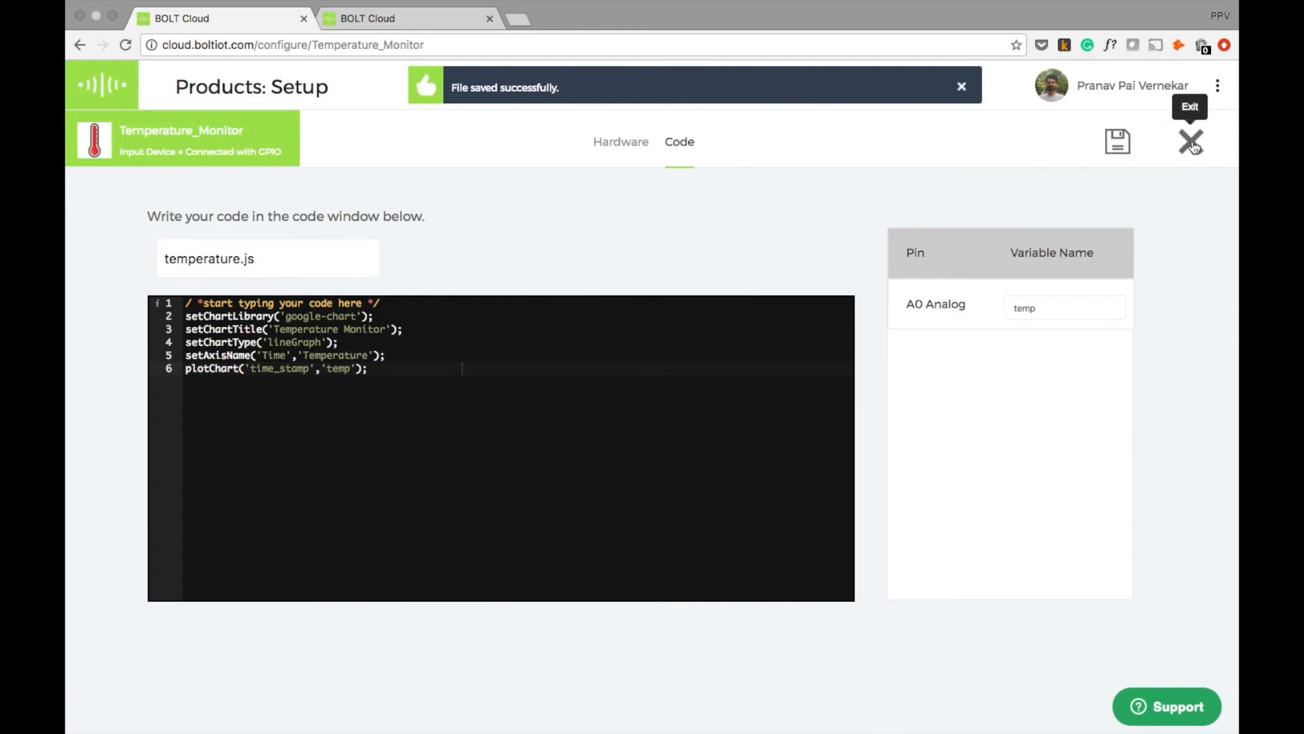
left_click(1191, 141)
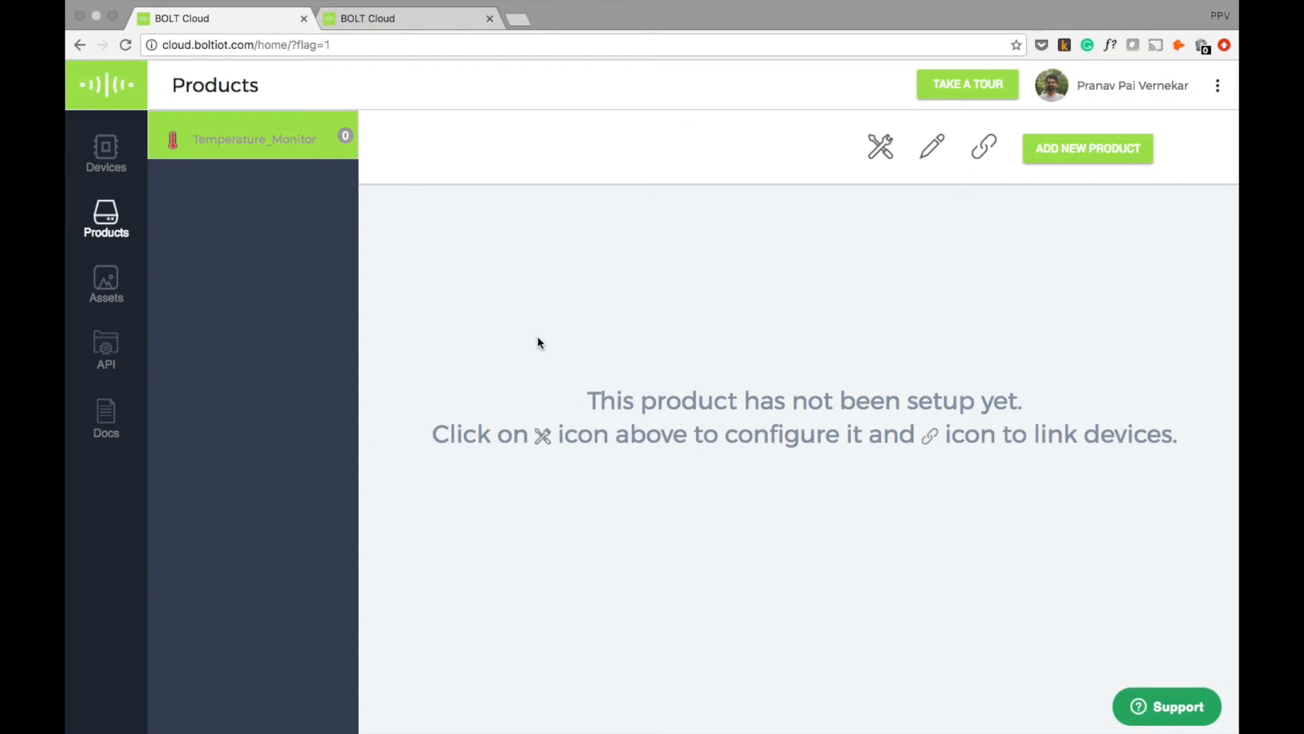
mouse_move(984, 148)
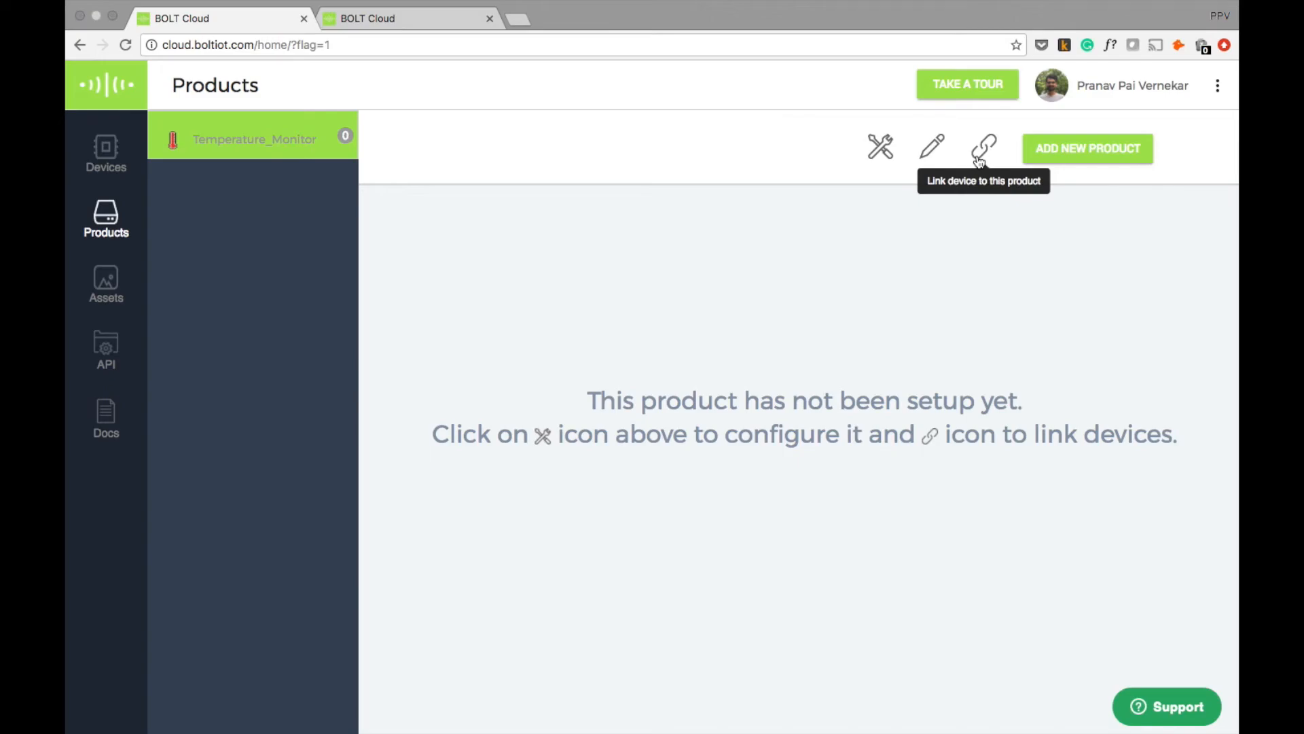
Step: Link device BOLT3432378 to Temperature_Monitor and refresh to show it online
left_click(985, 148)
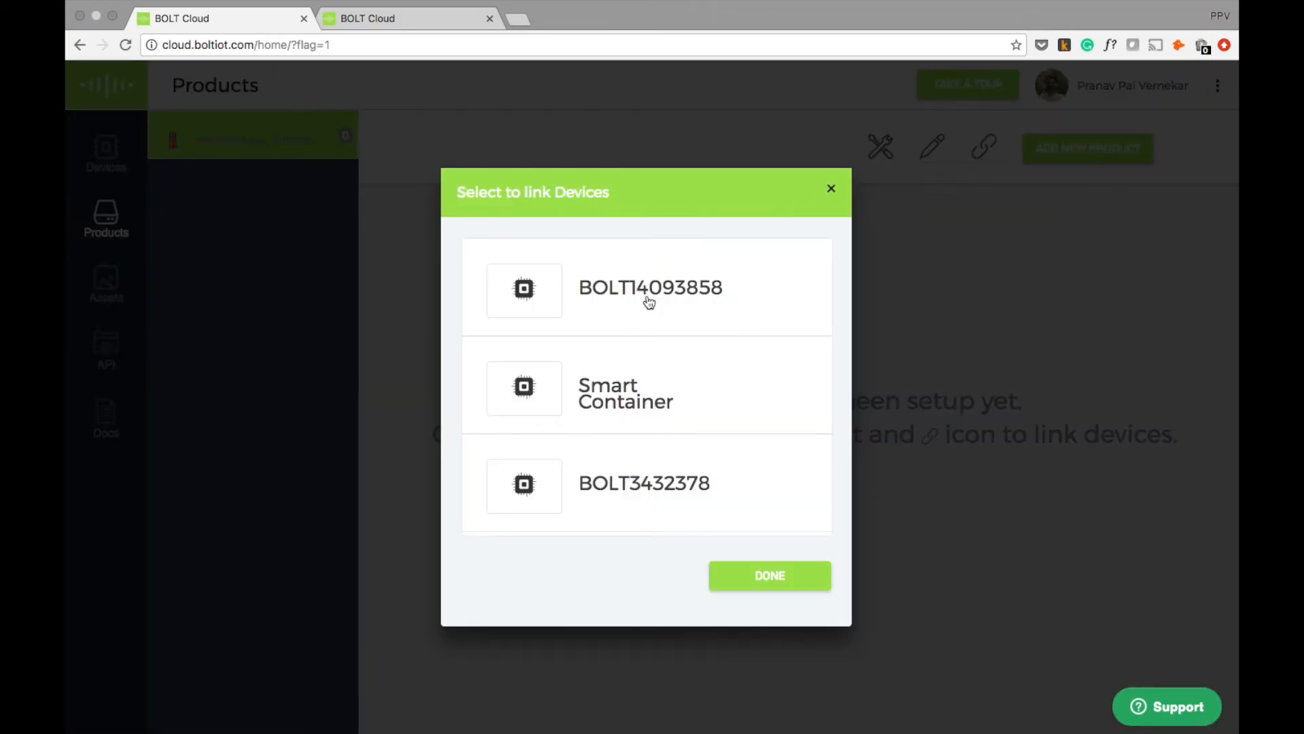
left_click(645, 483)
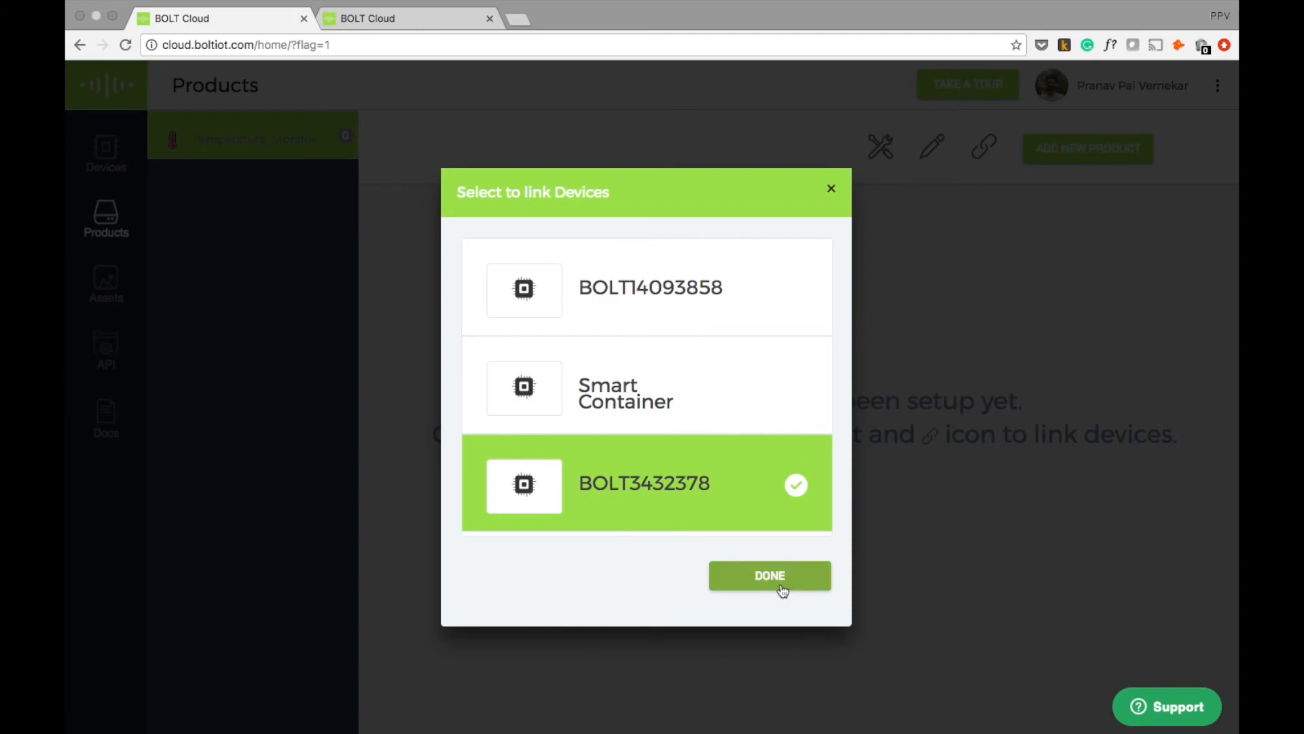
left_click(768, 574)
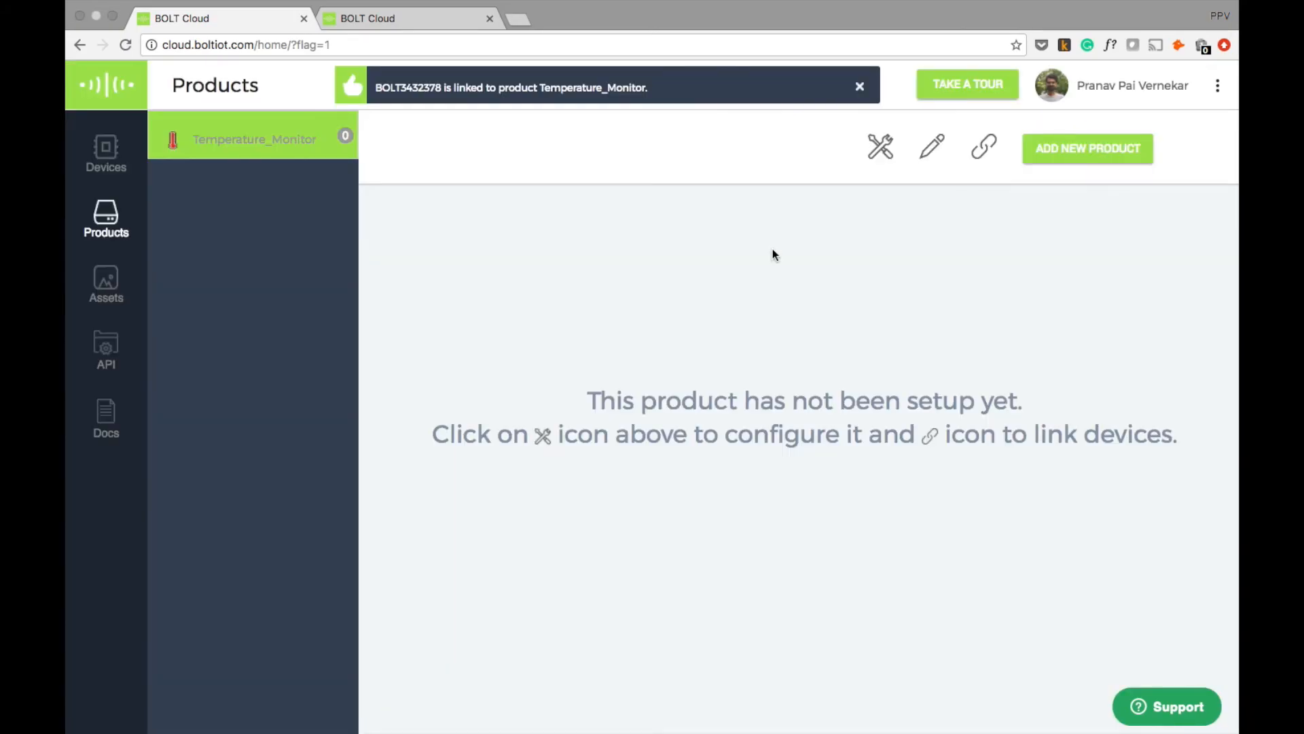
left_click(106, 150)
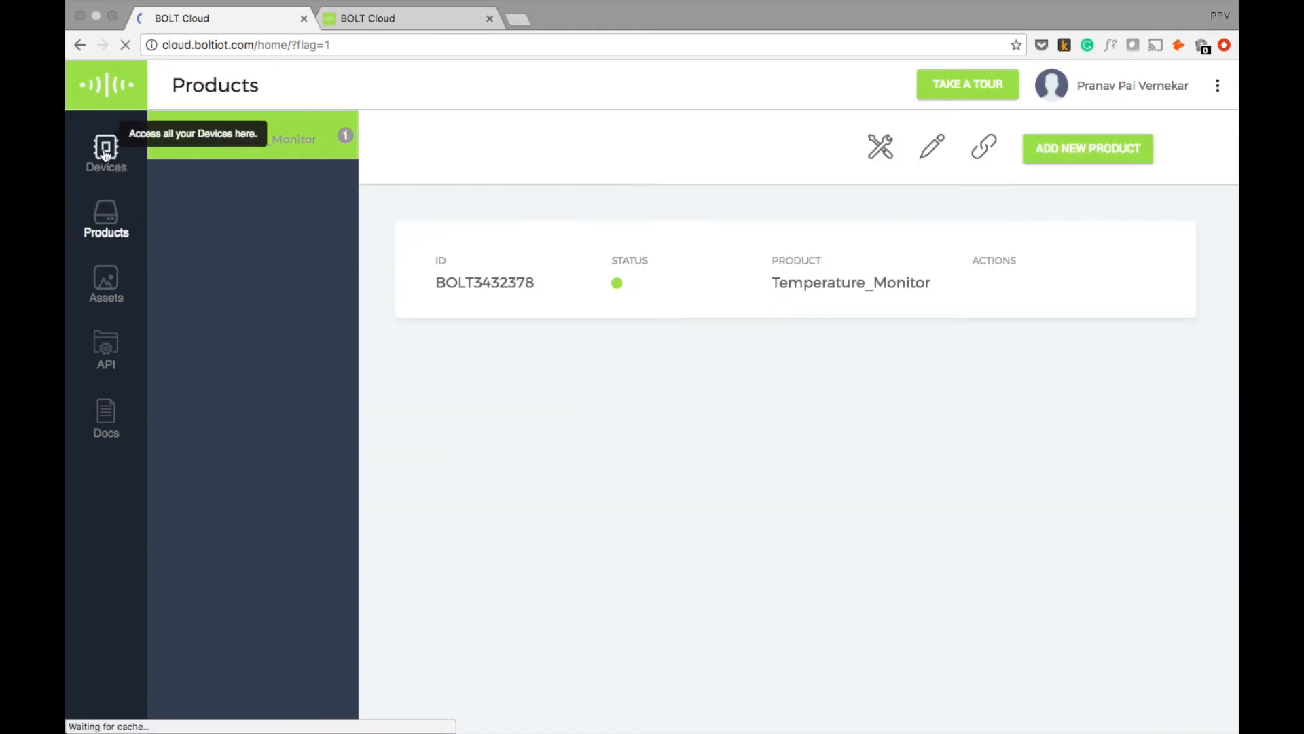
Step: View the device's live Temperature Monitor line graph from Devices, then close it
left_click(106, 152)
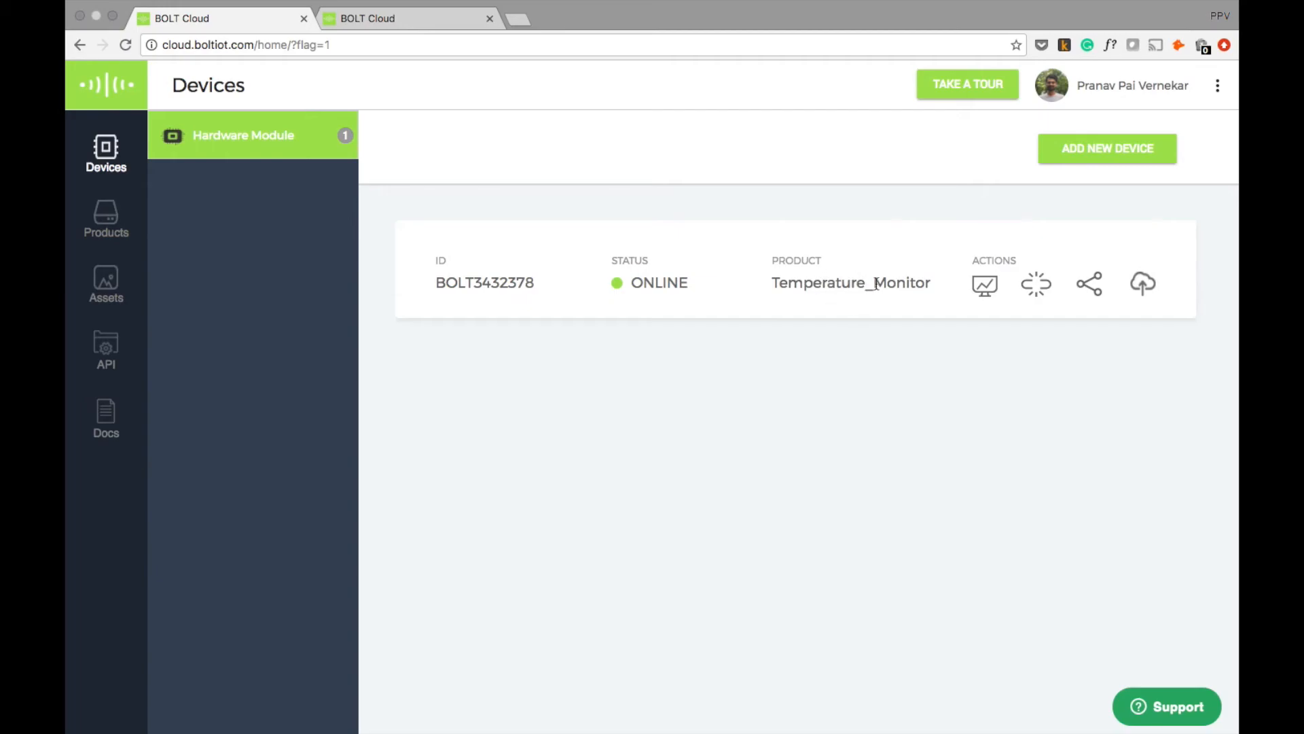
mouse_move(986, 285)
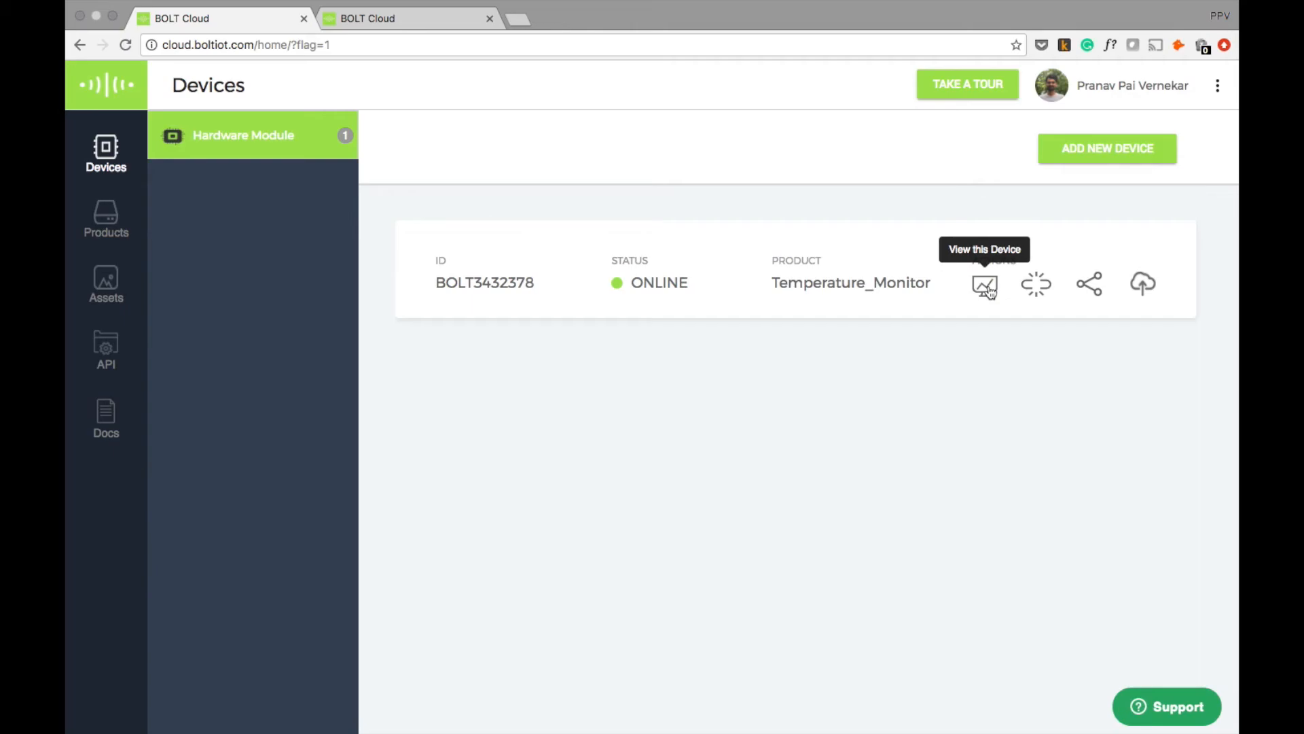
left_click(984, 284)
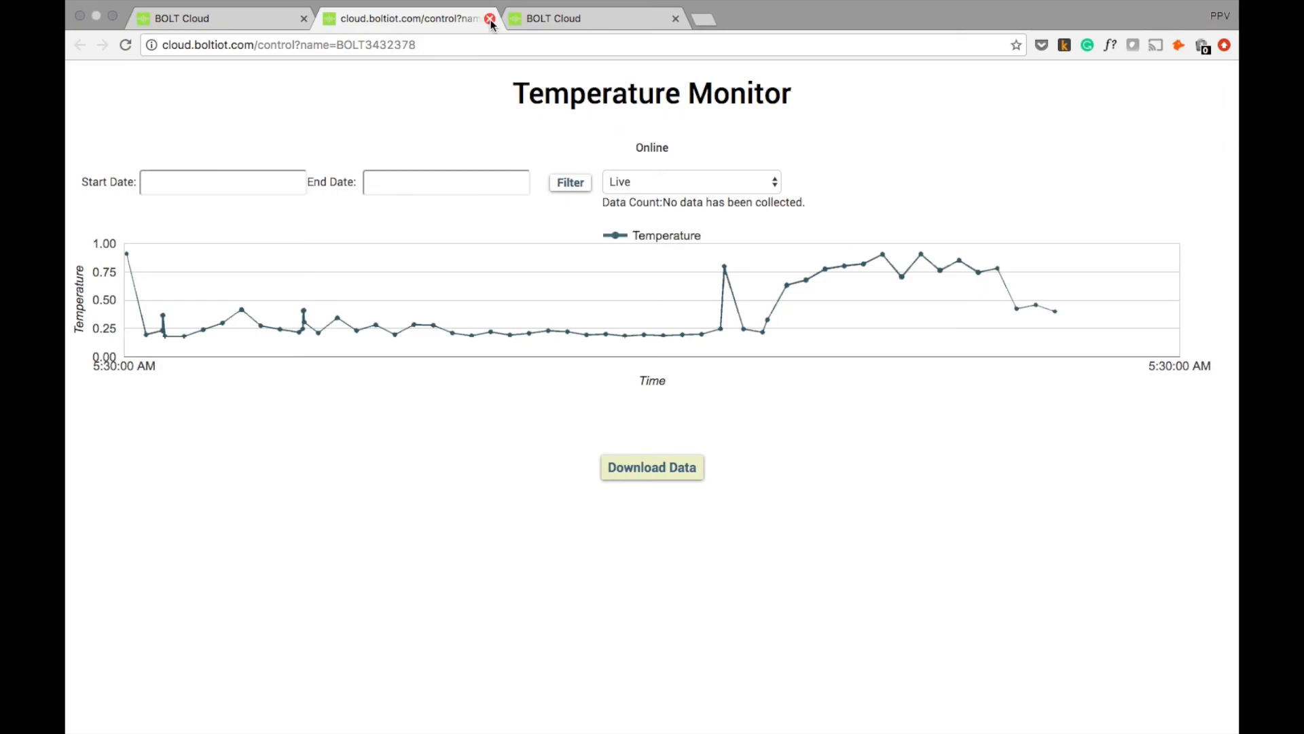
left_click(490, 19)
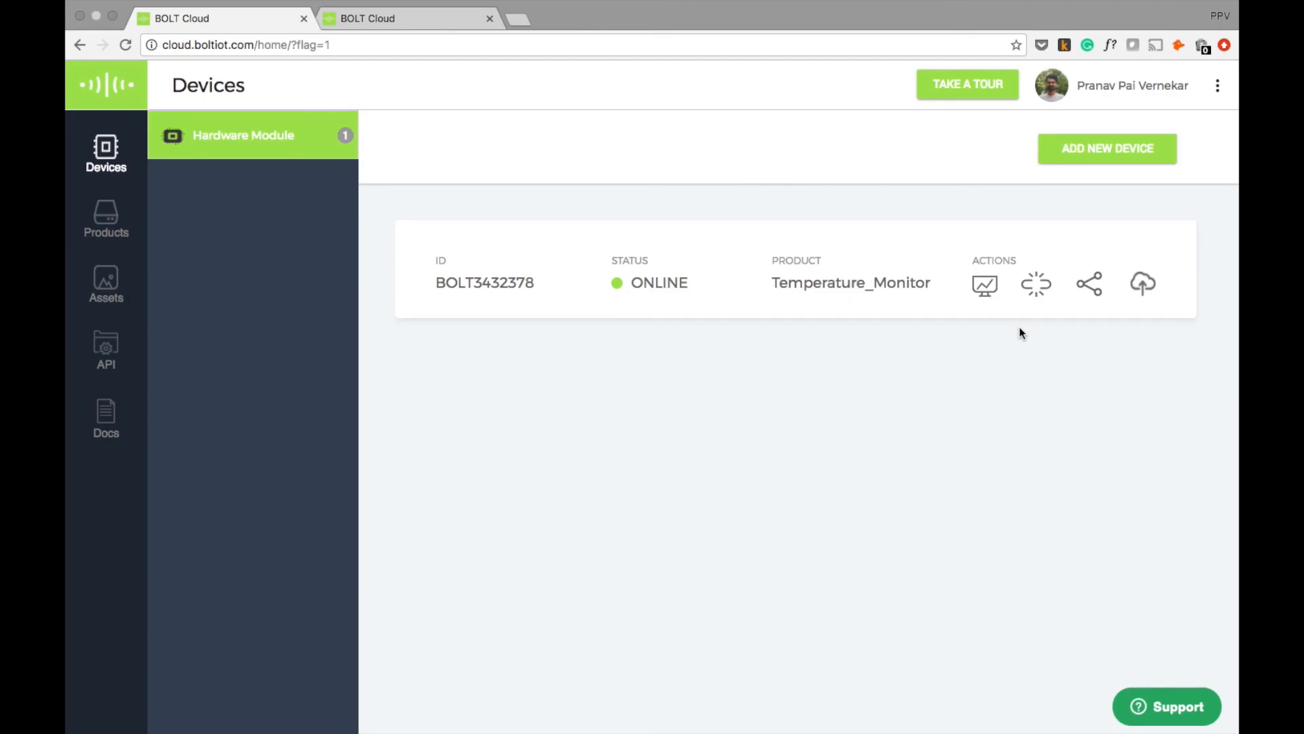
mouse_move(1089, 285)
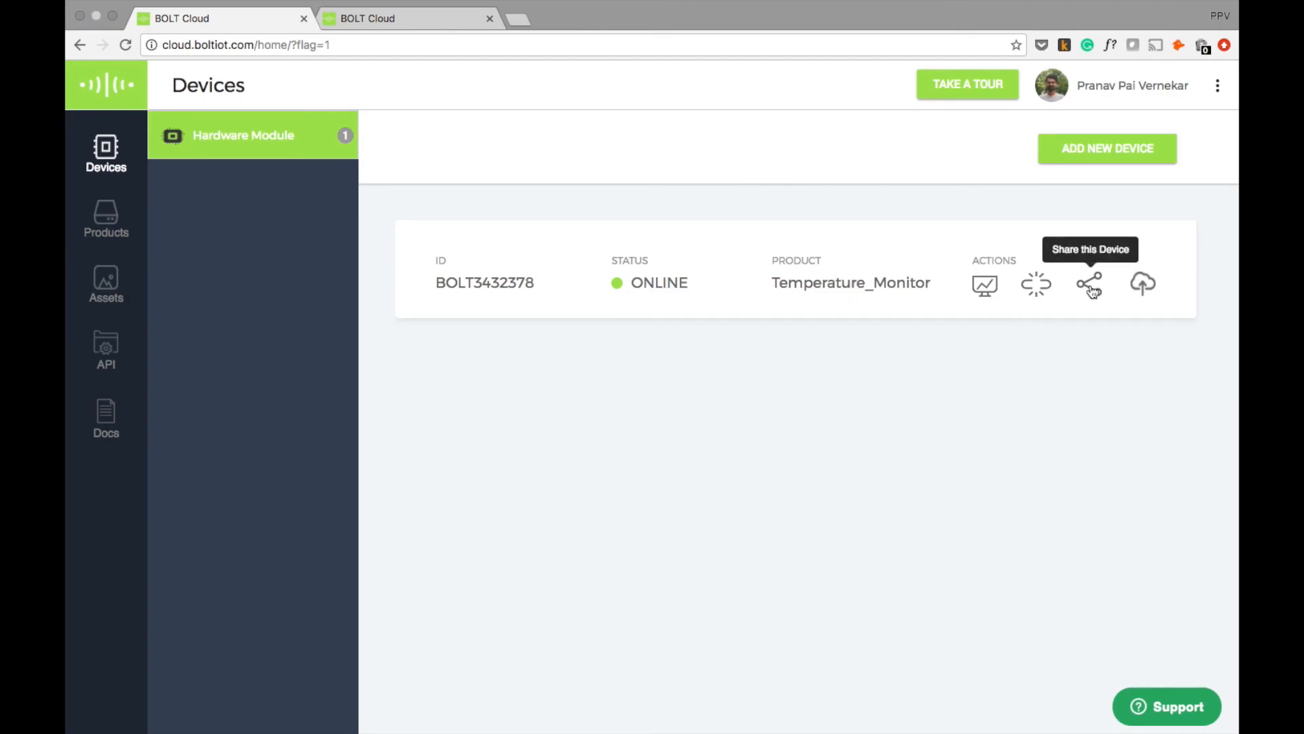
left_click(1089, 285)
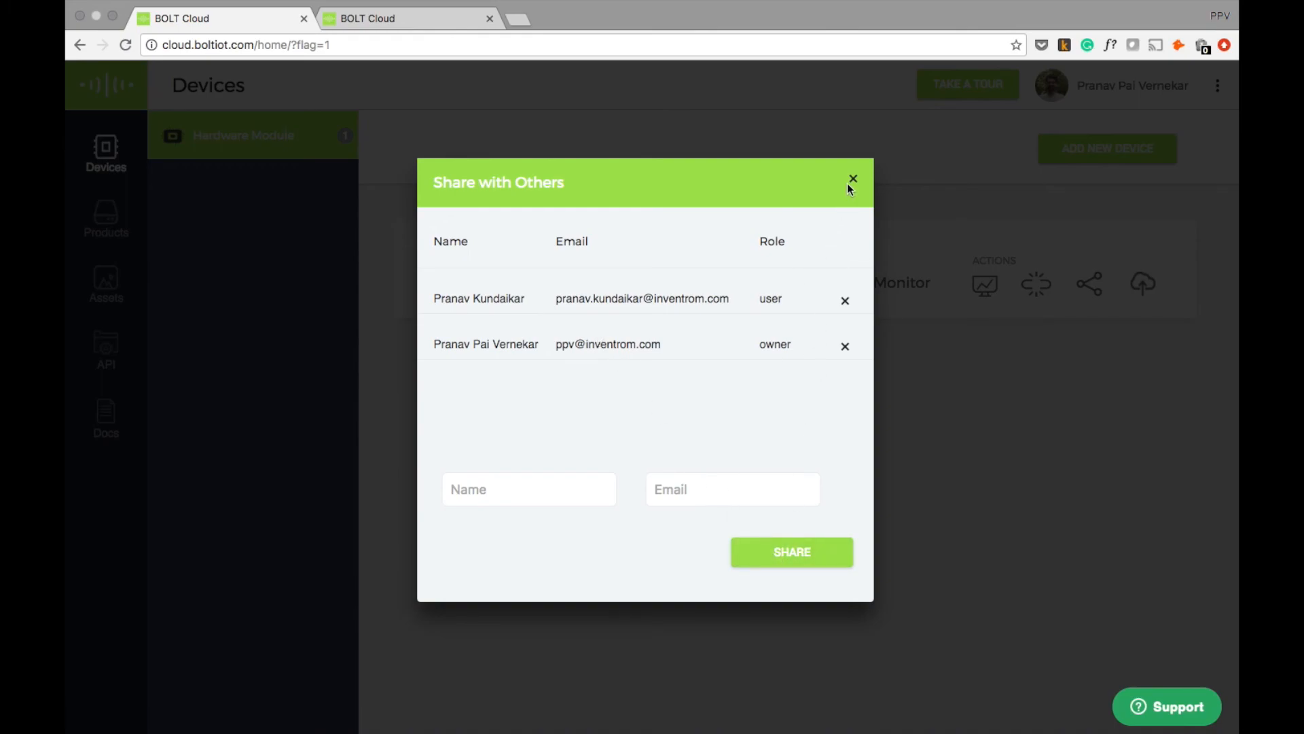
left_click(853, 178)
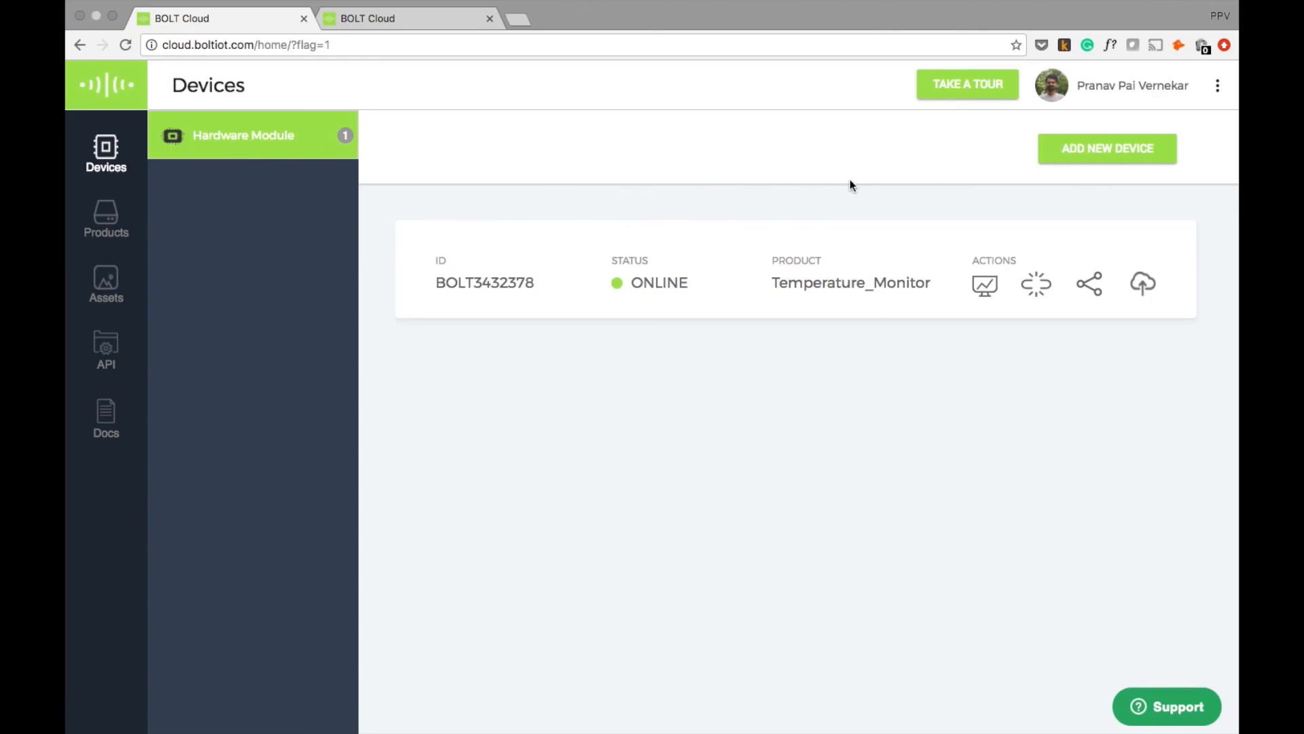
mouse_move(816, 4)
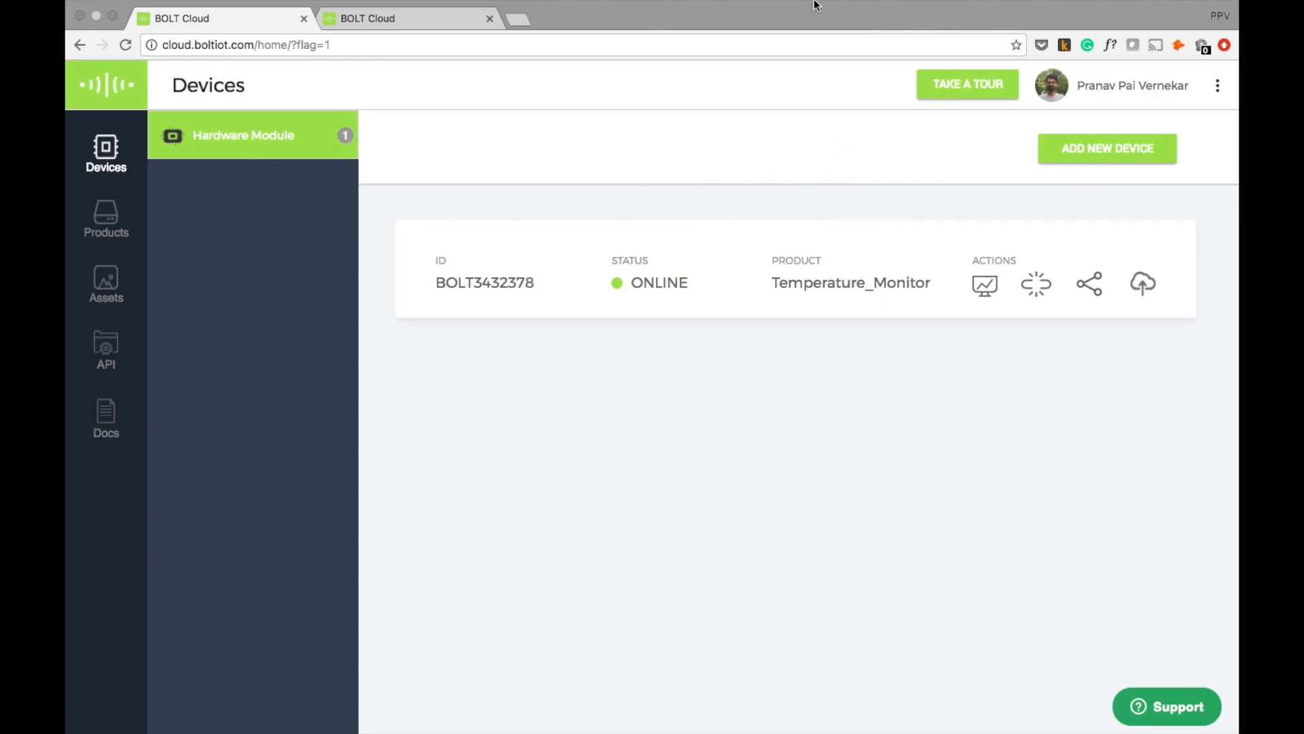